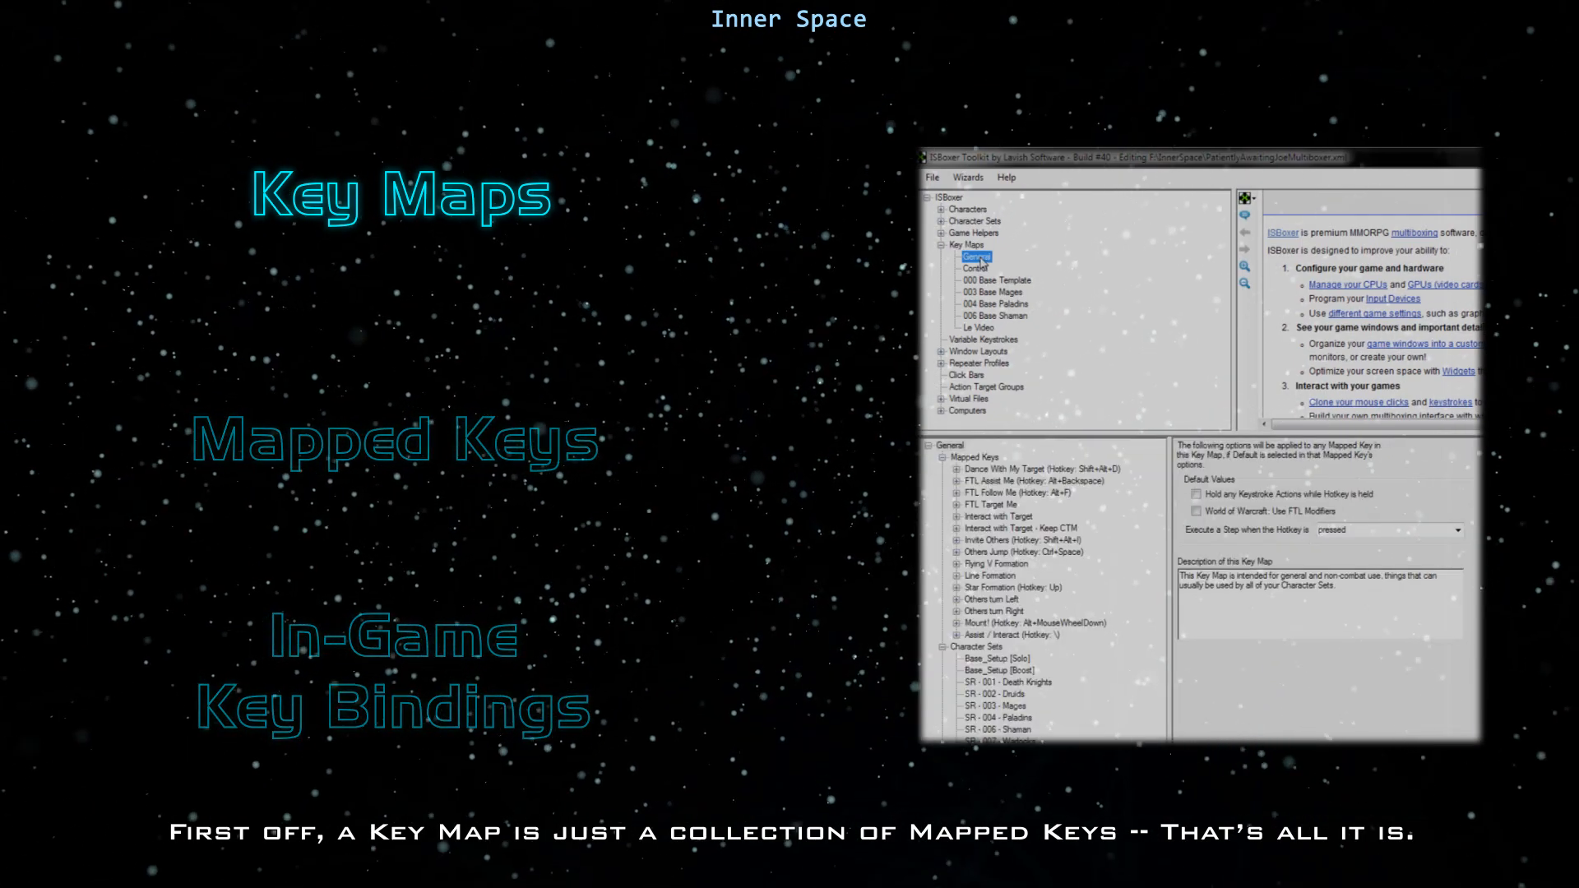
# Launch the Mapped Key Wizard from the Wizards menu, then dismiss it without creating anything.
pyautogui.click(974, 268)
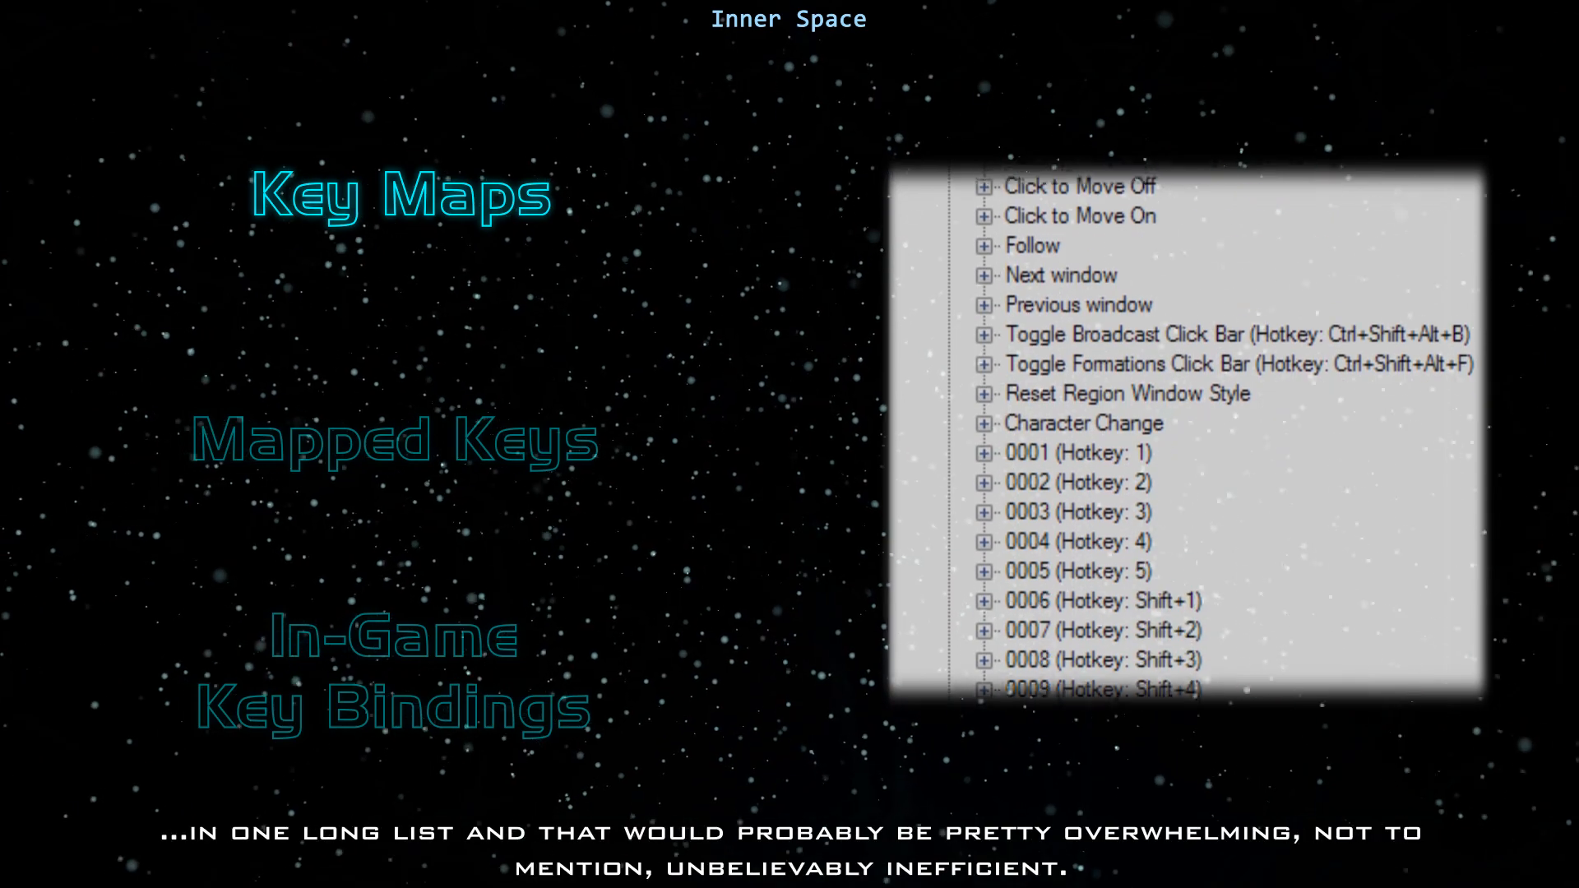
pyautogui.scroll(-3)
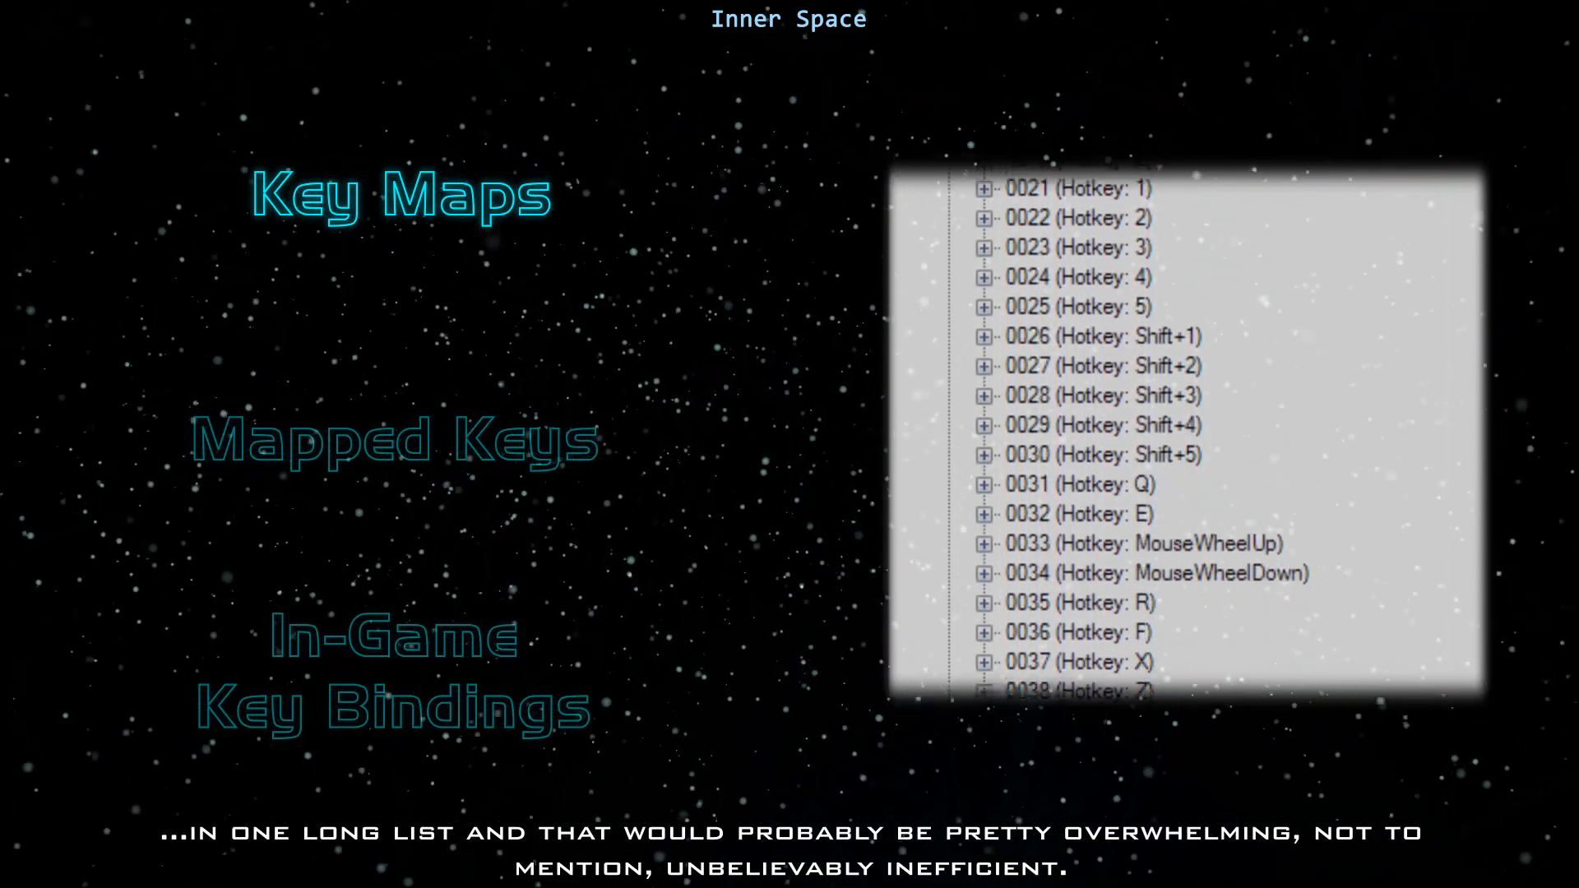
pyautogui.scroll(-3)
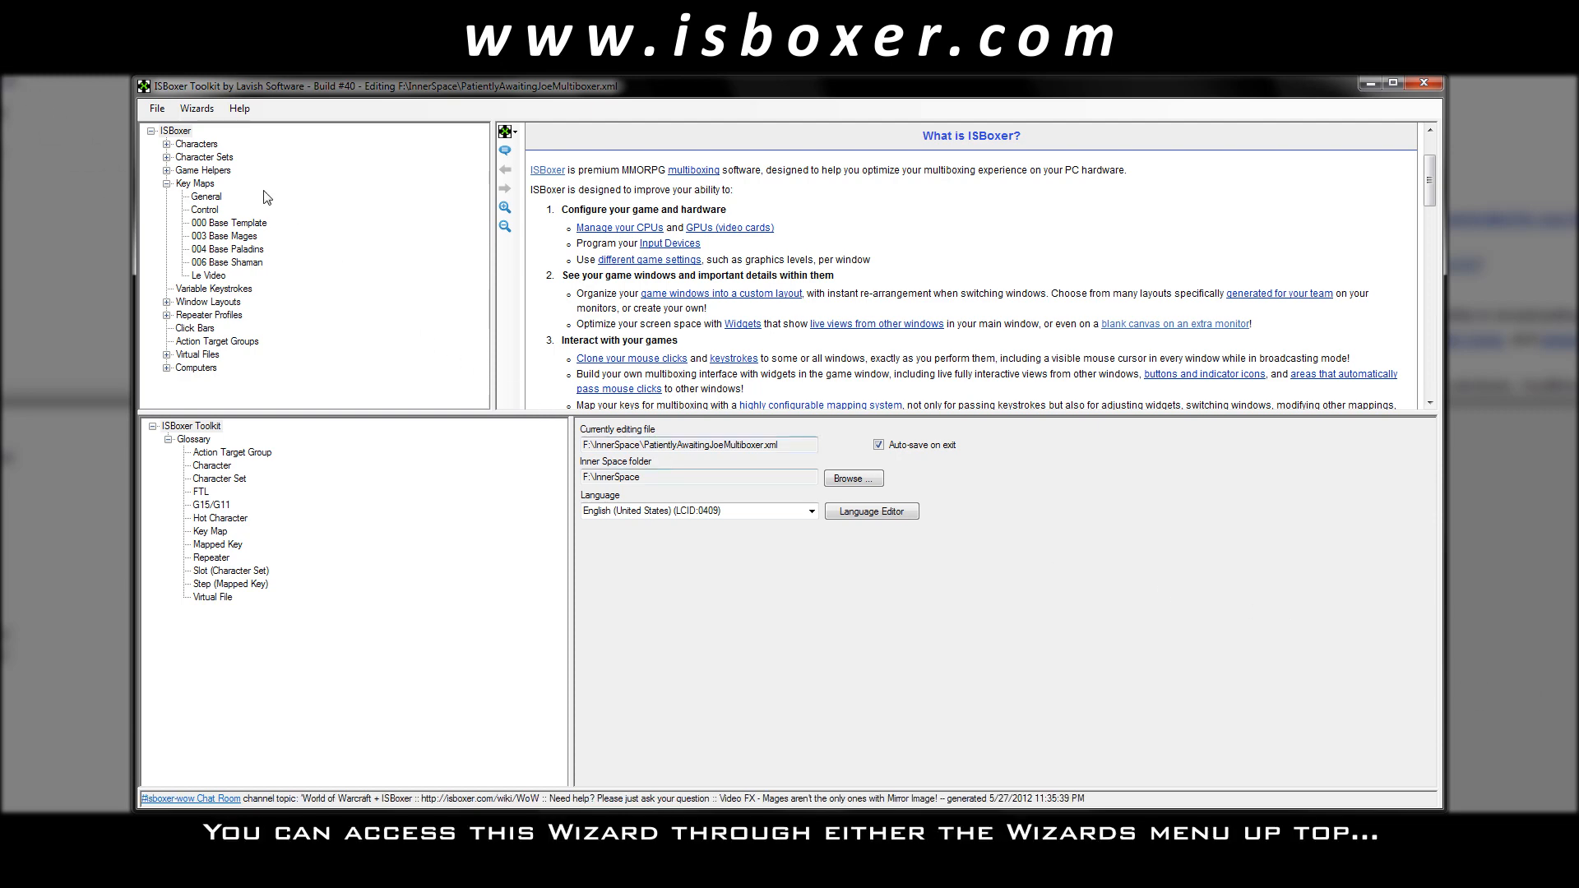
pyautogui.click(198, 108)
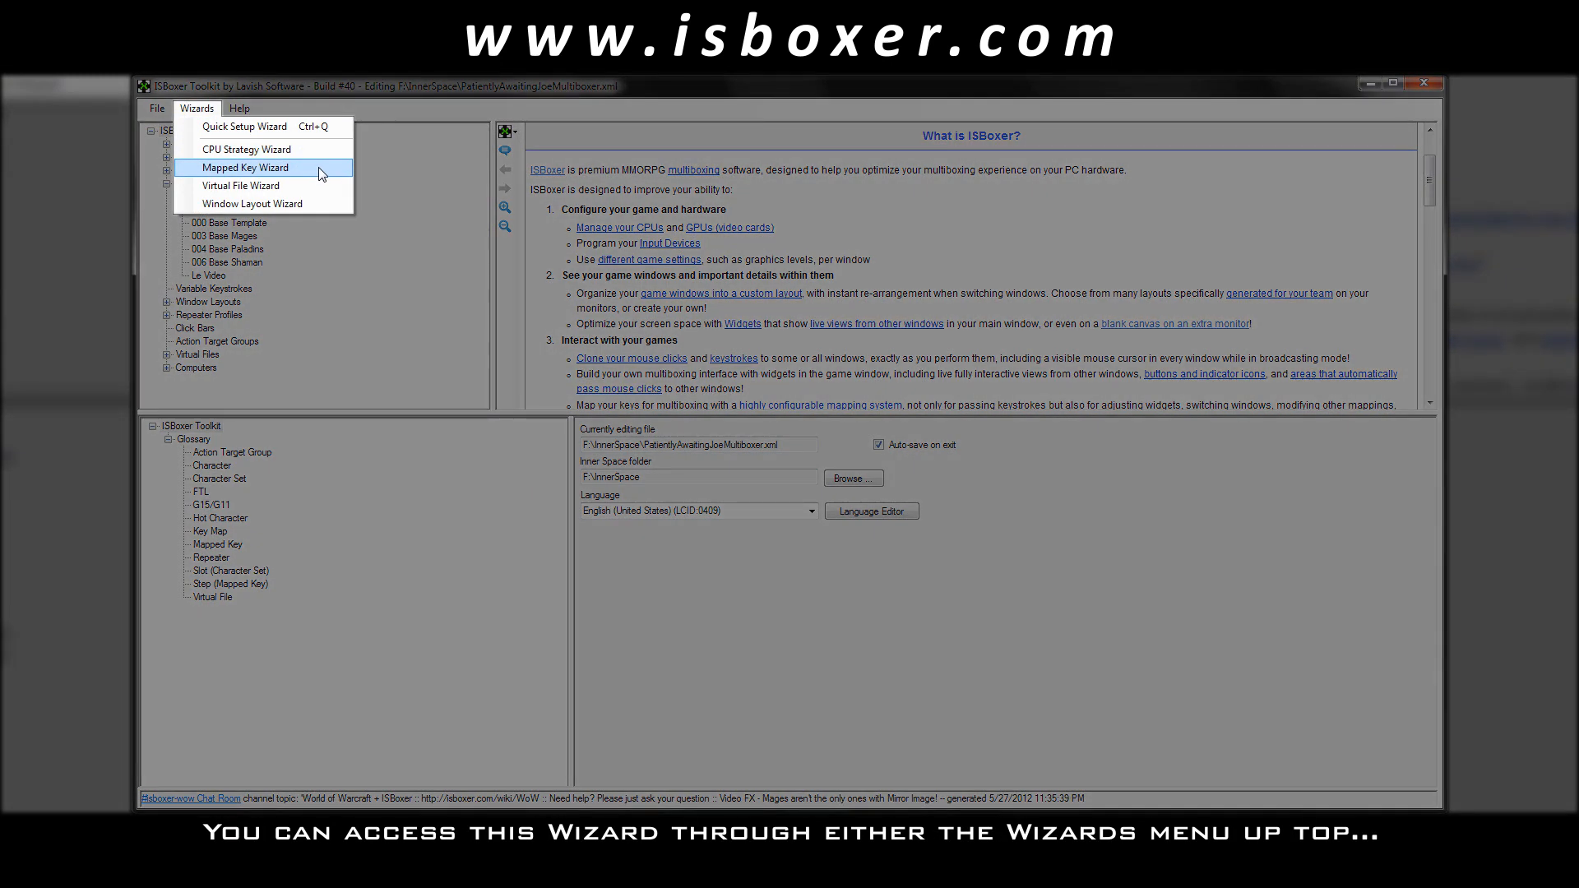
pyautogui.rightClick(852, 439)
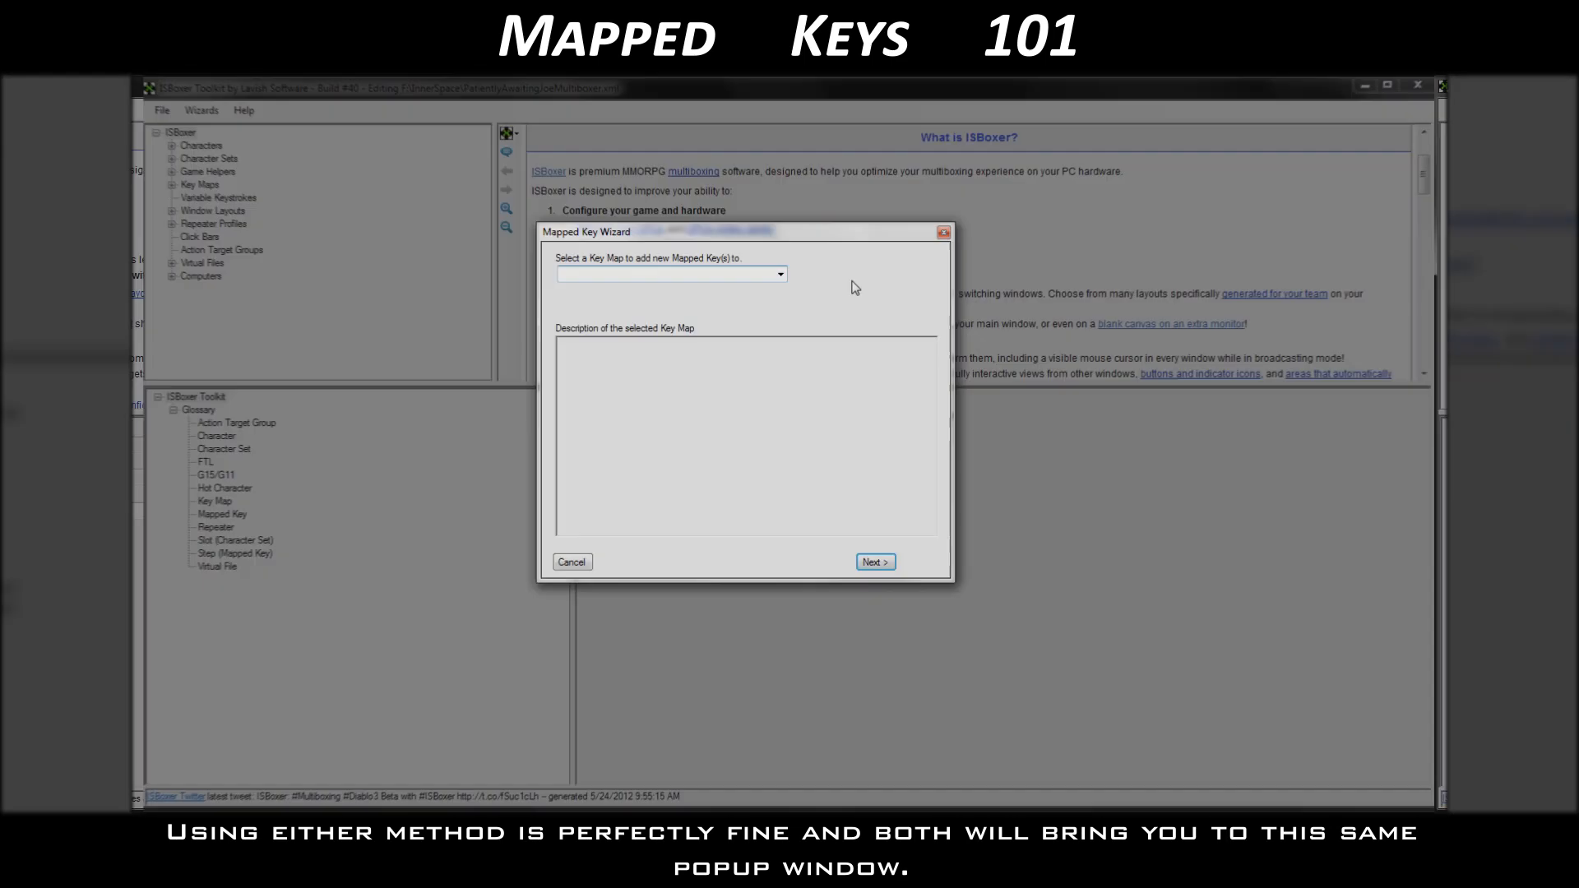
pyautogui.click(780, 273)
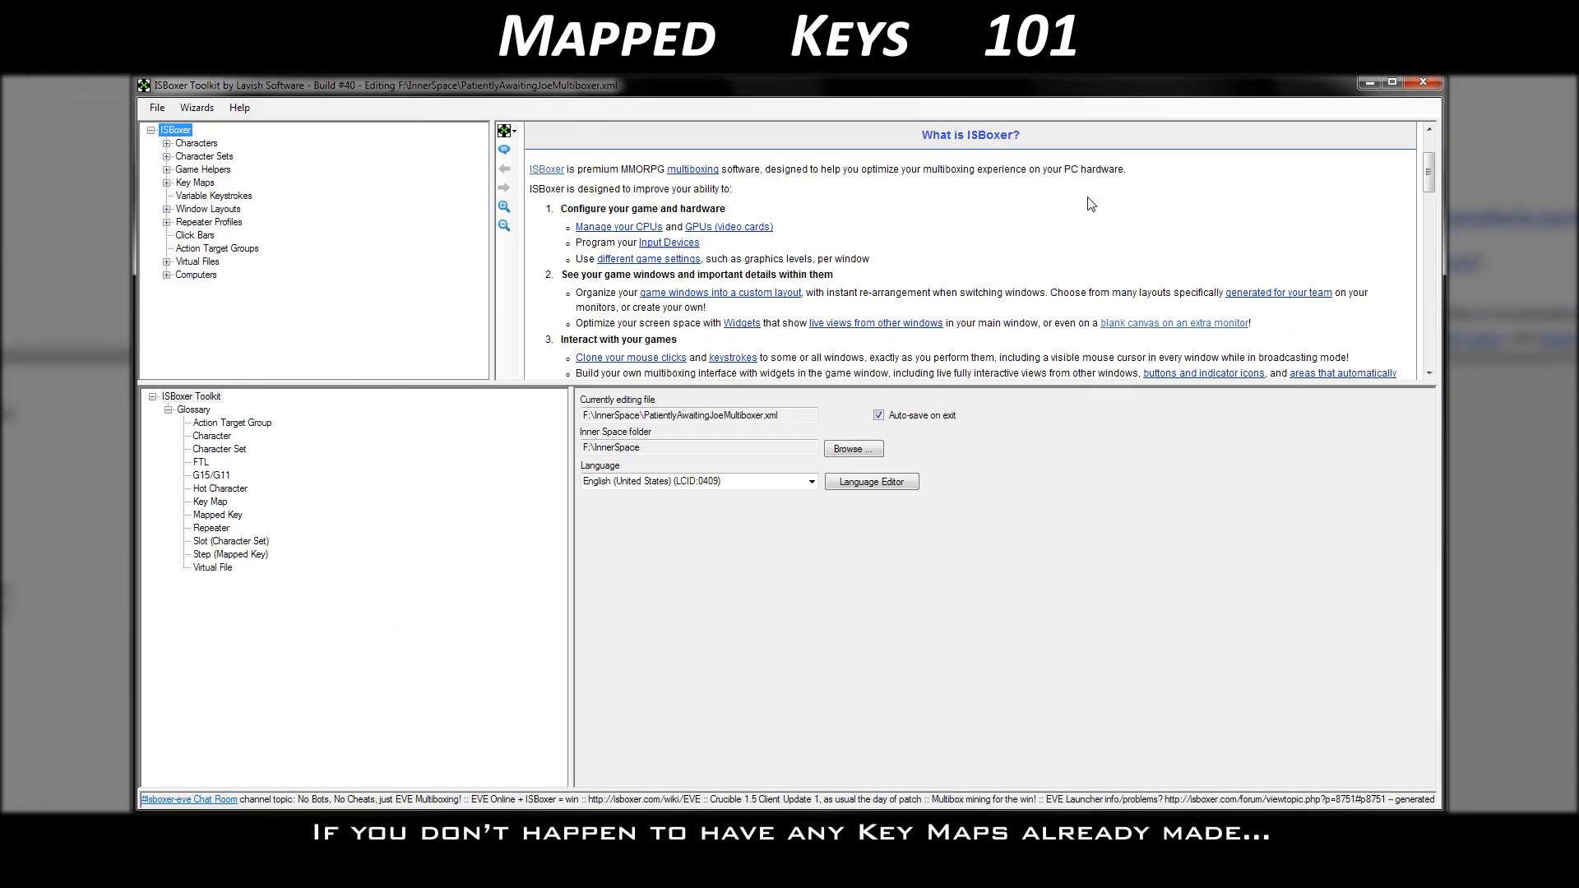
pyautogui.moveTo(296, 192)
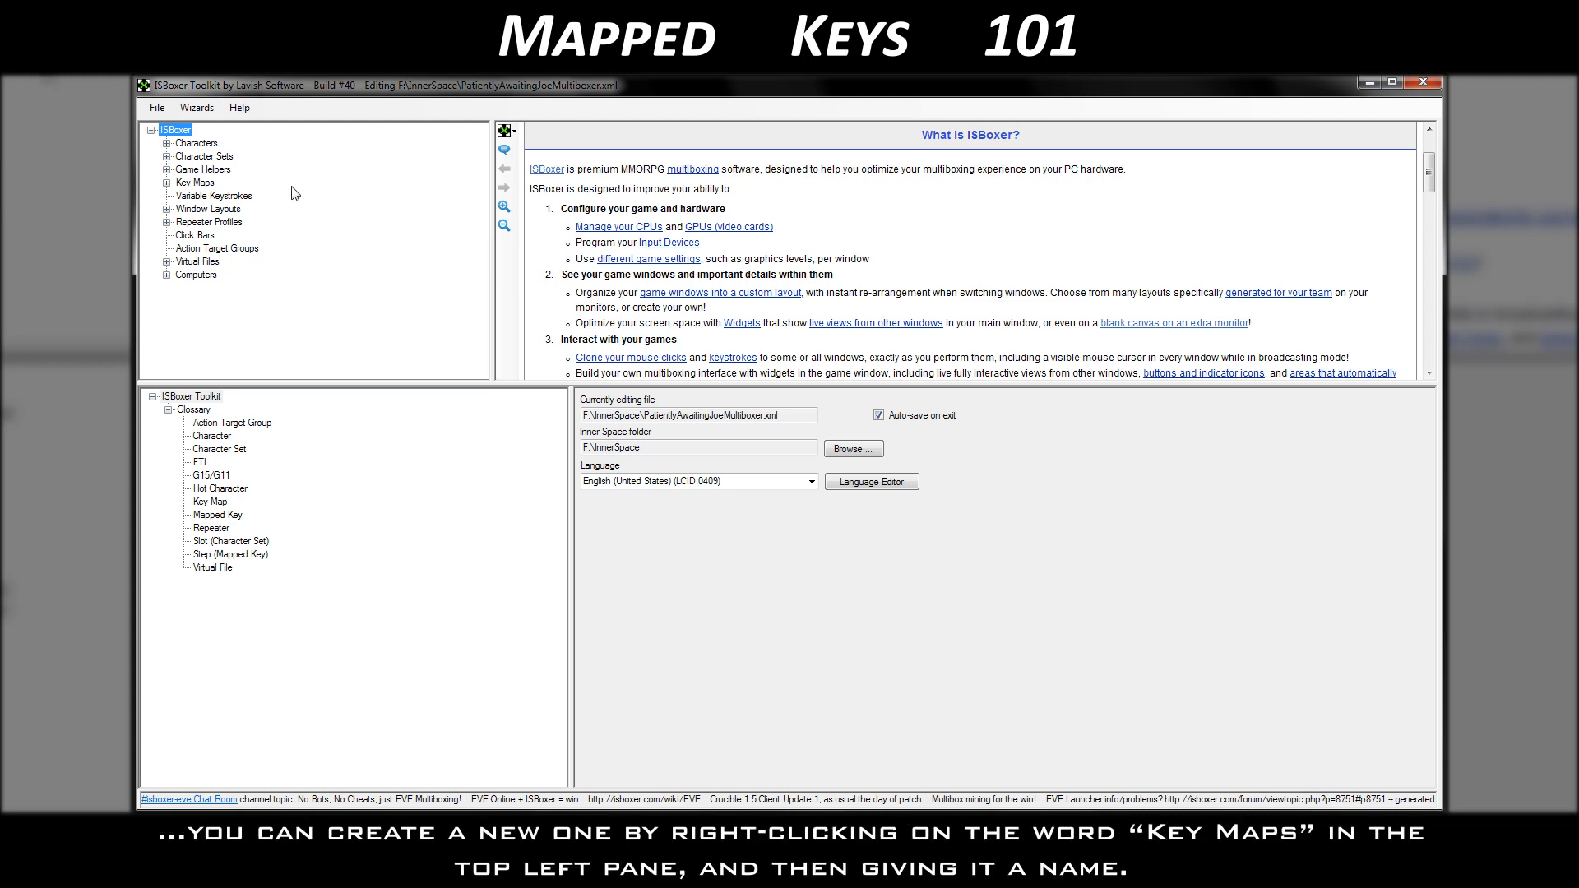
# Create a new key map, pick it for the new keys, and choose Straight Key Broadcast as the type.
pyautogui.rightClick(194, 182)
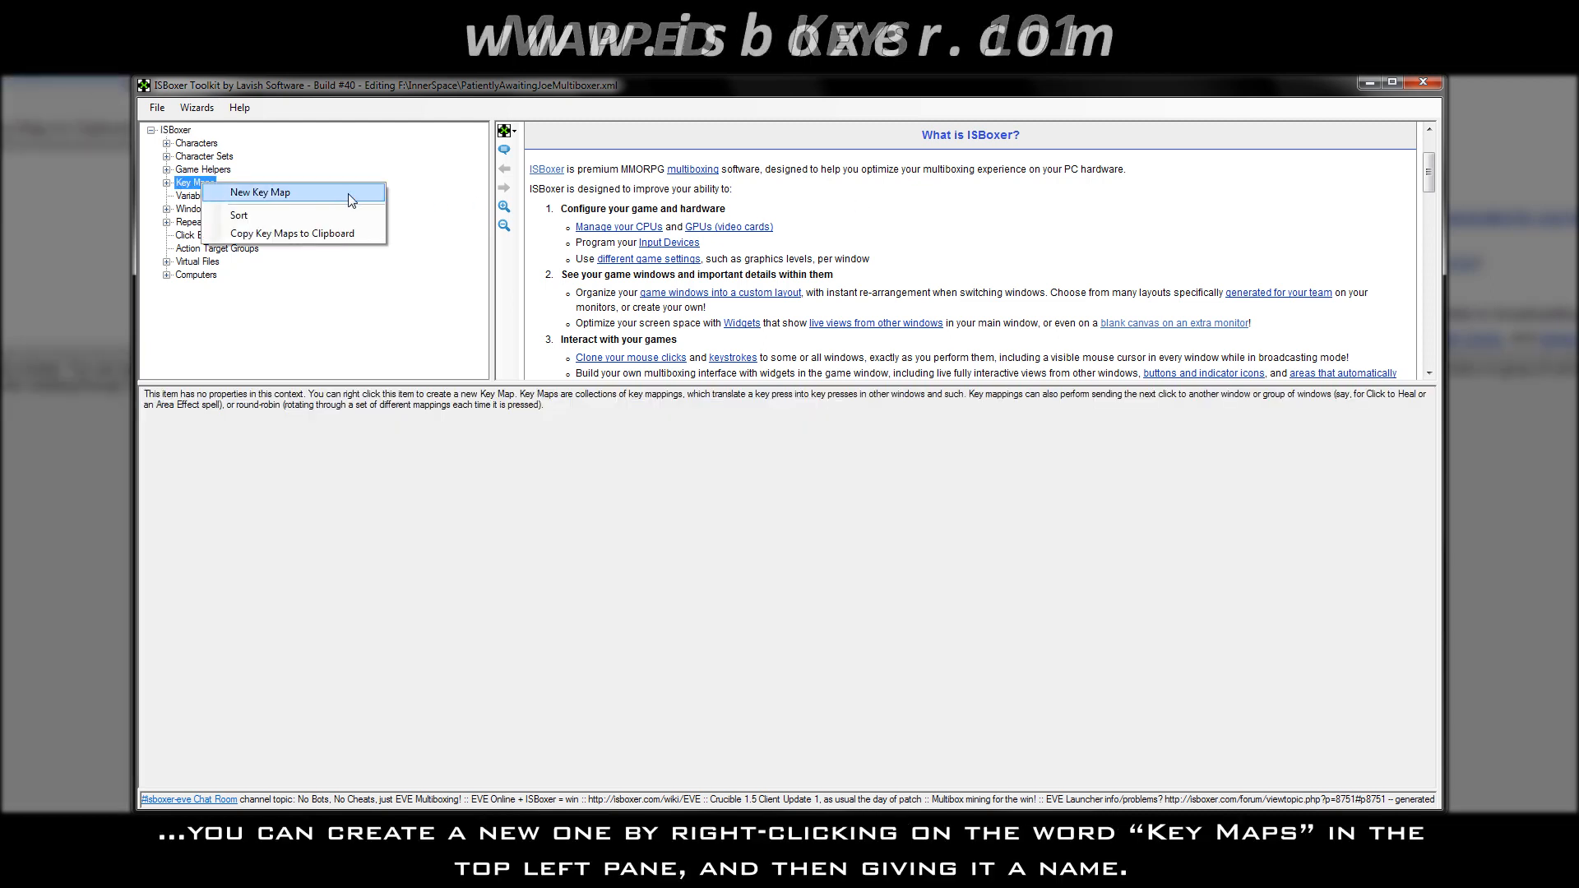
pyautogui.click(257, 193)
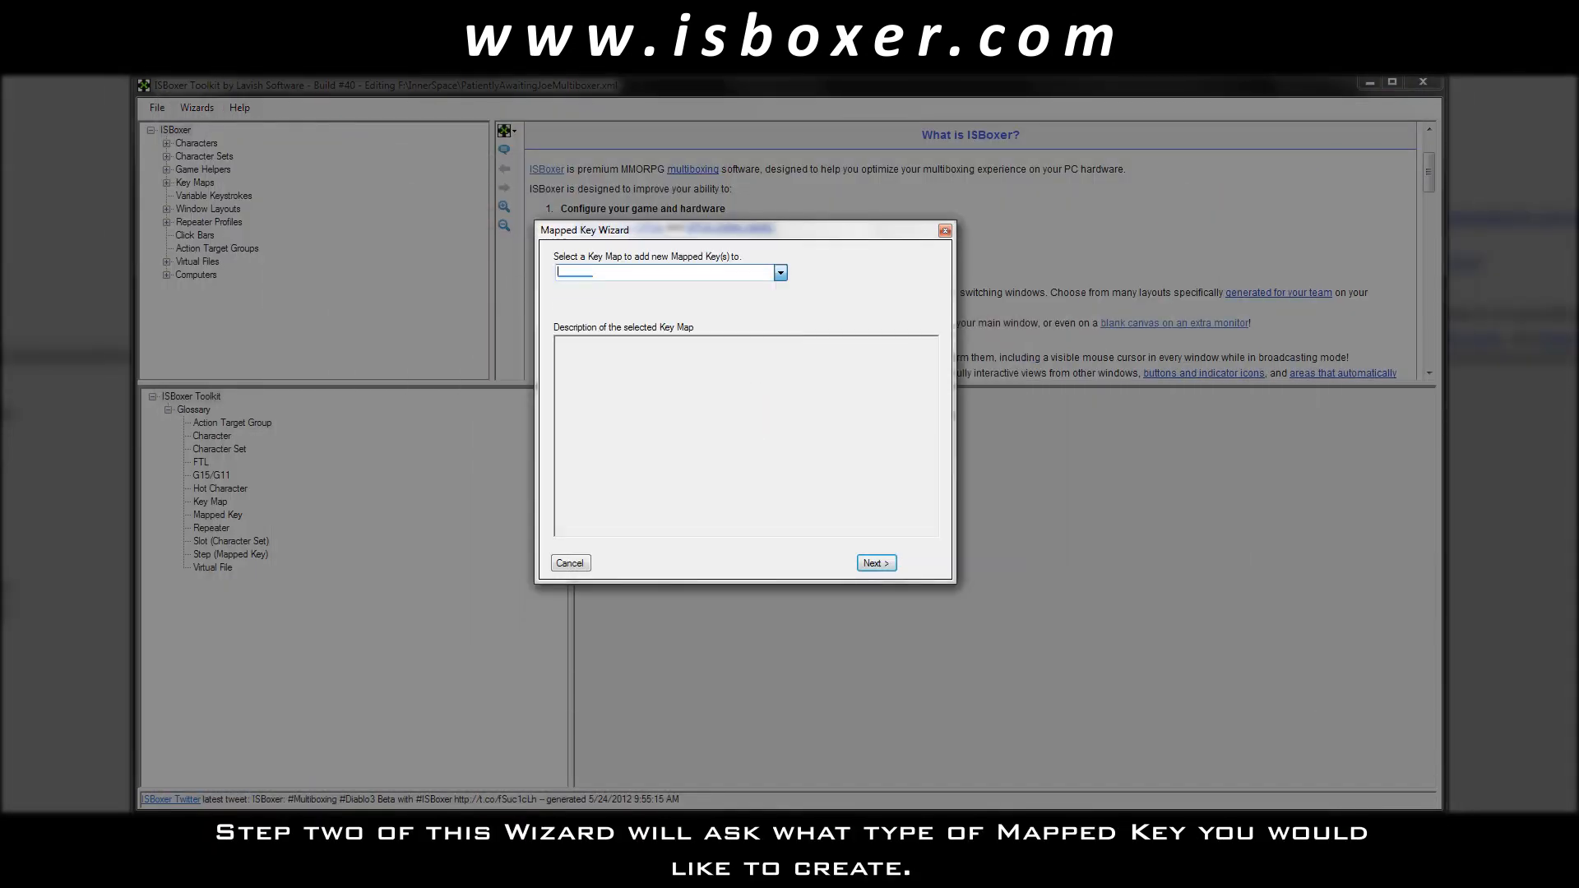
pyautogui.click(875, 563)
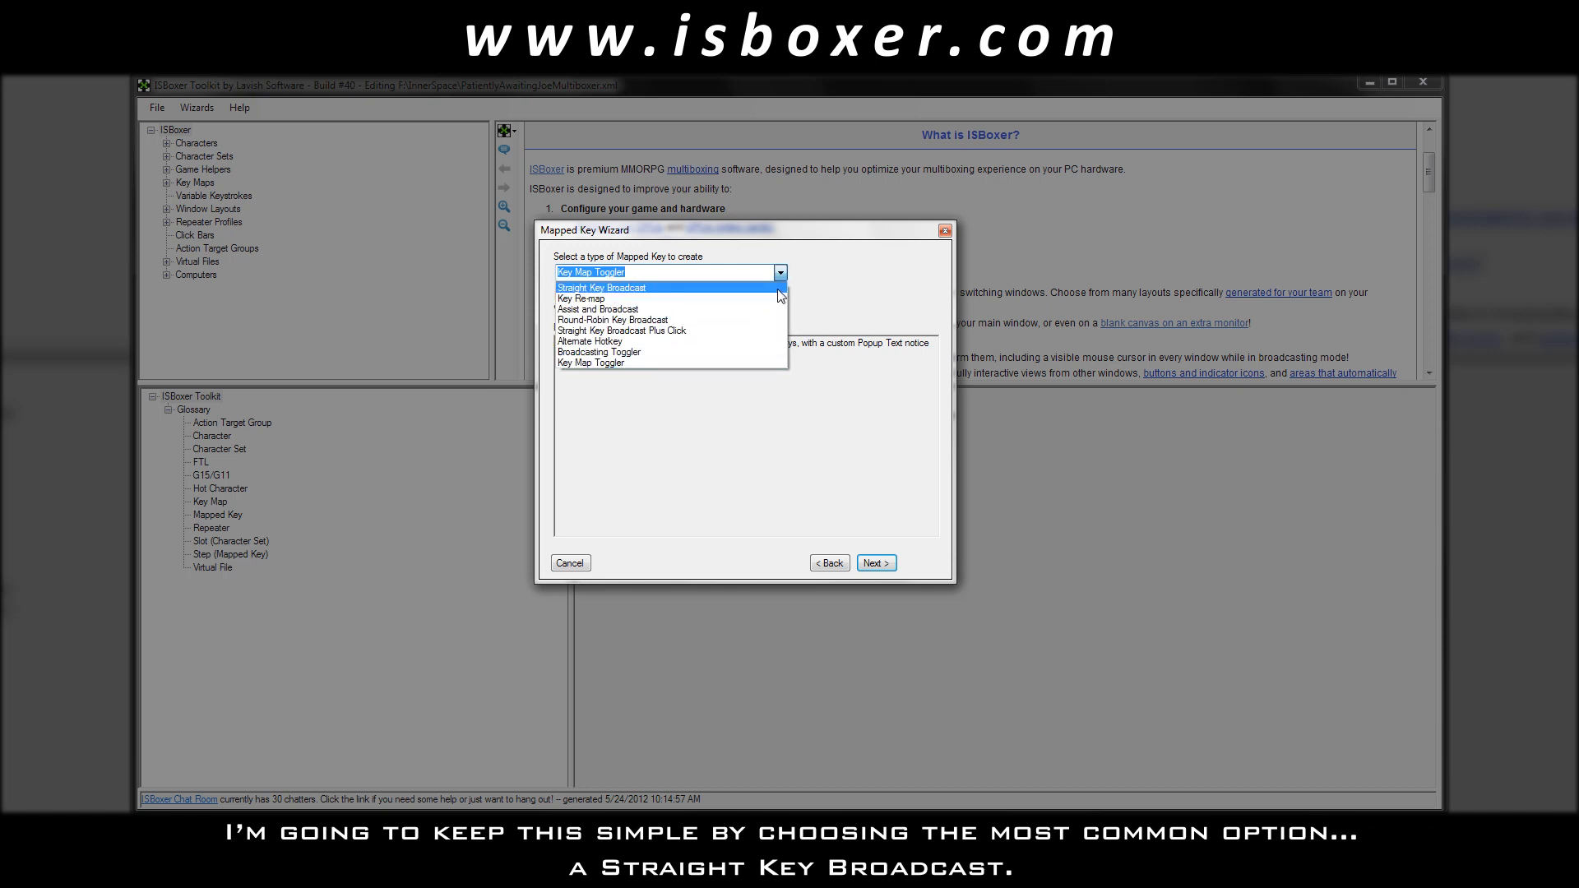
pyautogui.click(602, 286)
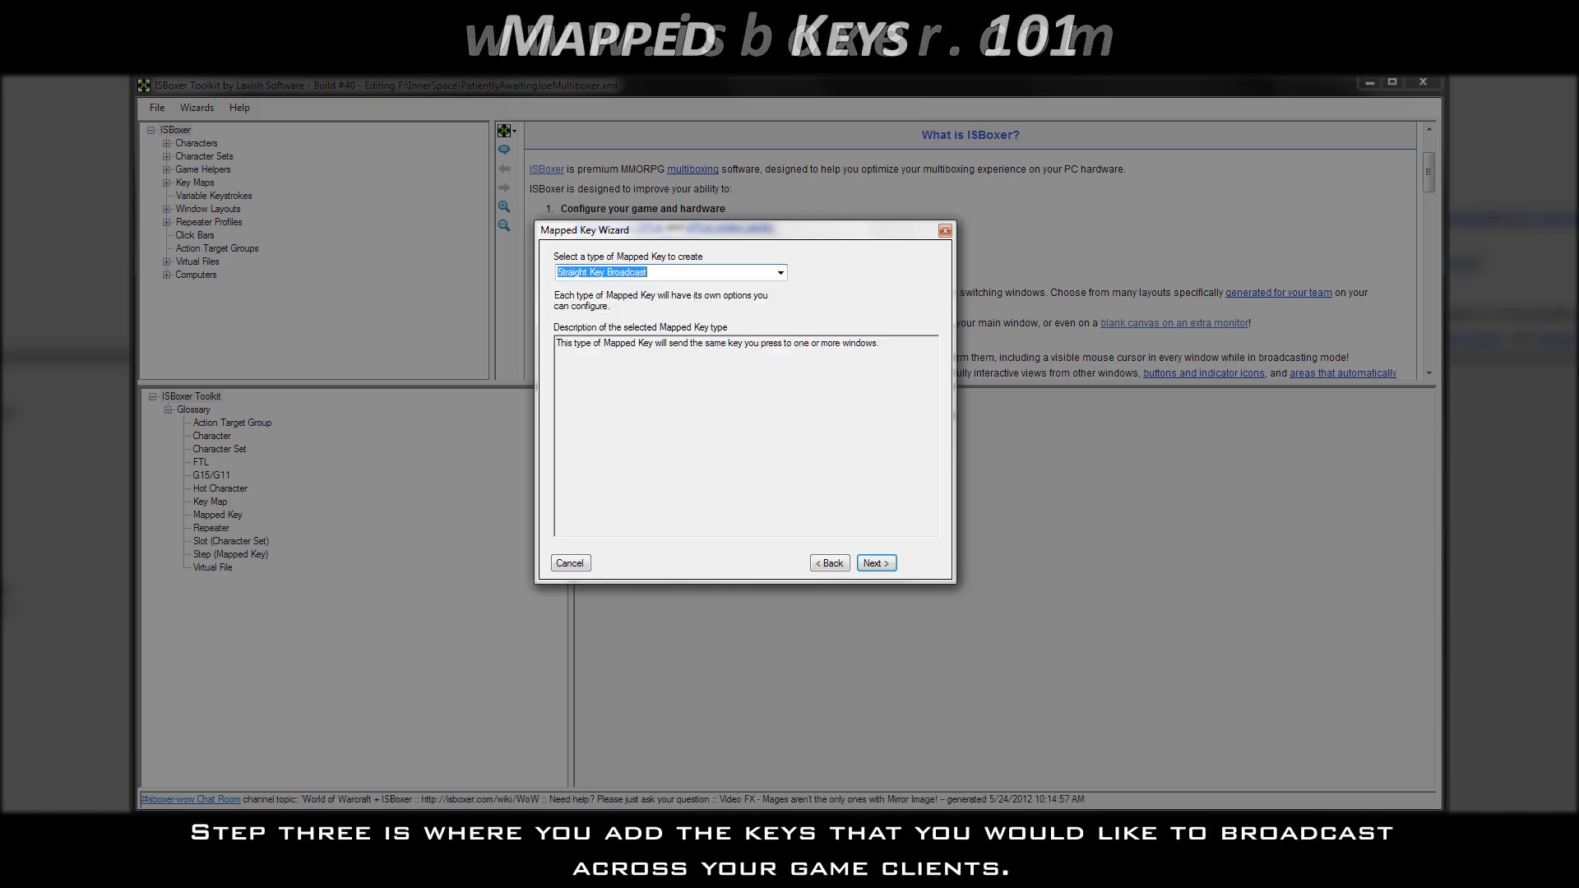
# Enter hotkeys 1–4, Shift+1–4, Ctrl+Alt+1–4 and three mouse buttons, removing one unwanted combination.
pyautogui.click(875, 563)
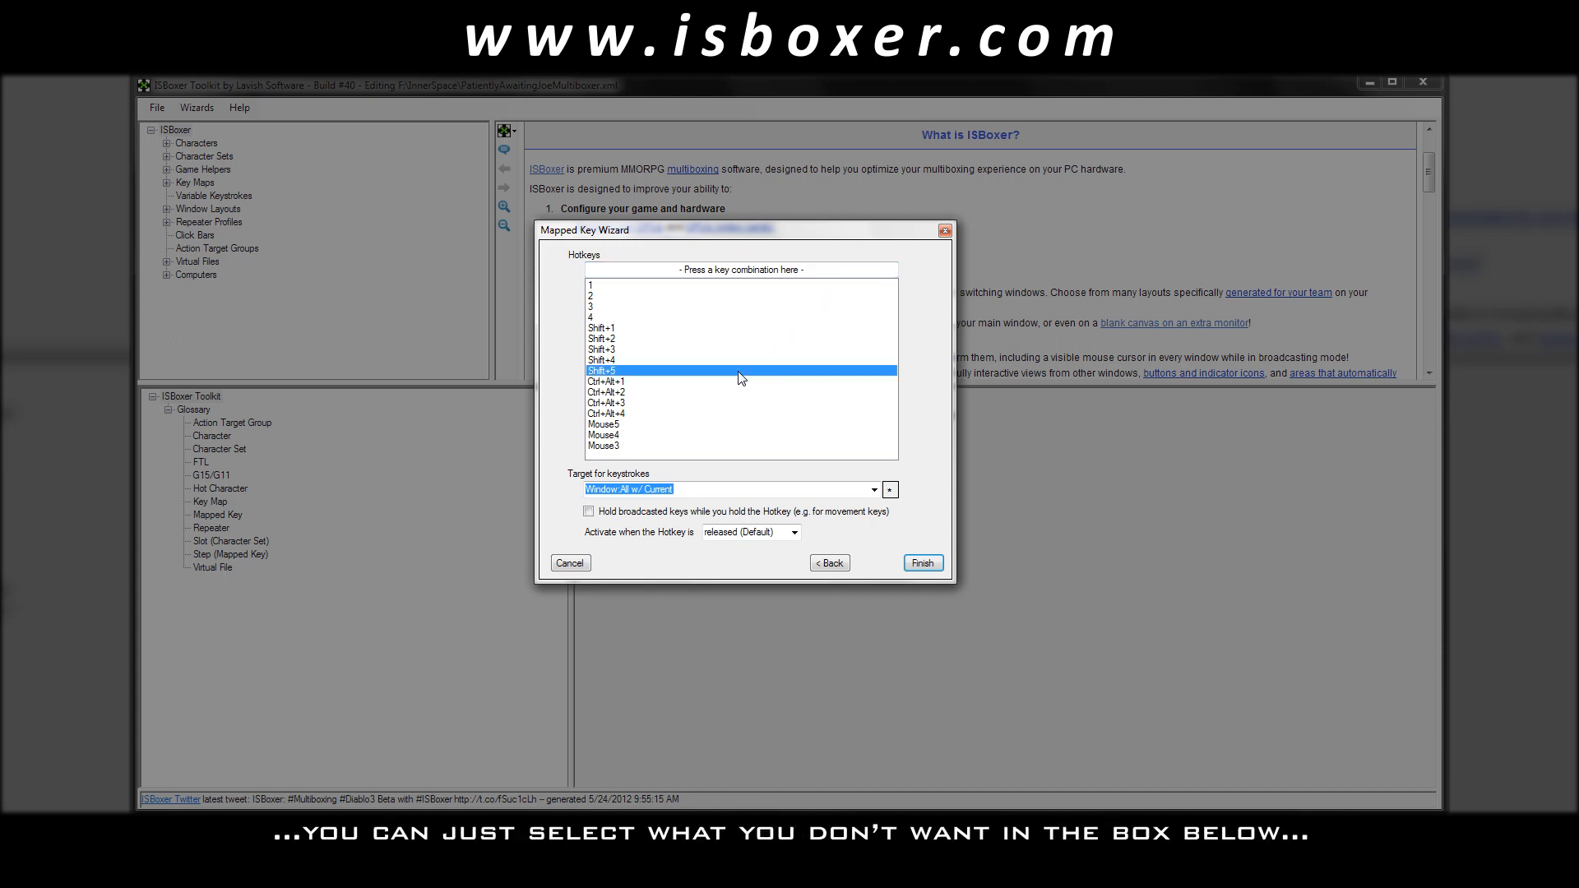
pyautogui.press('Delete')
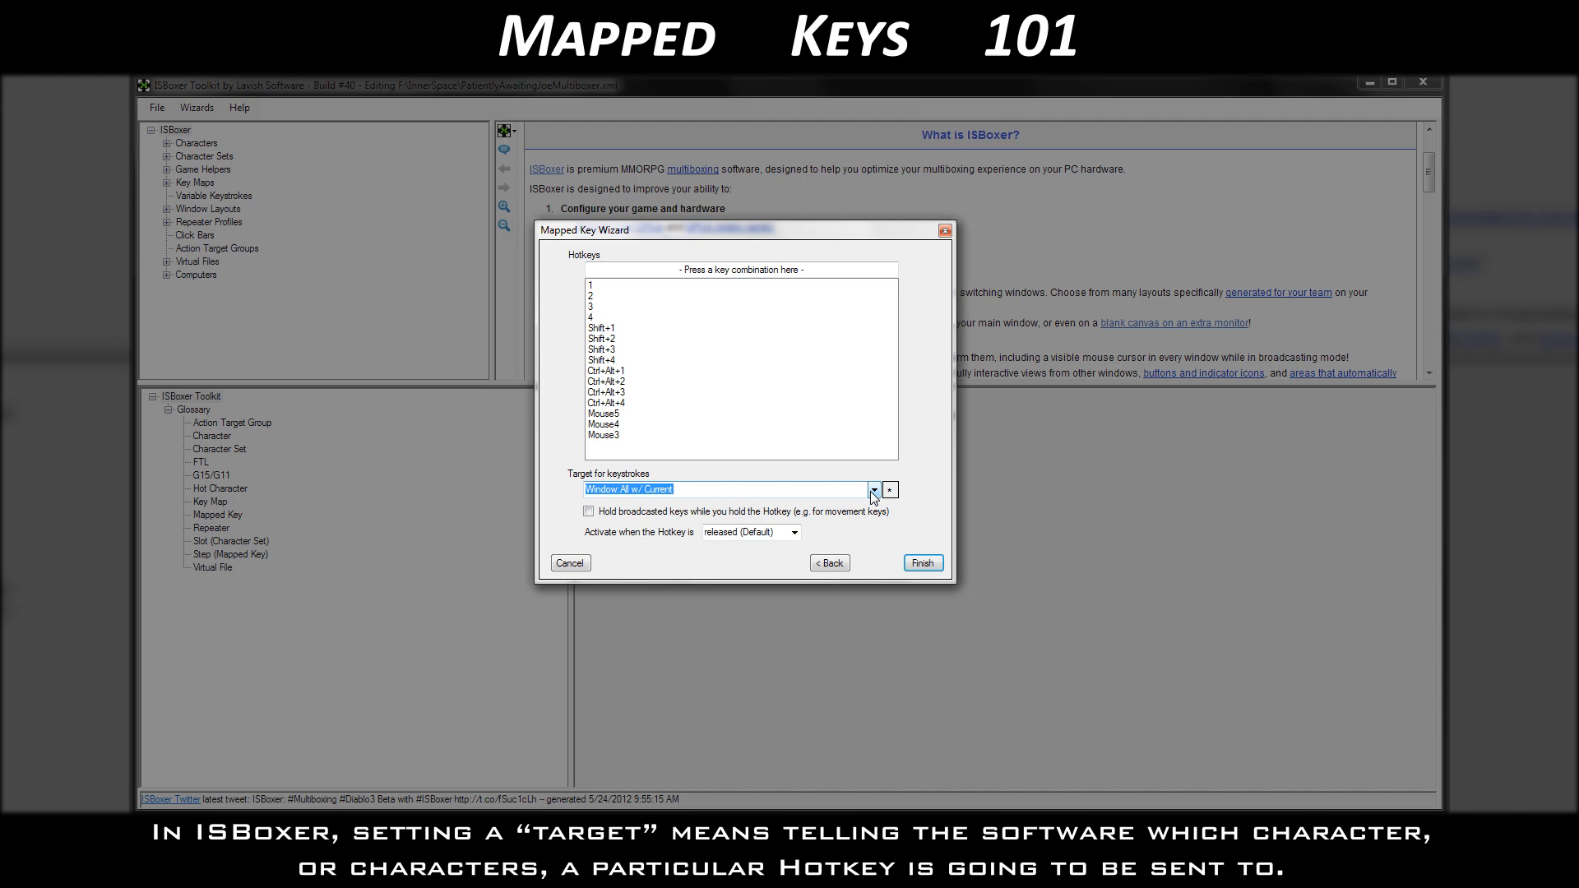
# Keep the all-windows target and set 'Activate when the Hotkey is' to pressed.
pyautogui.click(872, 490)
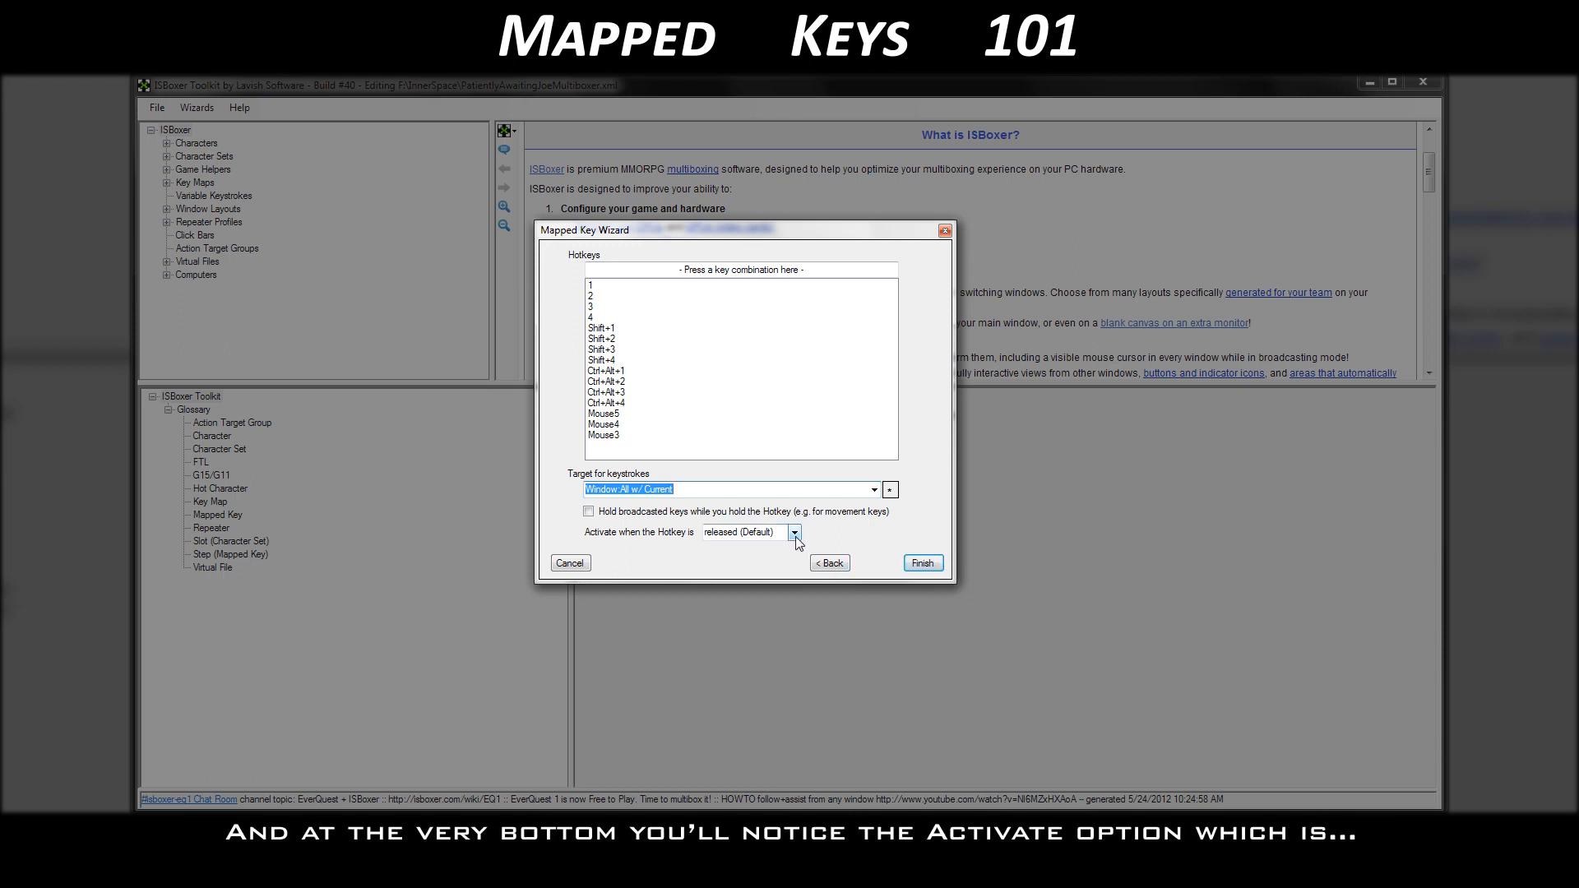
pyautogui.click(794, 533)
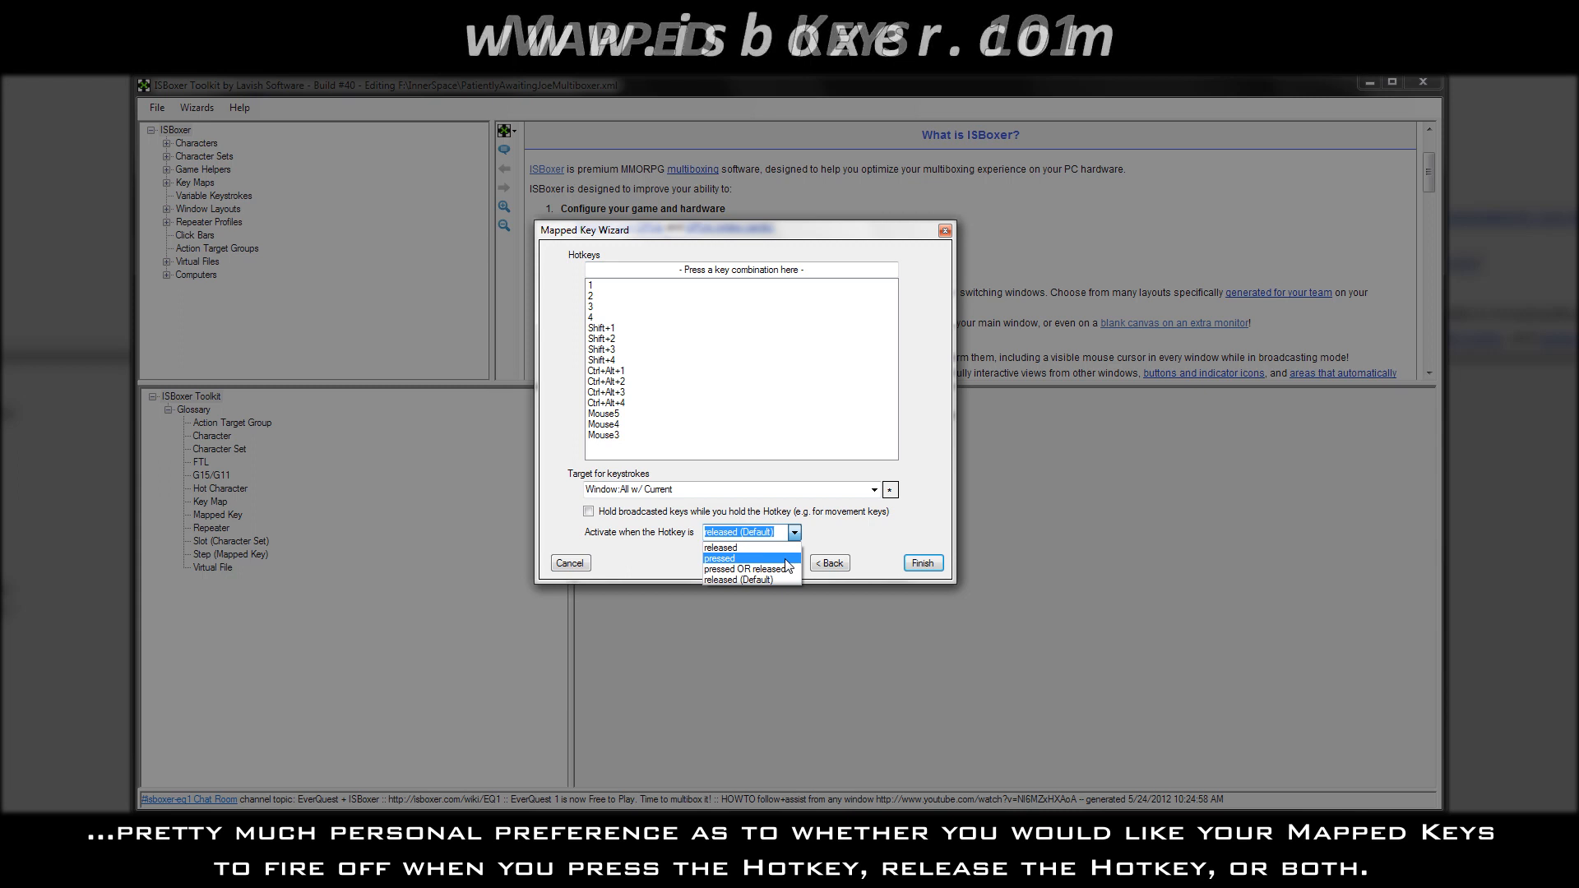
pyautogui.click(744, 558)
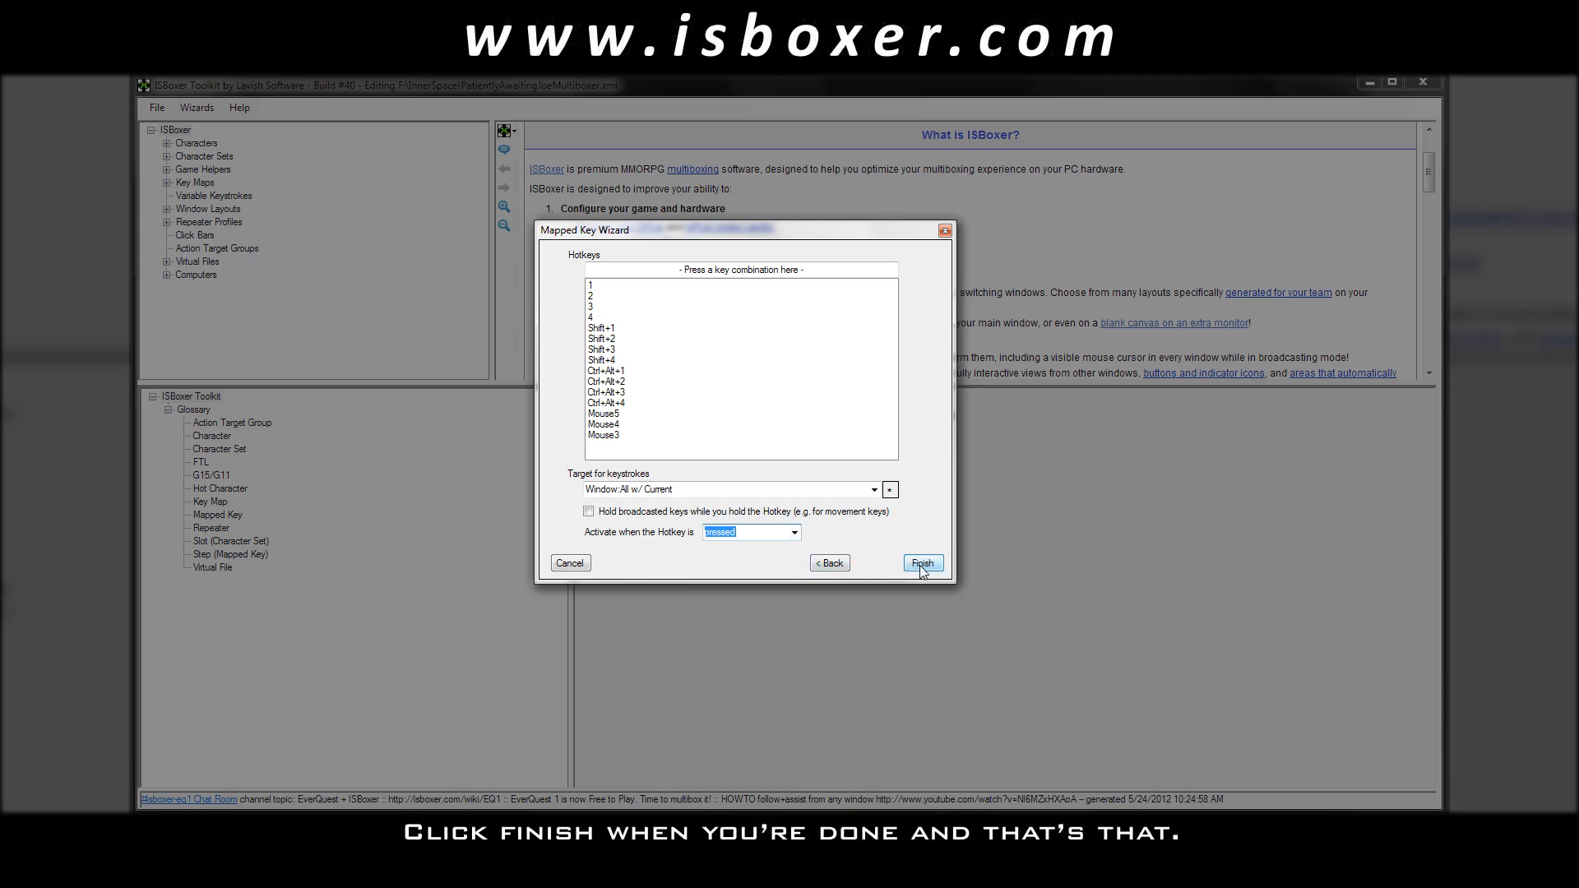
# Finish the wizard and select mapped key 1 (Hotkey: 1) in the Le Video key map.
pyautogui.click(923, 562)
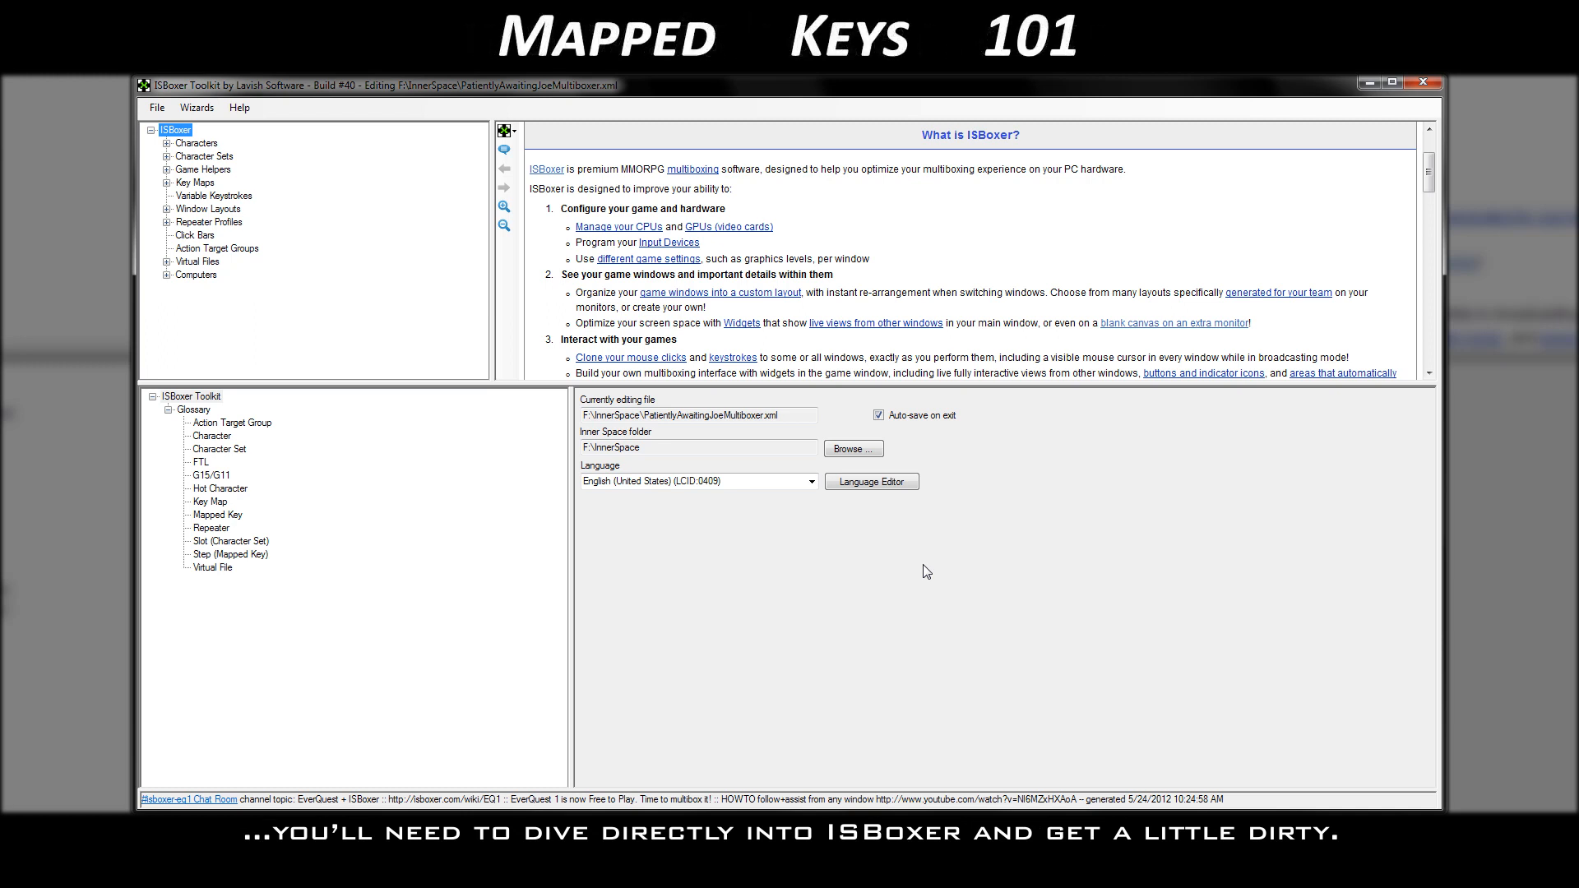
pyautogui.moveTo(227, 194)
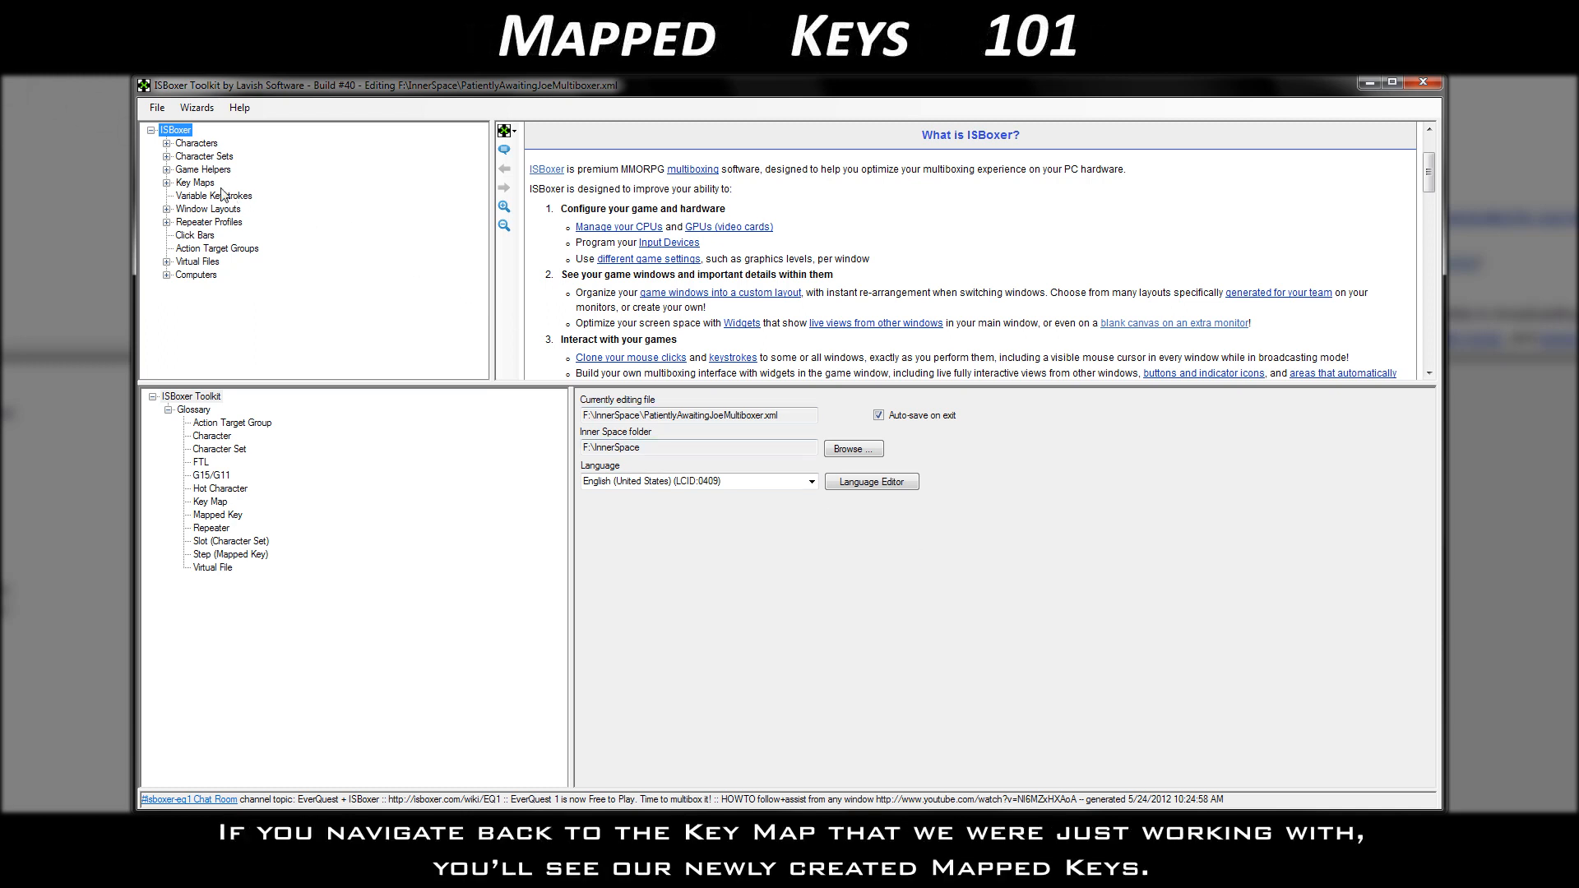
pyautogui.click(166, 182)
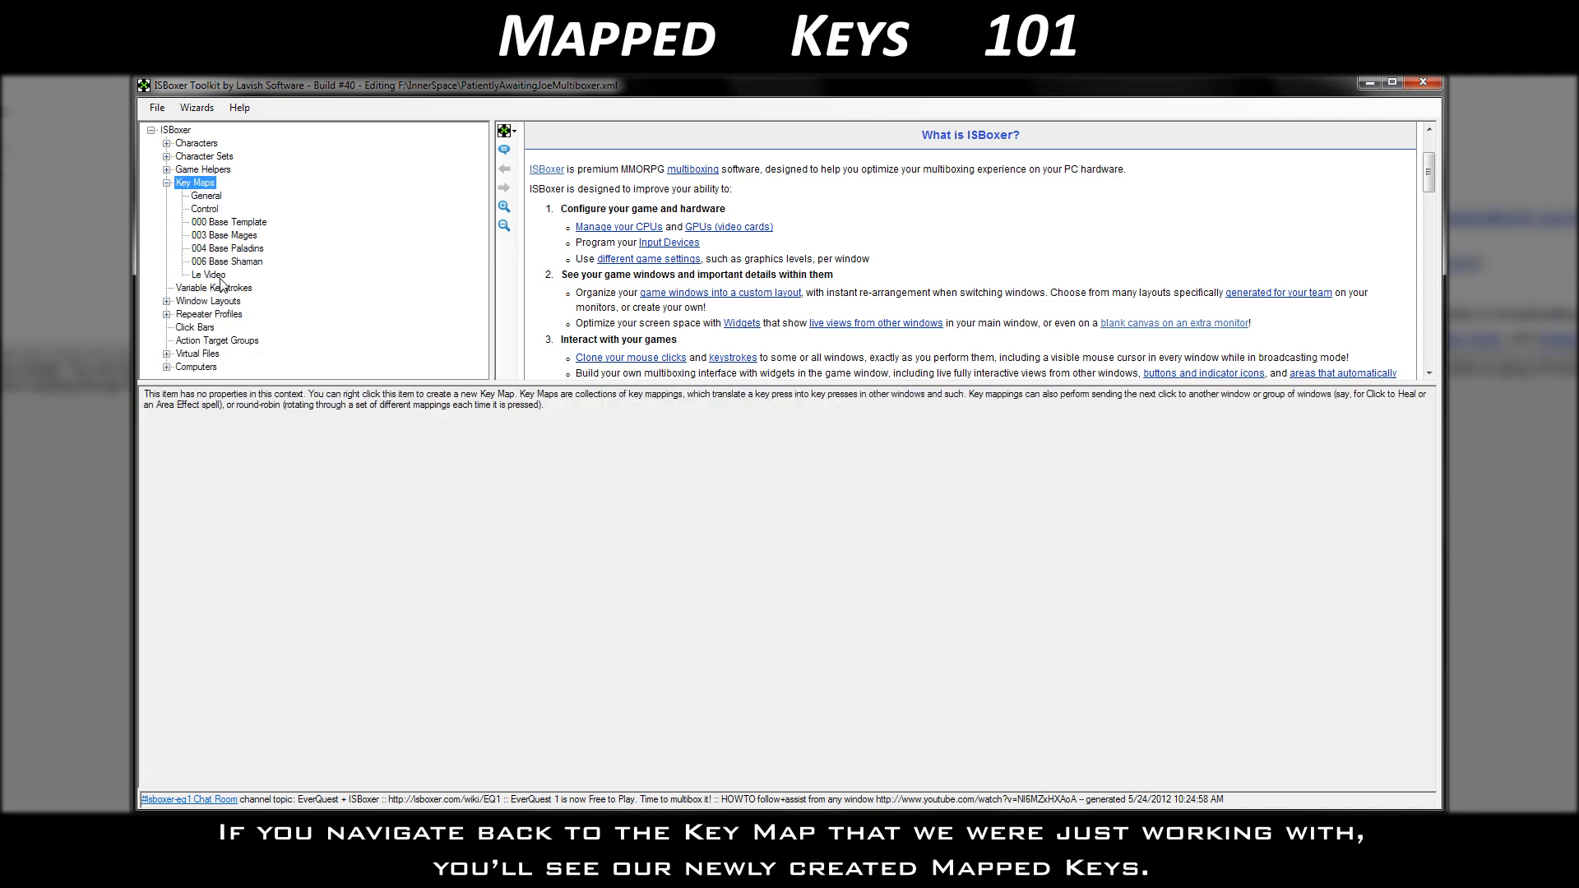
pyautogui.click(207, 273)
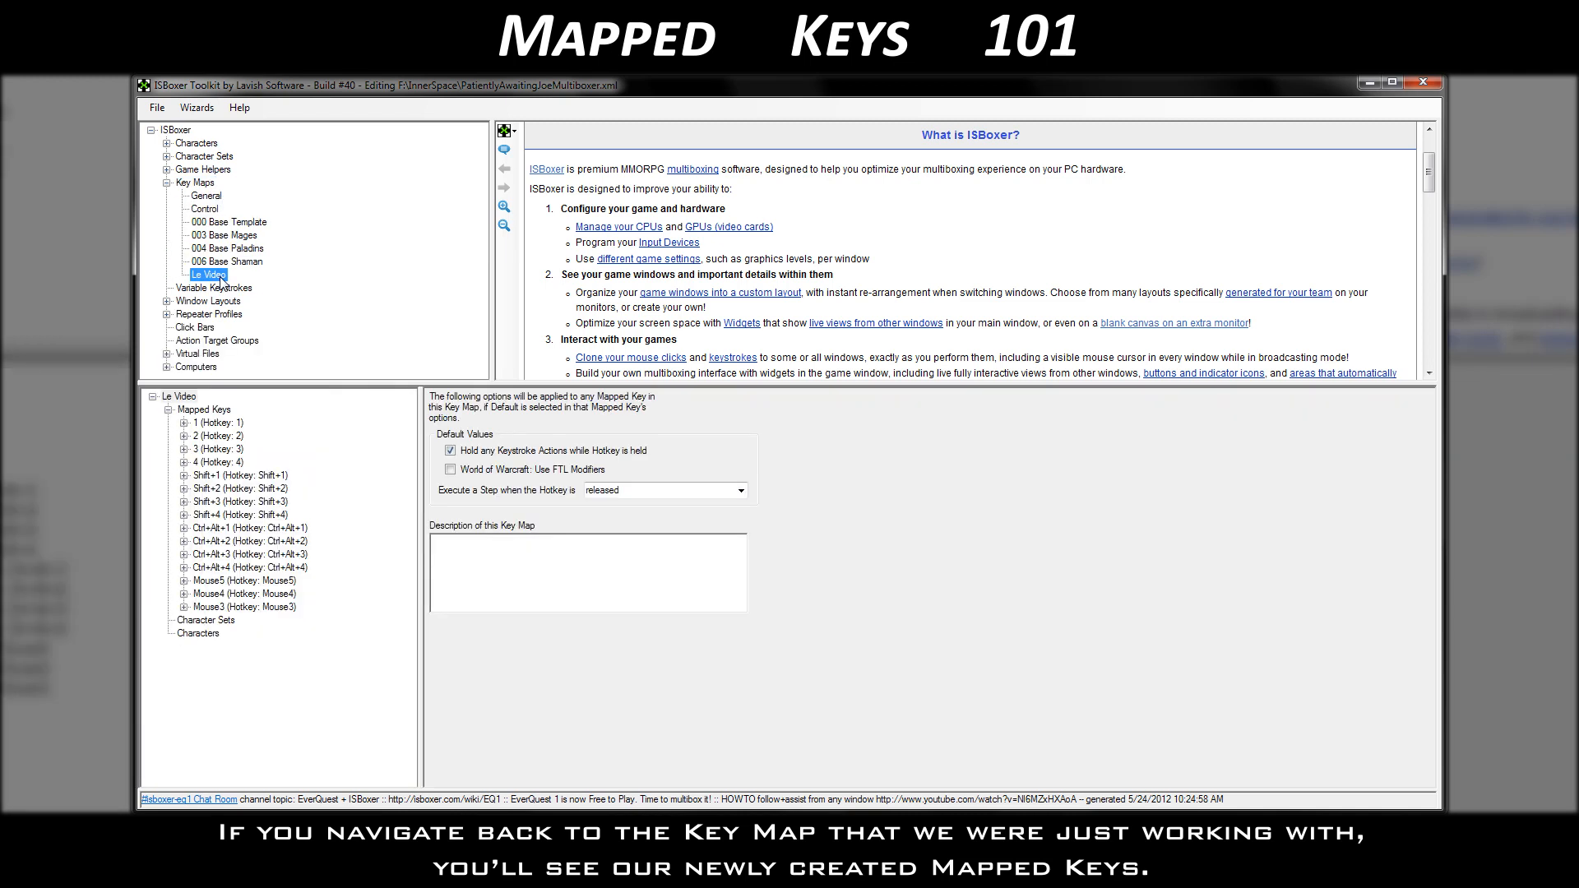
pyautogui.click(218, 423)
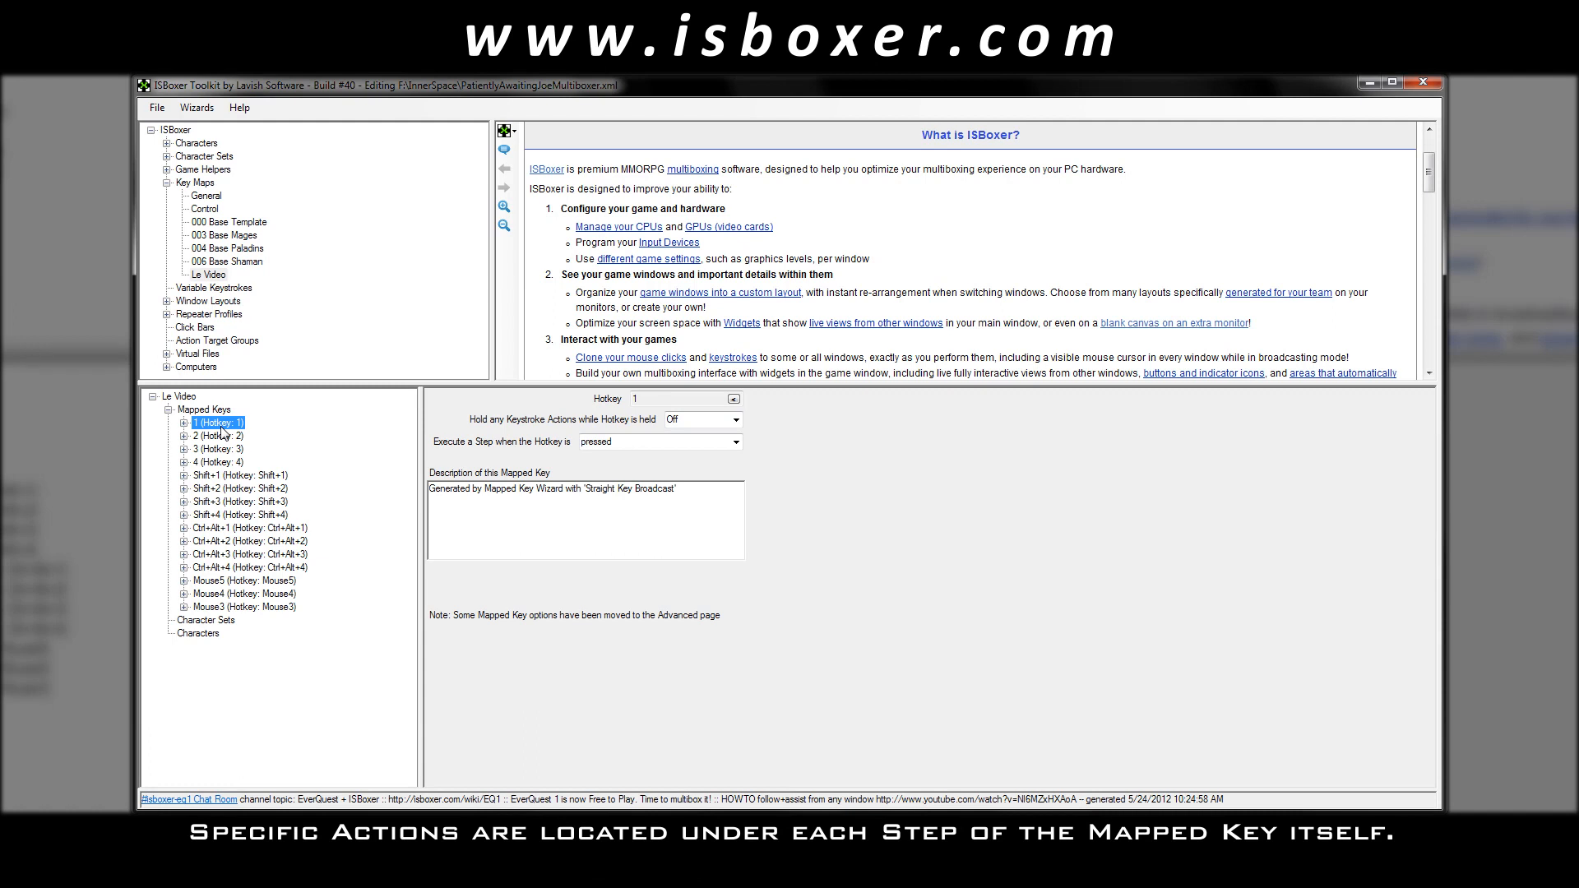
# Expand mapped key 1 and select its first step, showing the action sending key 1 to all windows.
pyautogui.click(184, 423)
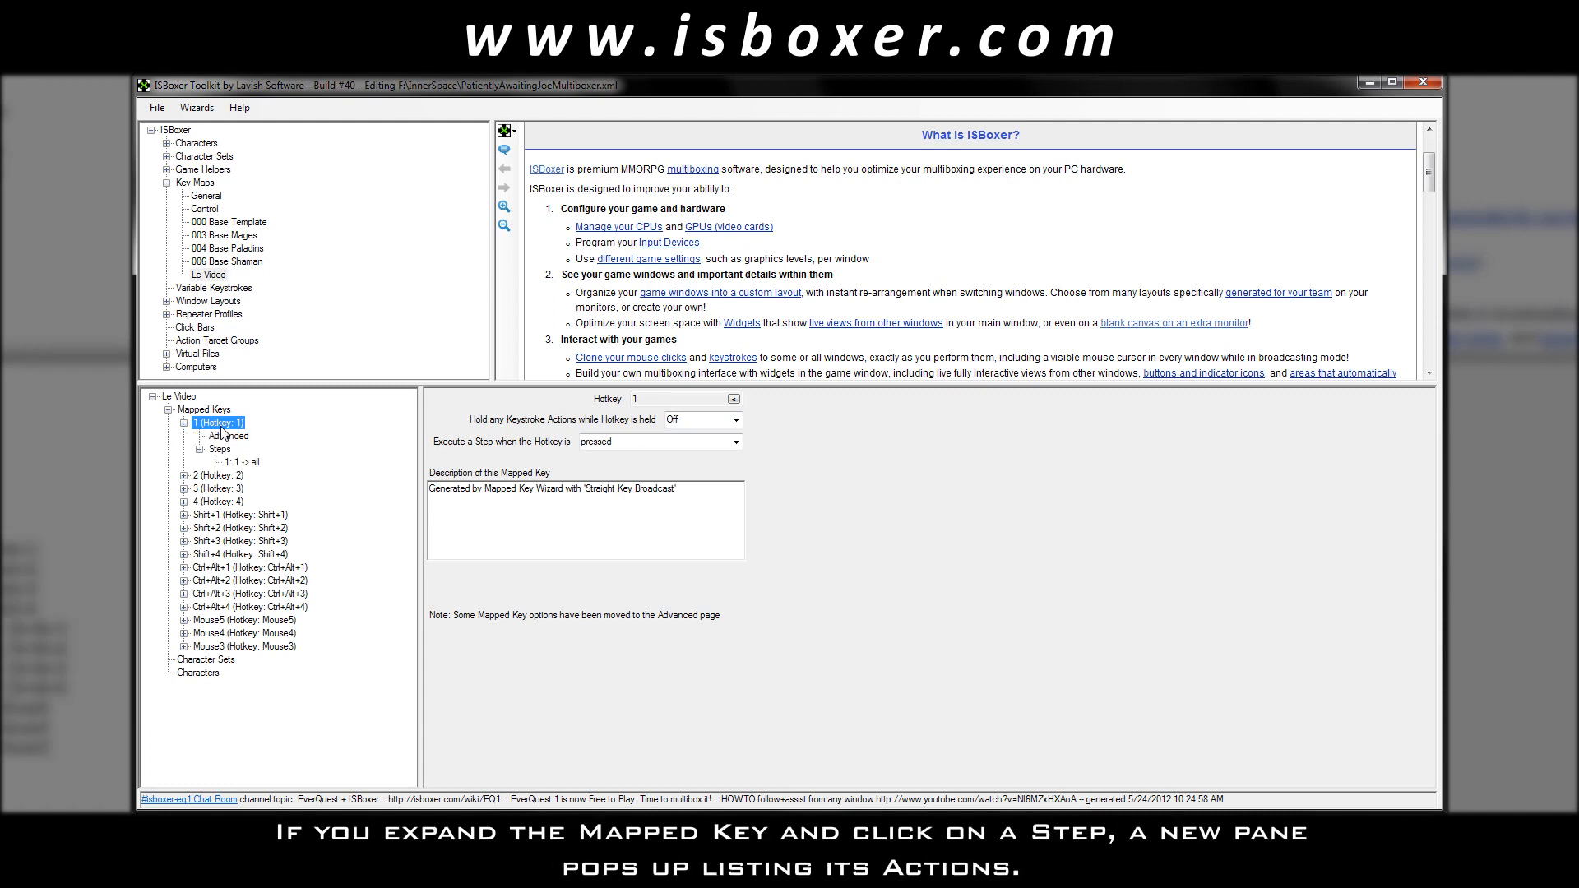
pyautogui.click(232, 462)
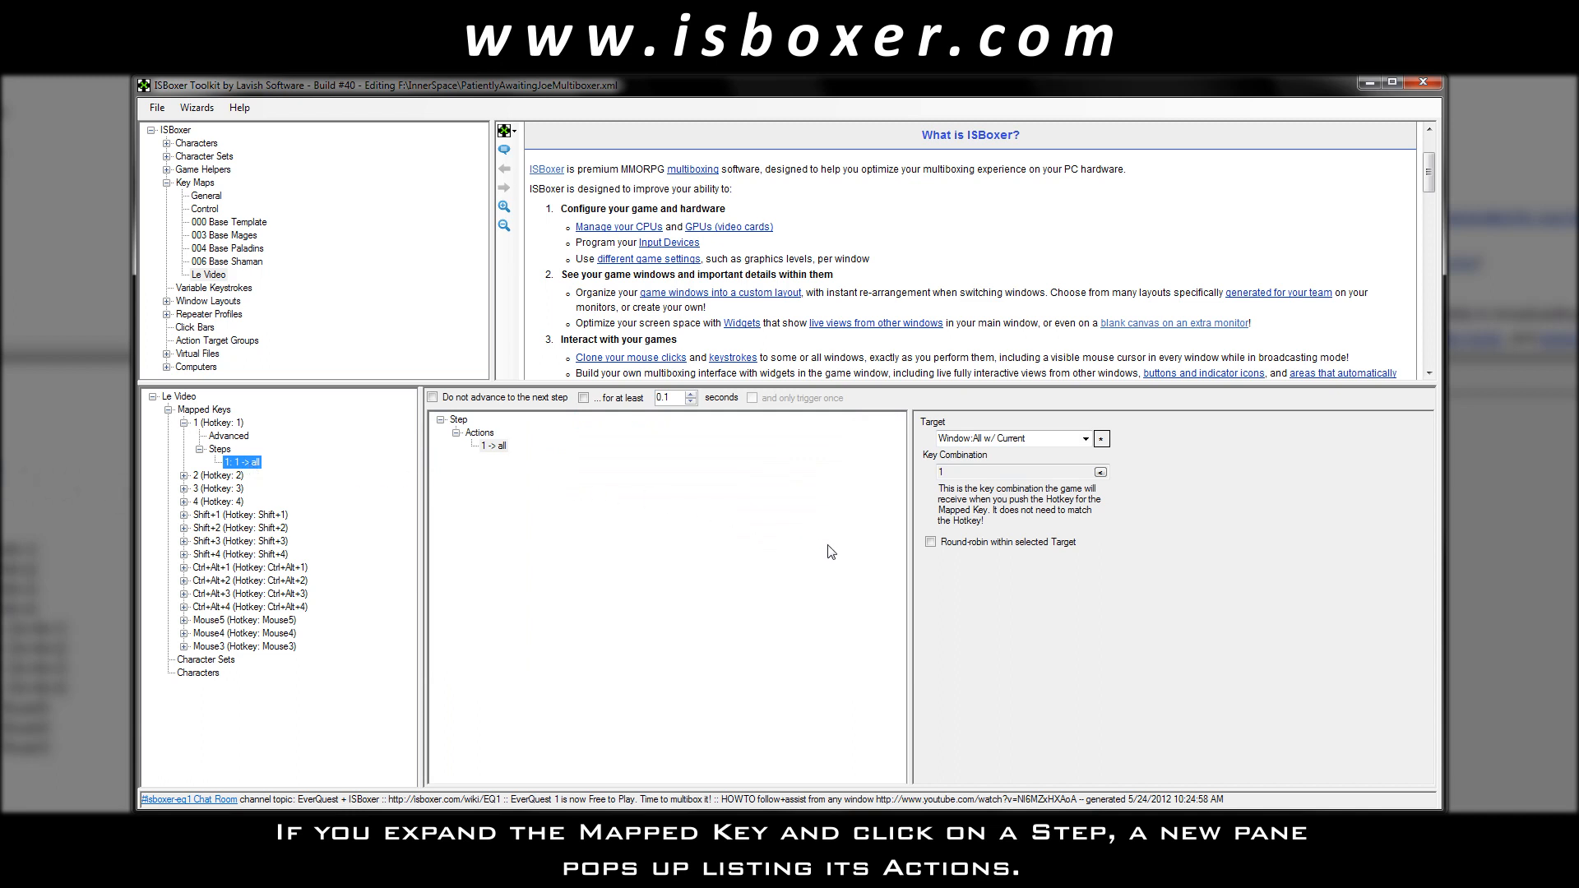
pyautogui.moveTo(983, 602)
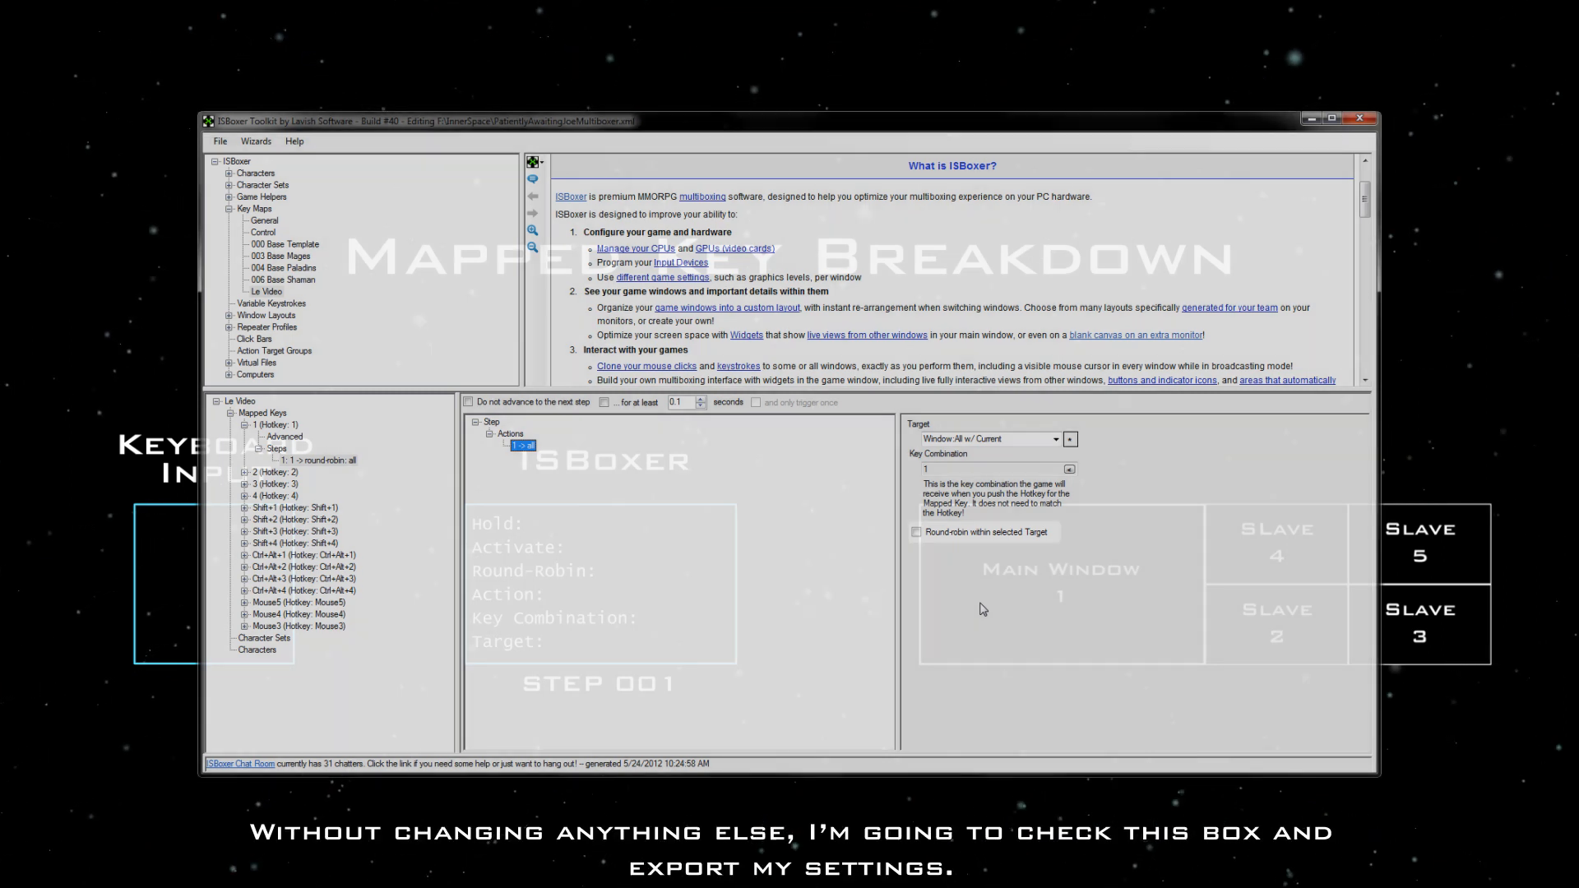
# Enable Round-robin within selected Target so the action reads round-robin: all.
pyautogui.click(914, 533)
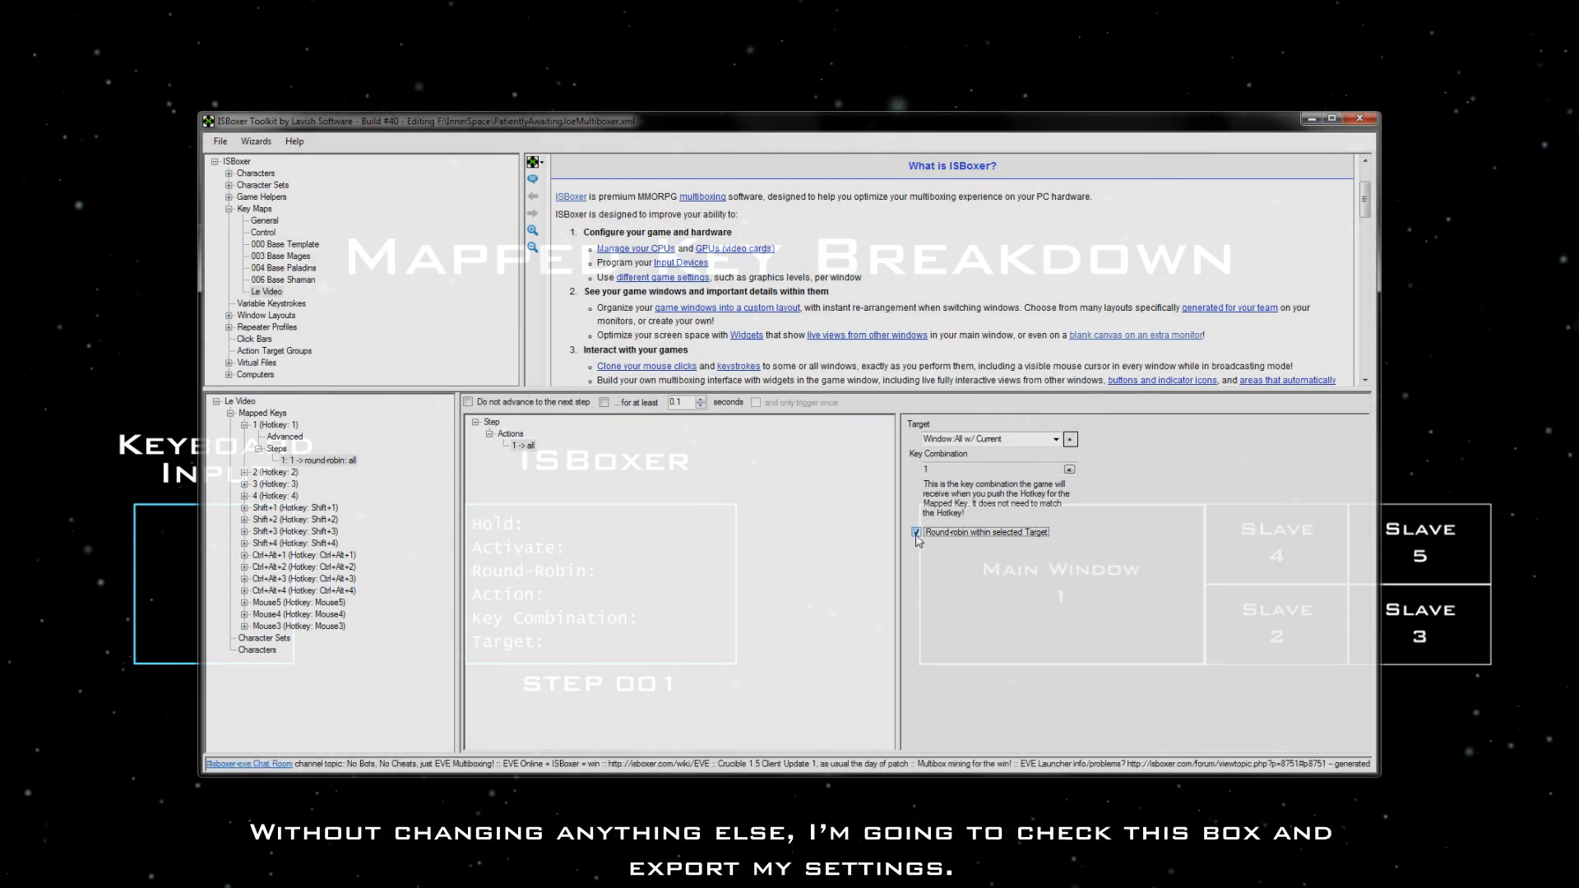
pyautogui.click(914, 533)
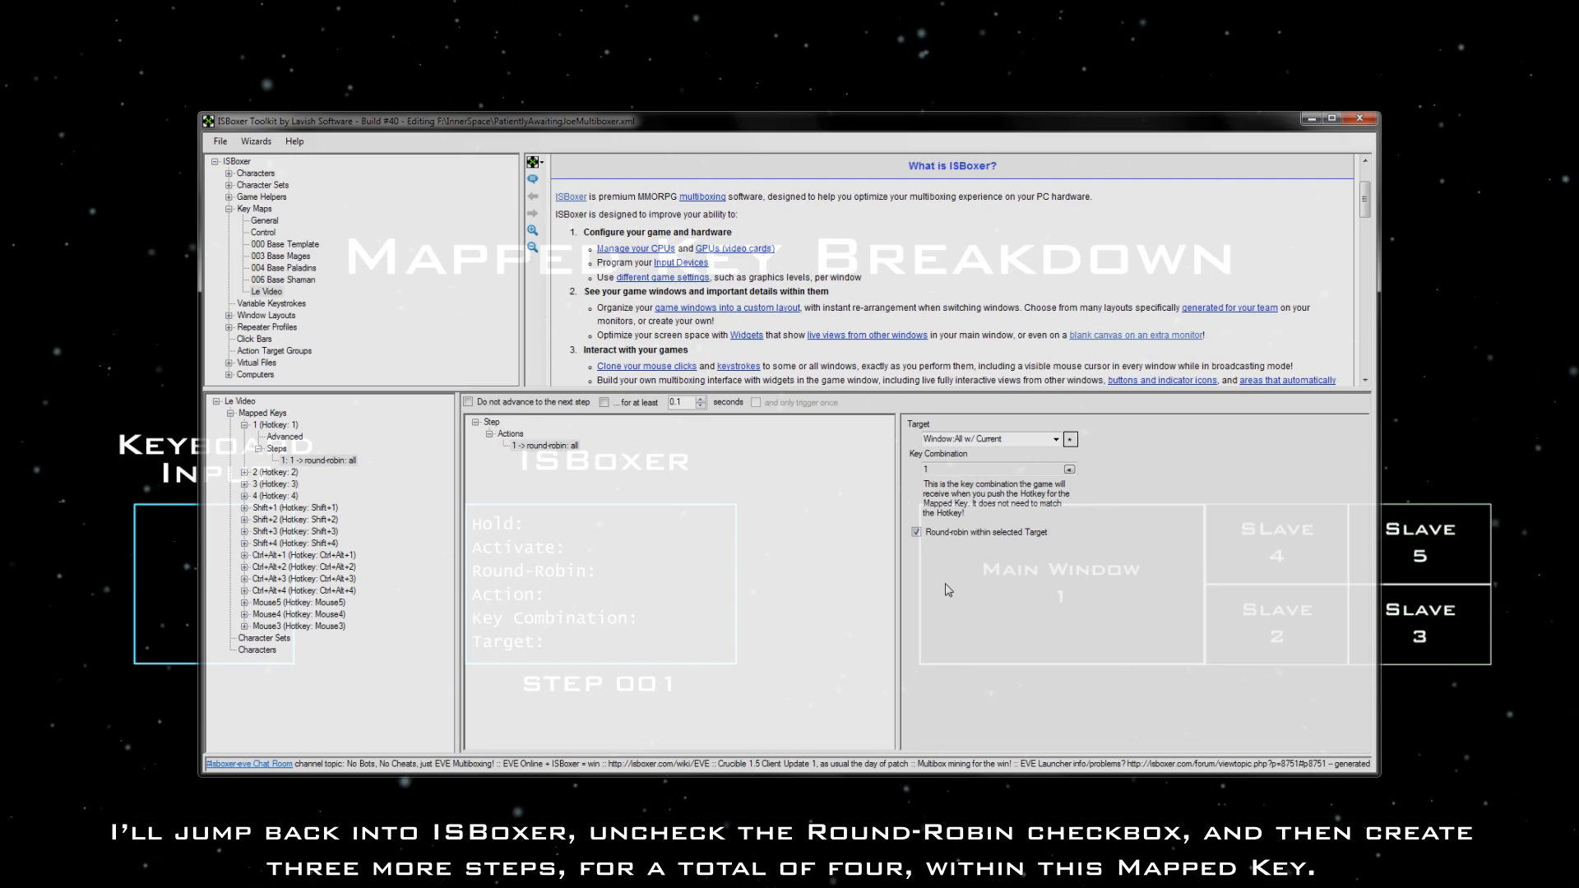
# Turn round-robin off, paste steps so mapped key 1 has four, and target step 1 at Character Slot 2.
pyautogui.click(915, 533)
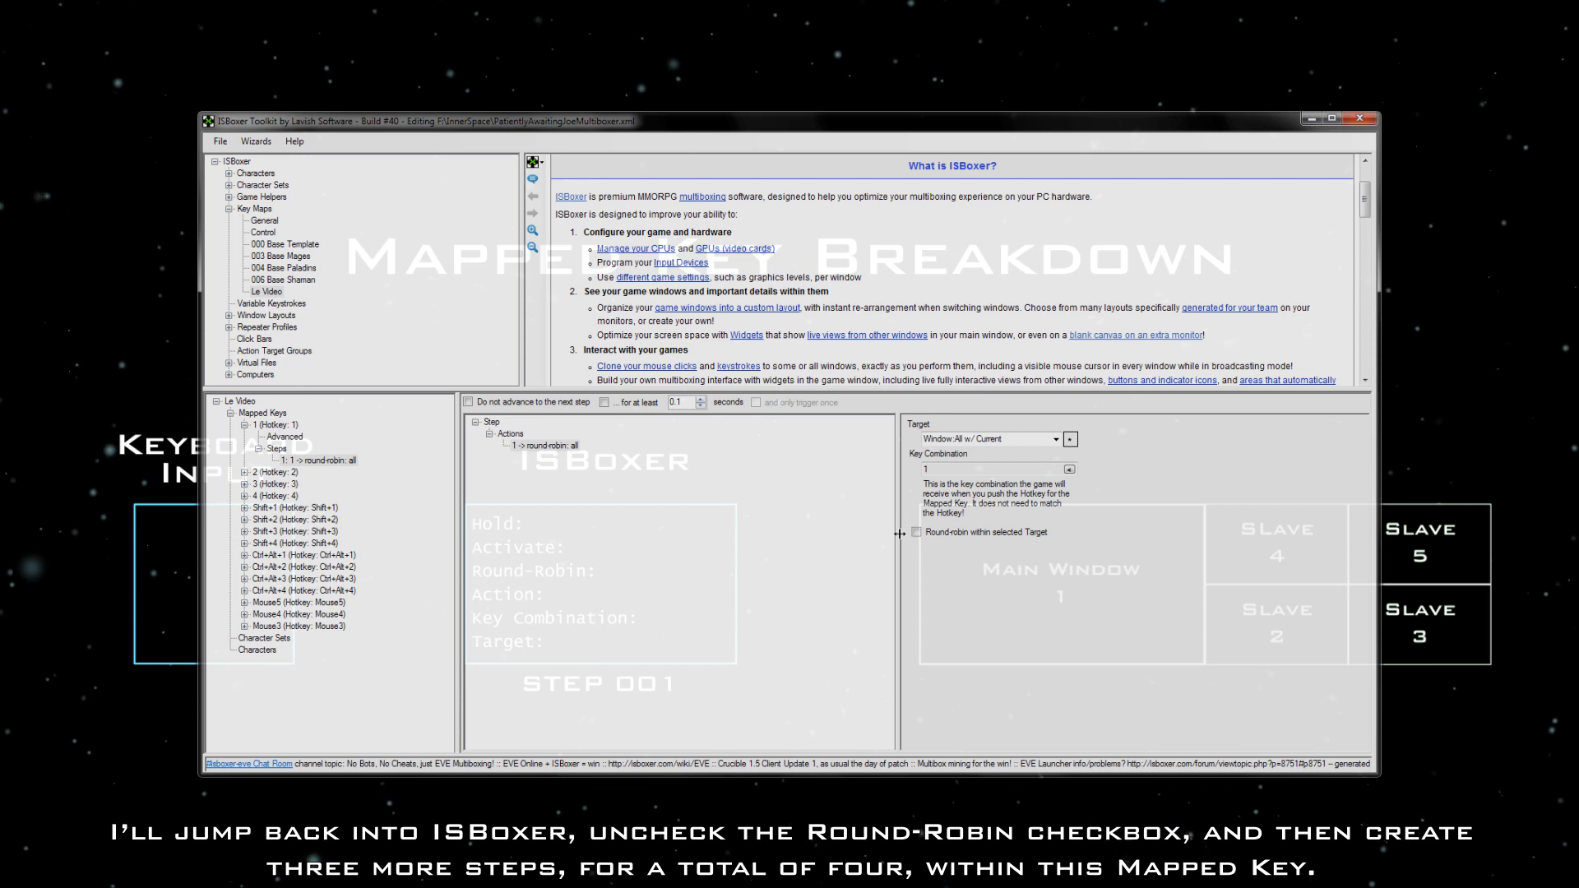
pyautogui.rightClick(313, 461)
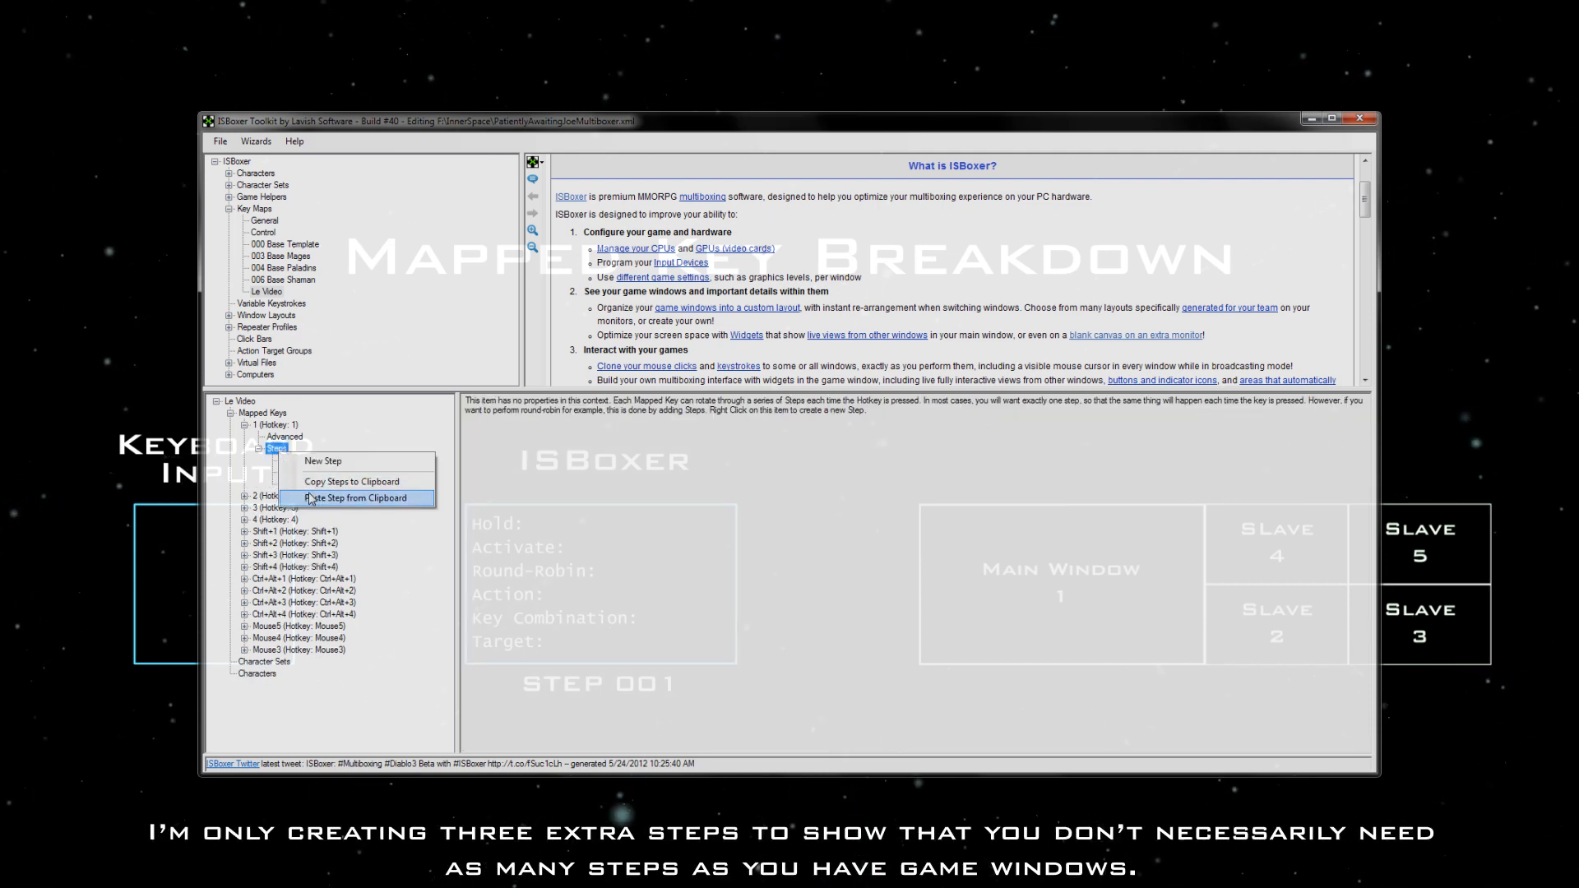
pyautogui.click(352, 497)
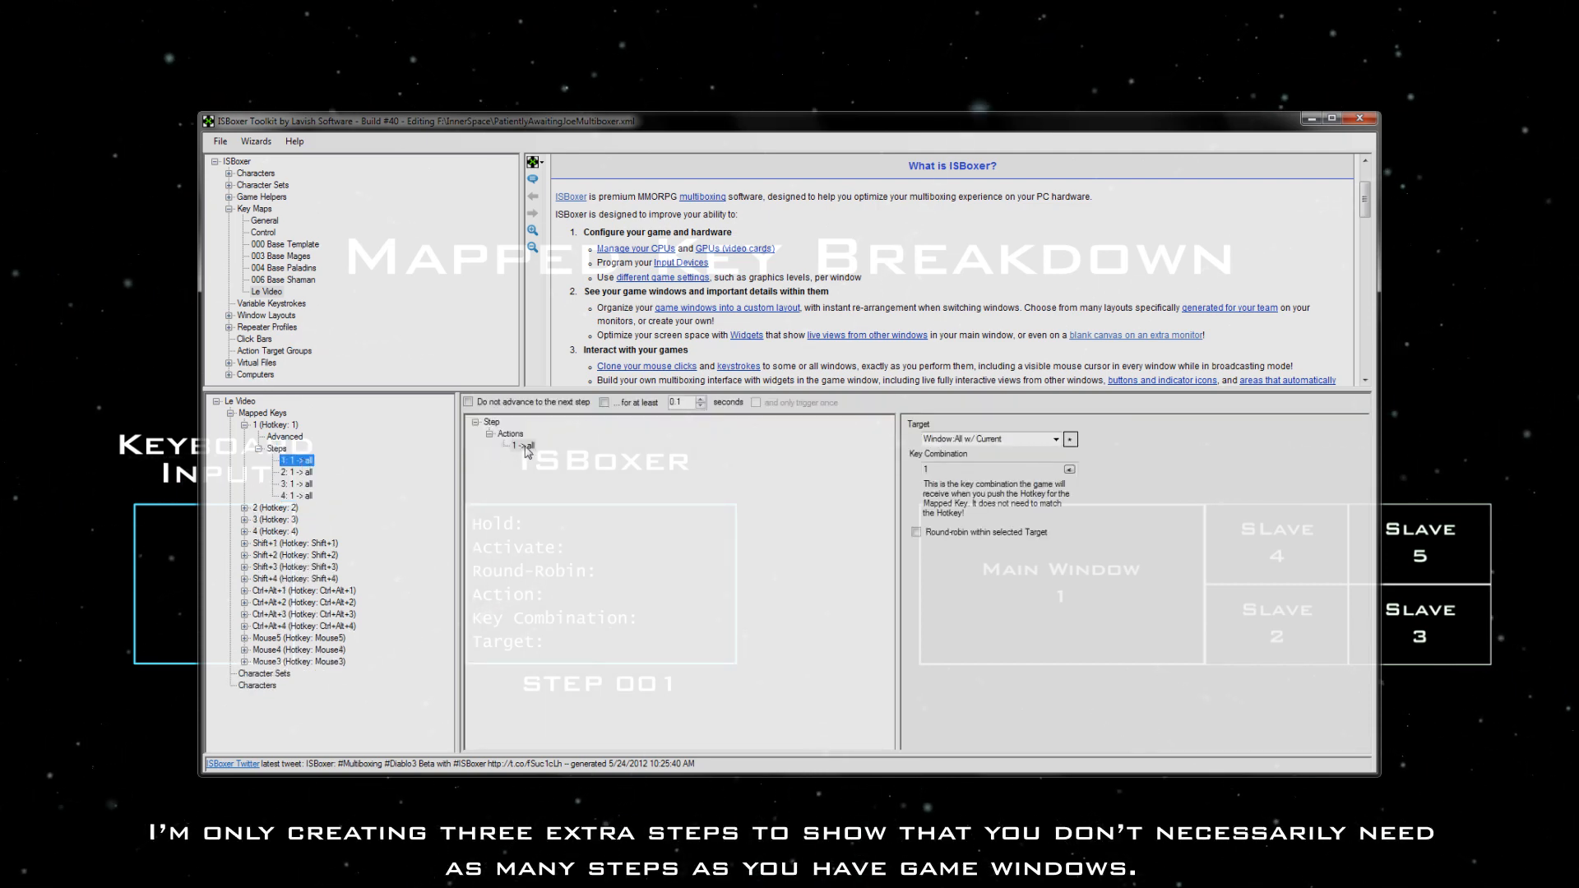
pyautogui.click(1056, 439)
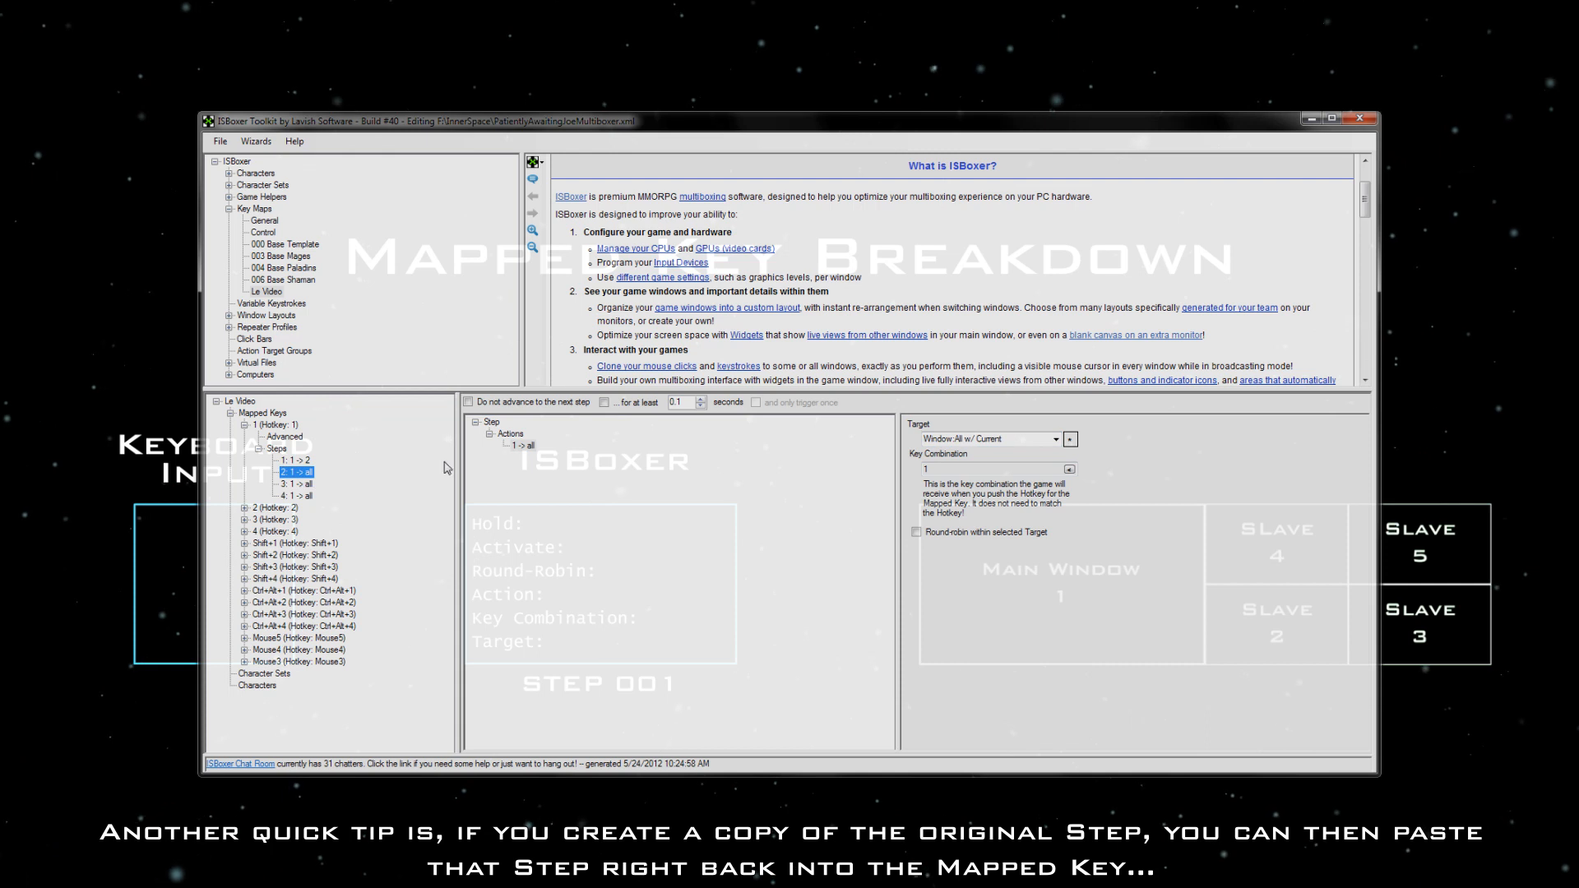
# Target steps 2, 3 and 4 at Character Slots 3, 5 and 1.
pyautogui.click(1056, 437)
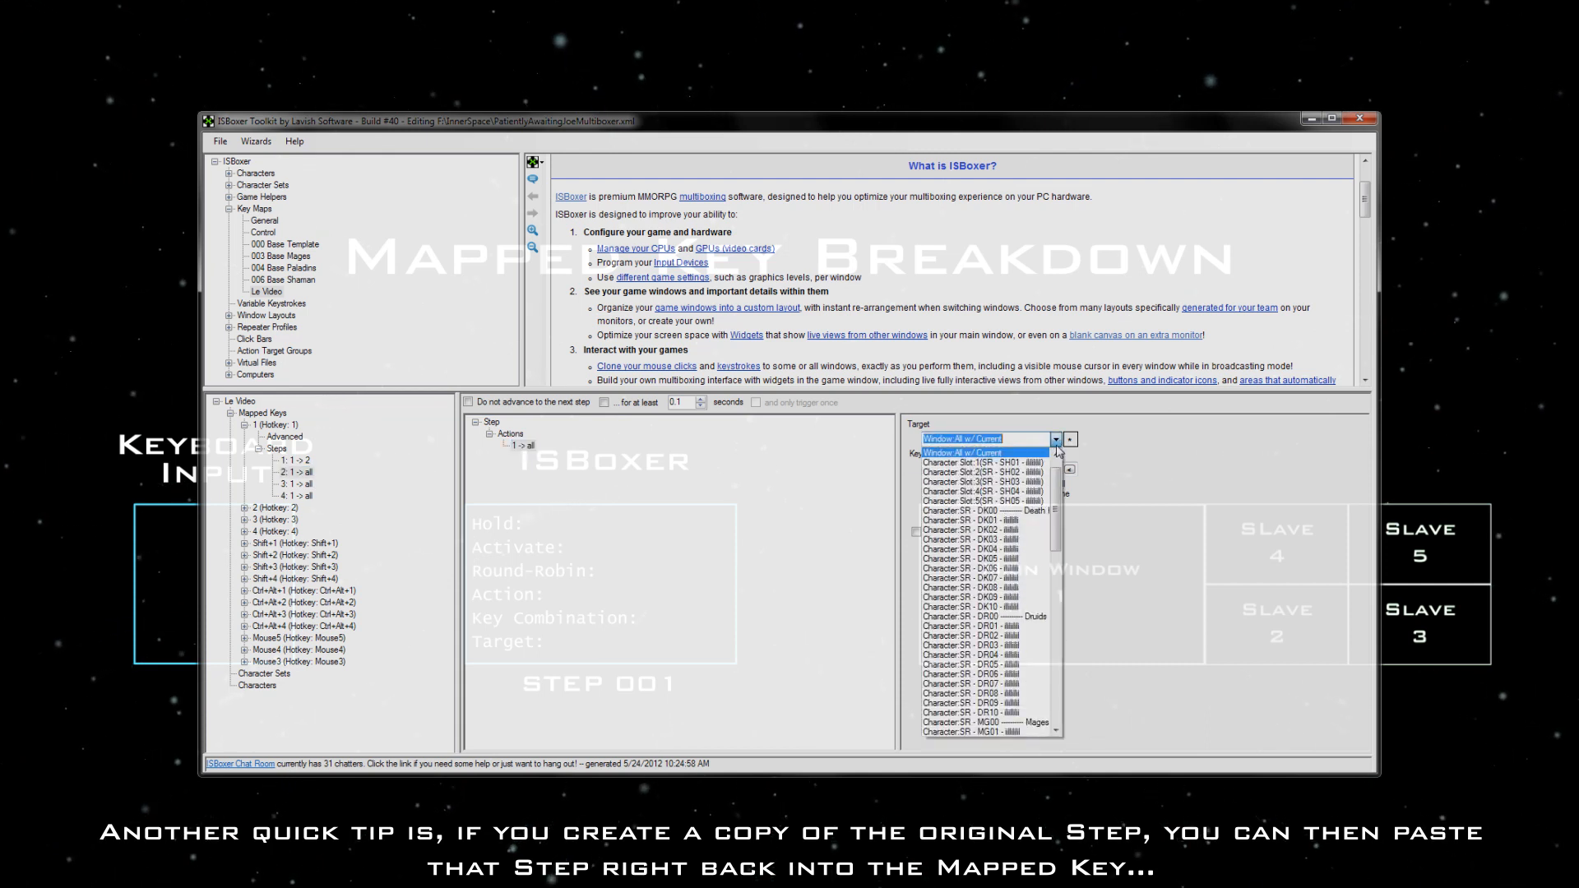
pyautogui.click(977, 483)
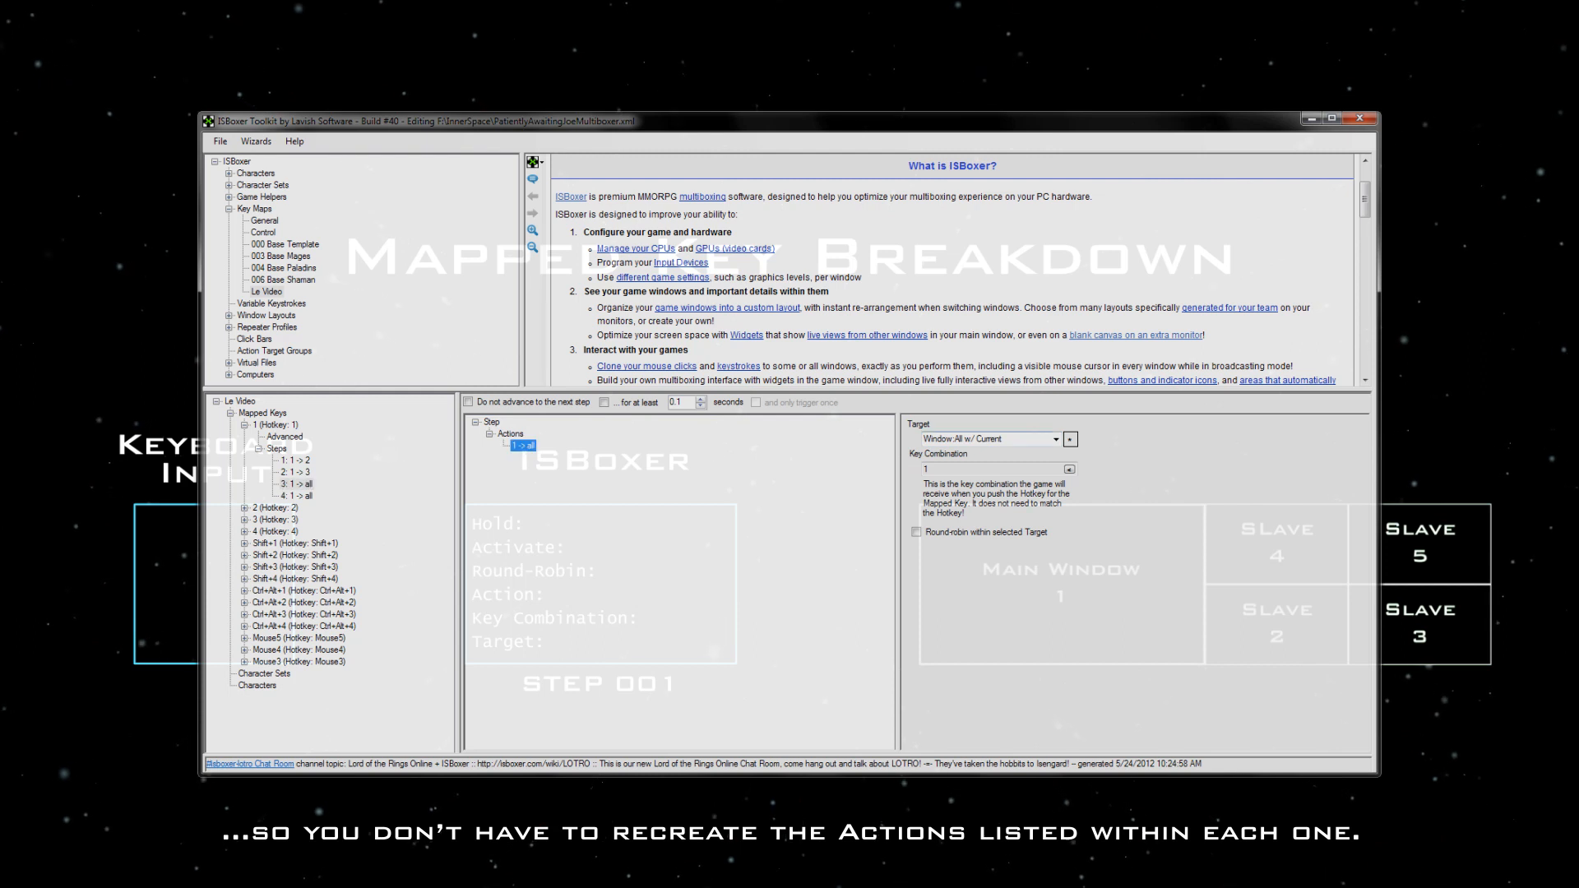
pyautogui.click(1056, 437)
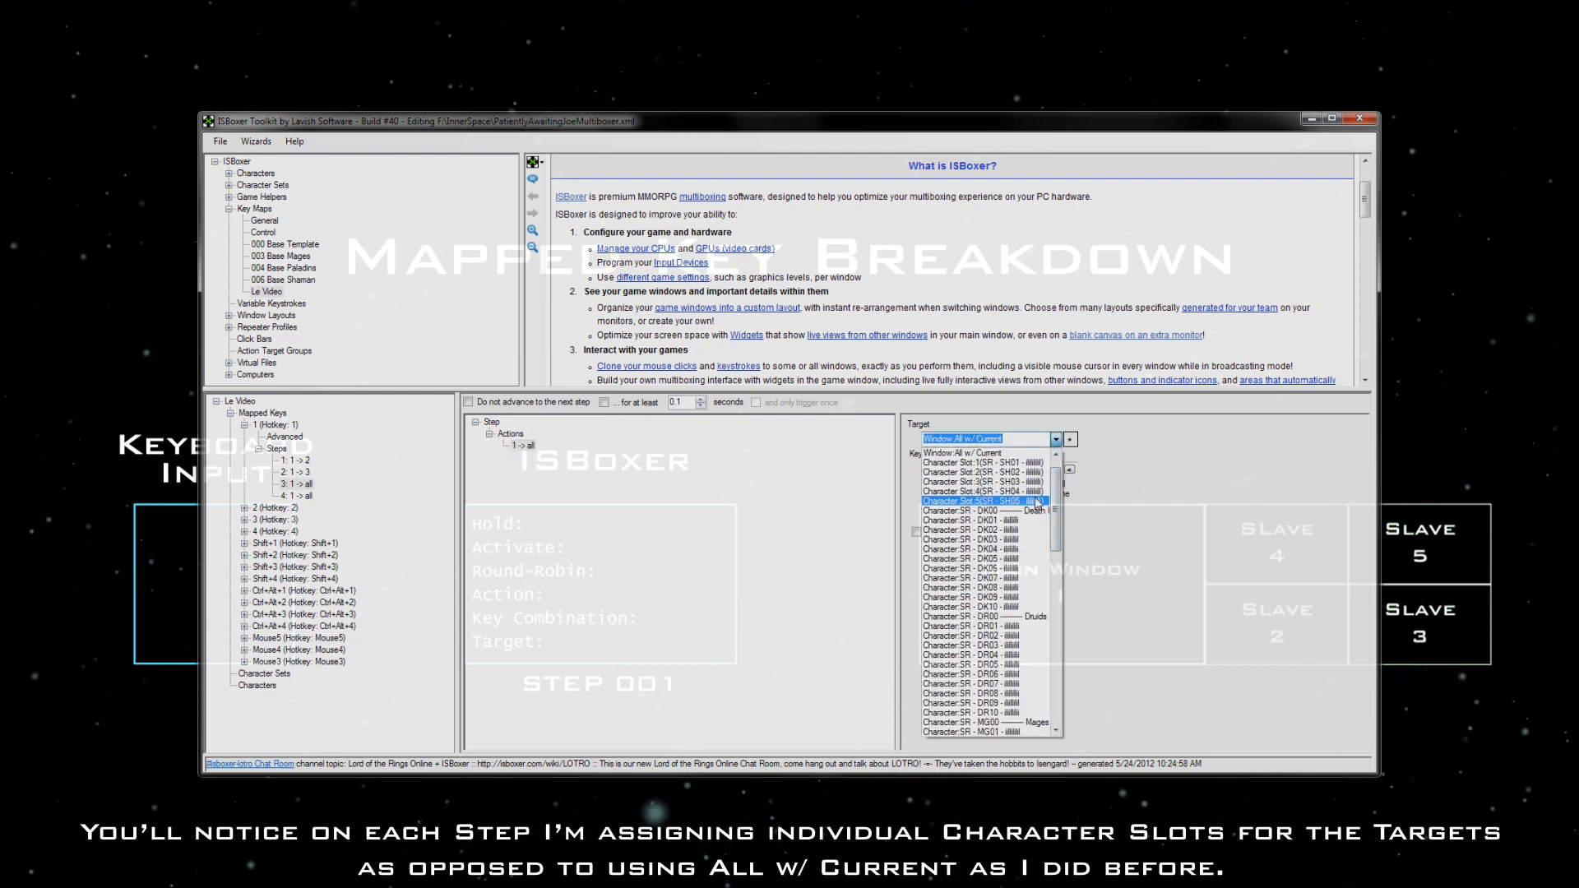
pyautogui.click(523, 444)
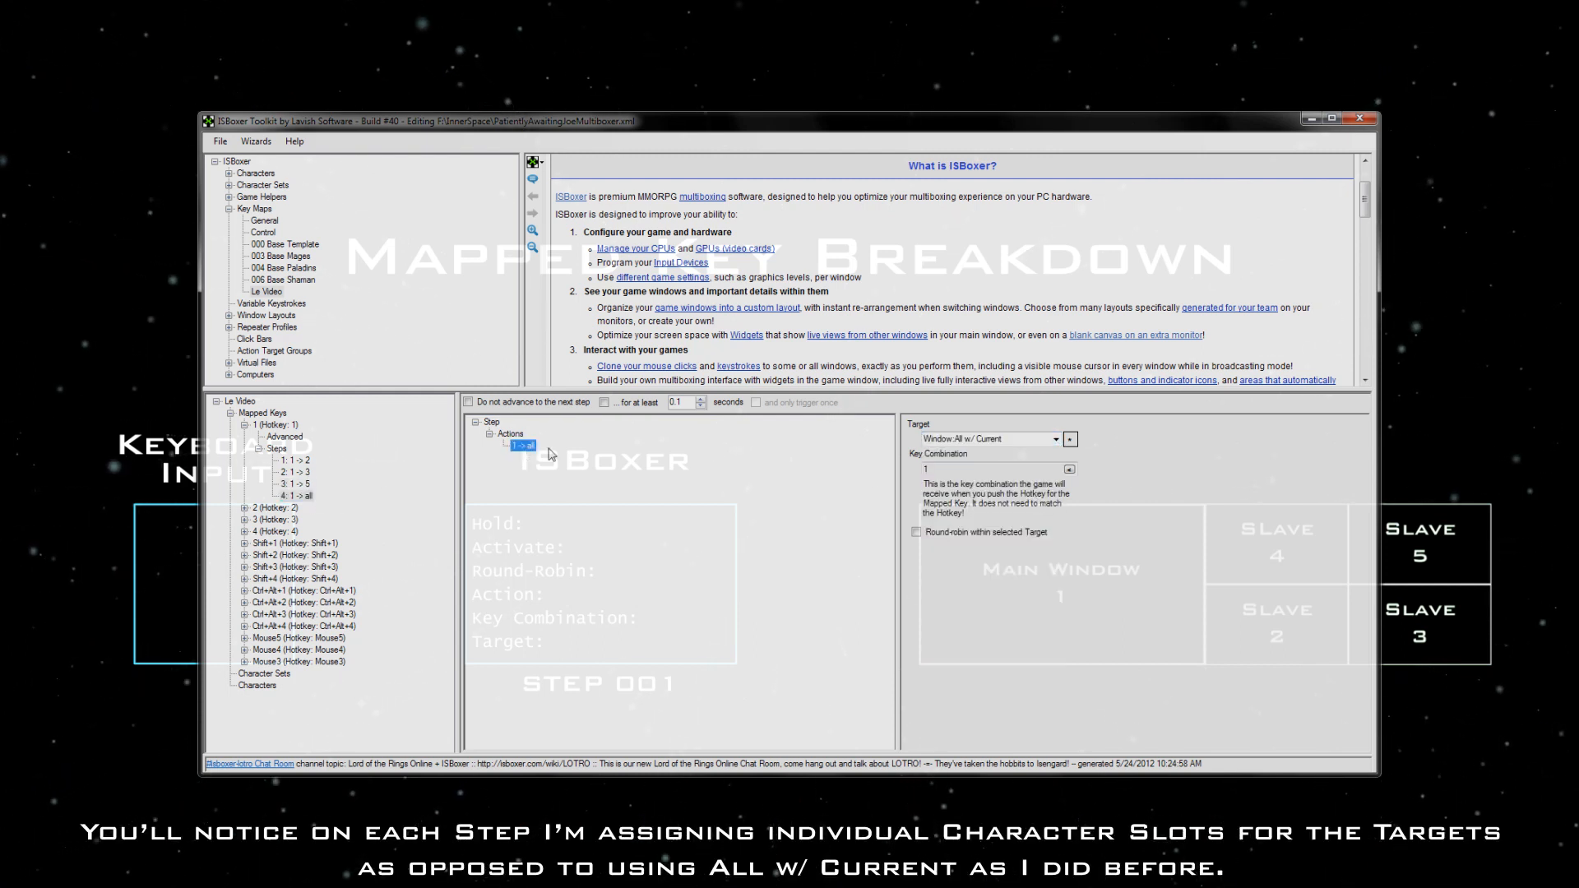
pyautogui.click(1053, 439)
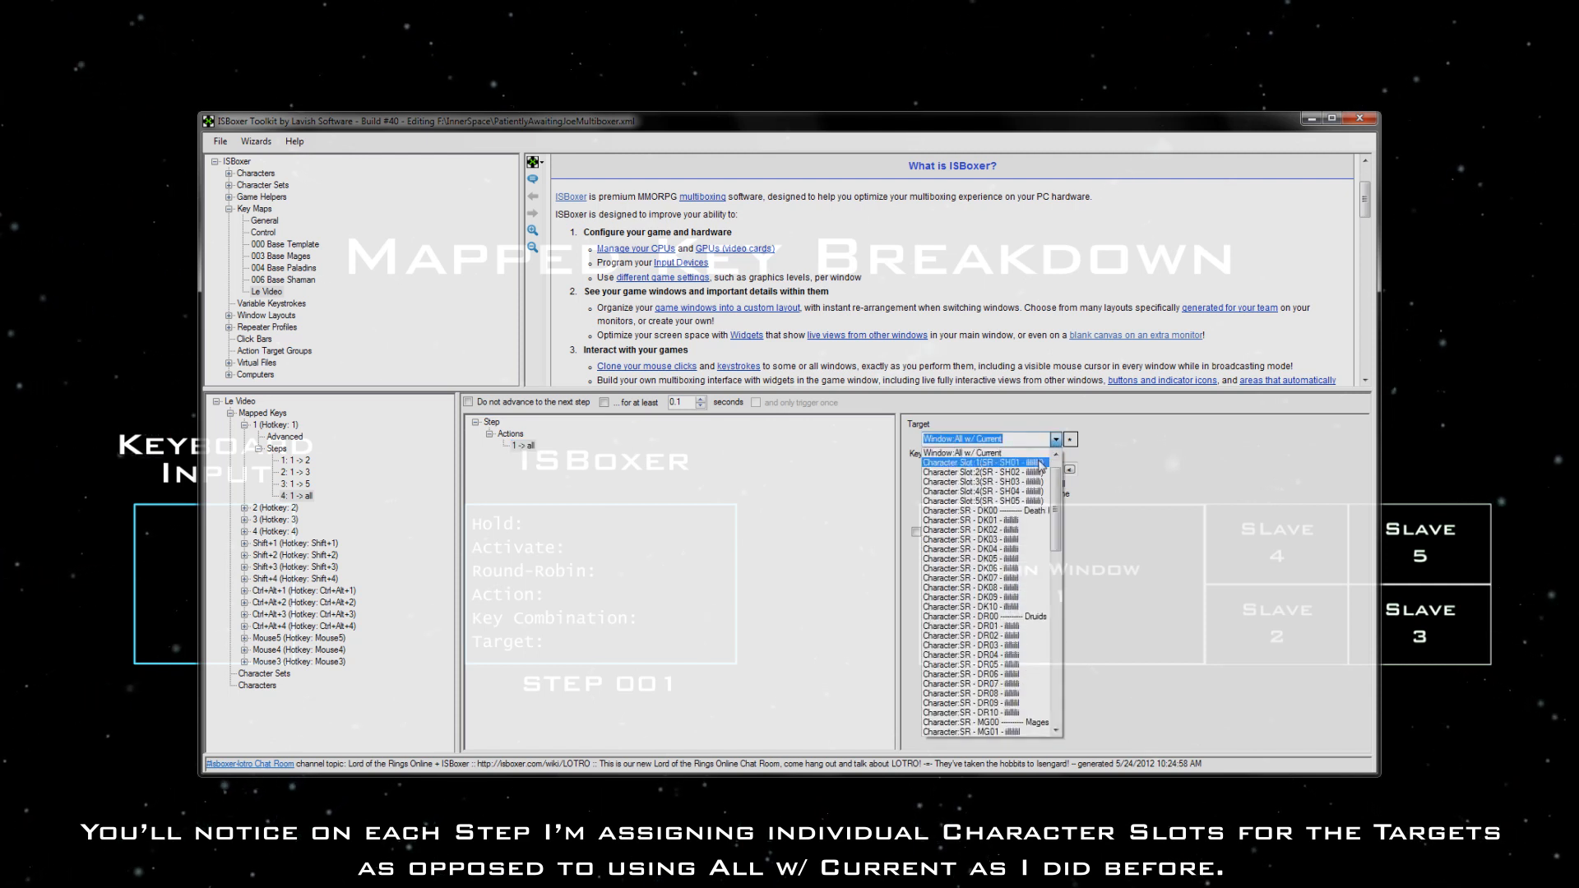
pyautogui.click(981, 461)
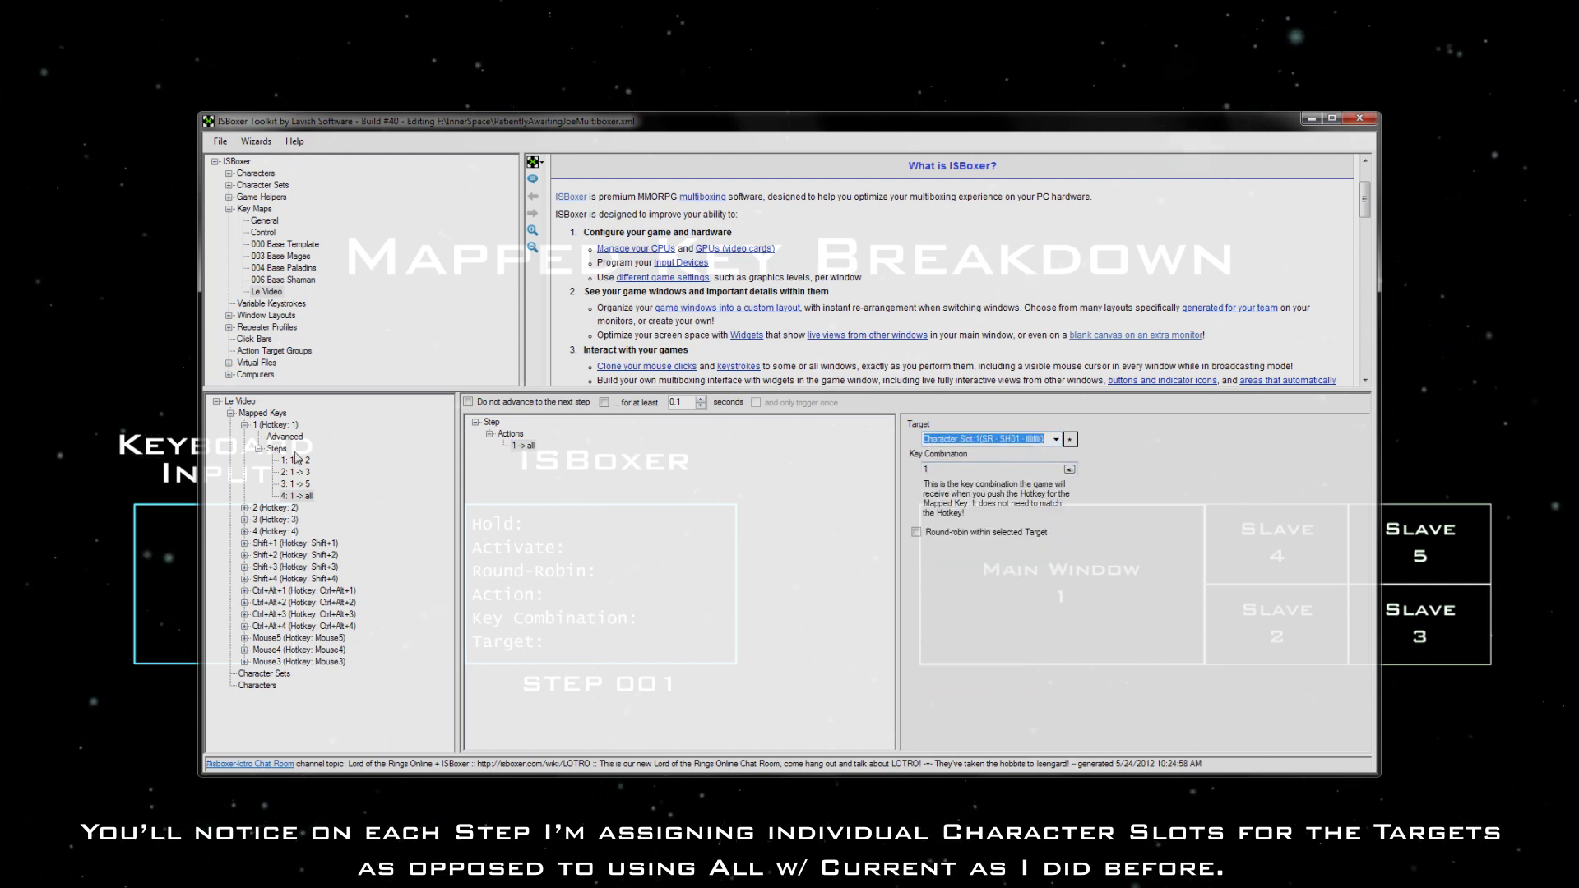
# Export all settings to Inner Space and dismiss the success message.
pyautogui.click(219, 141)
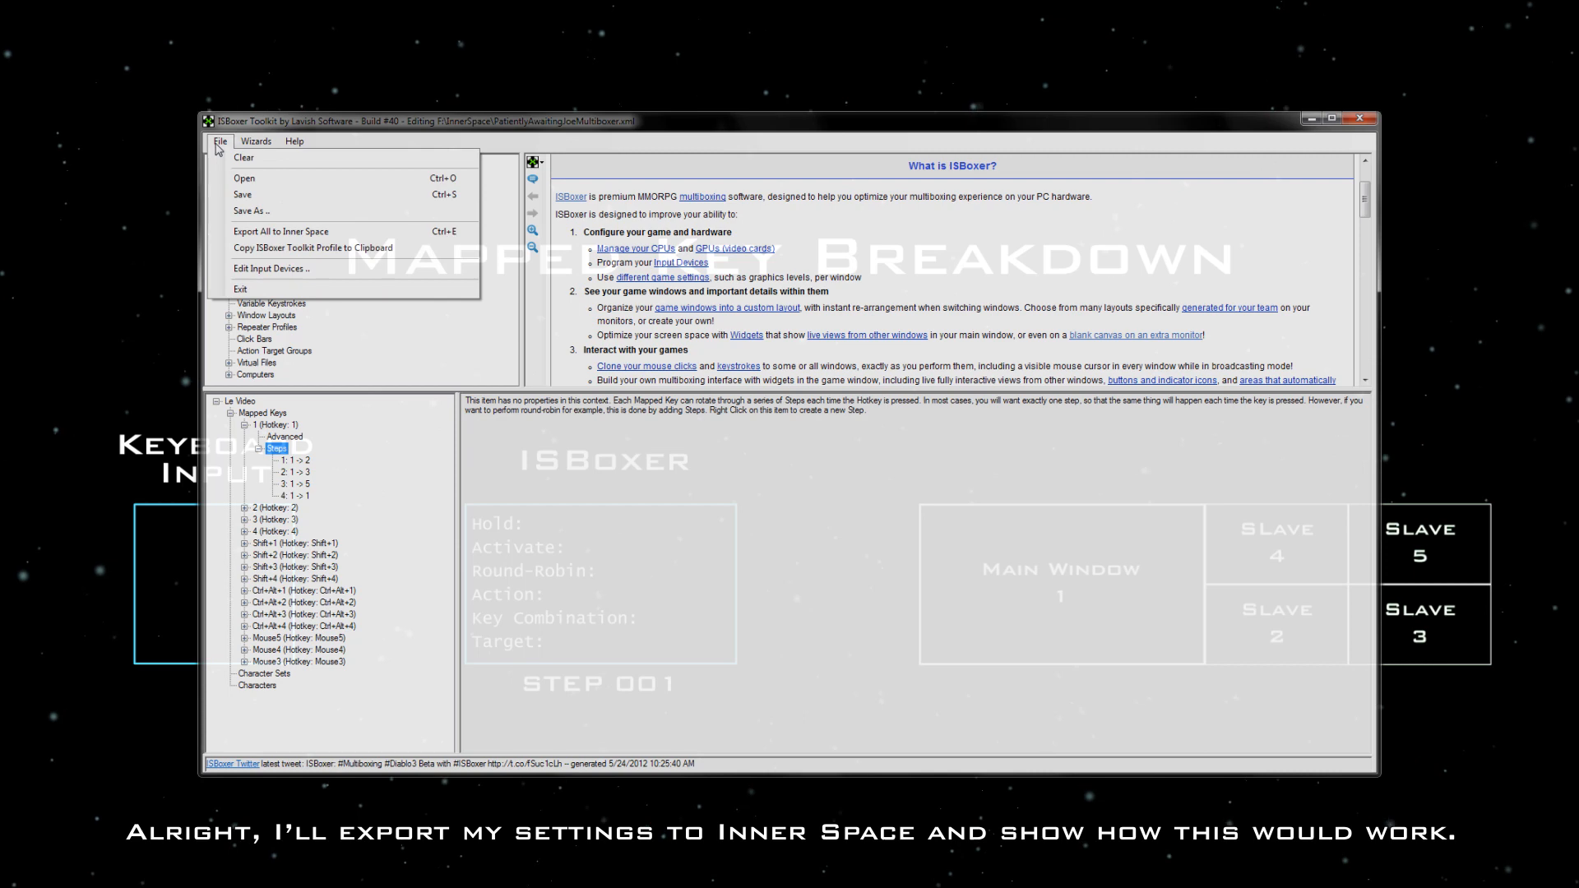
pyautogui.click(279, 231)
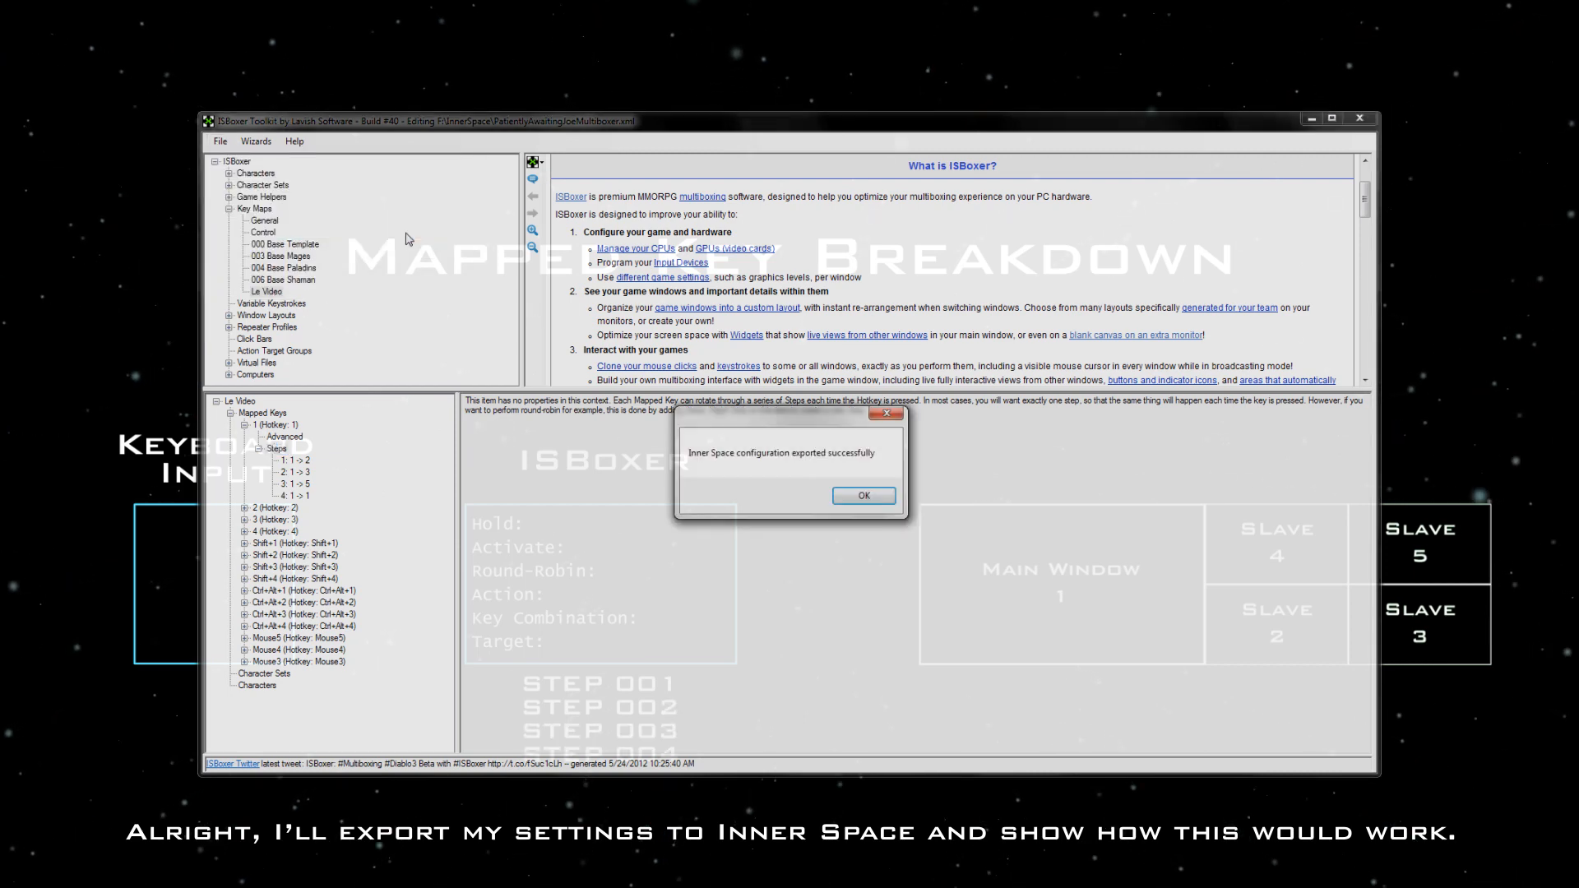
pyautogui.click(864, 495)
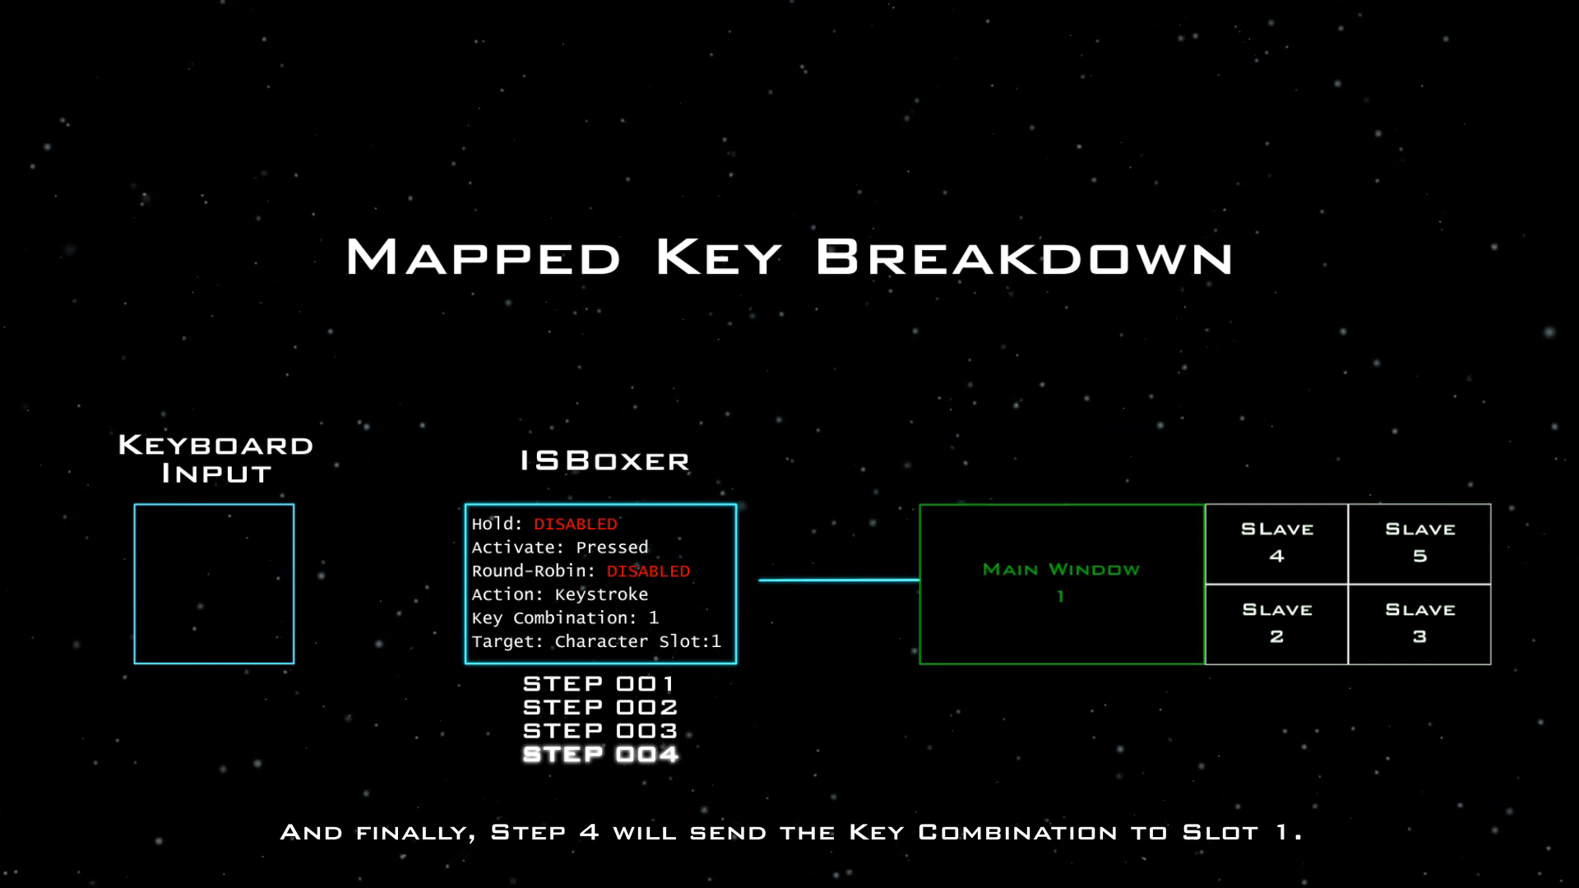
pyautogui.press('Right')
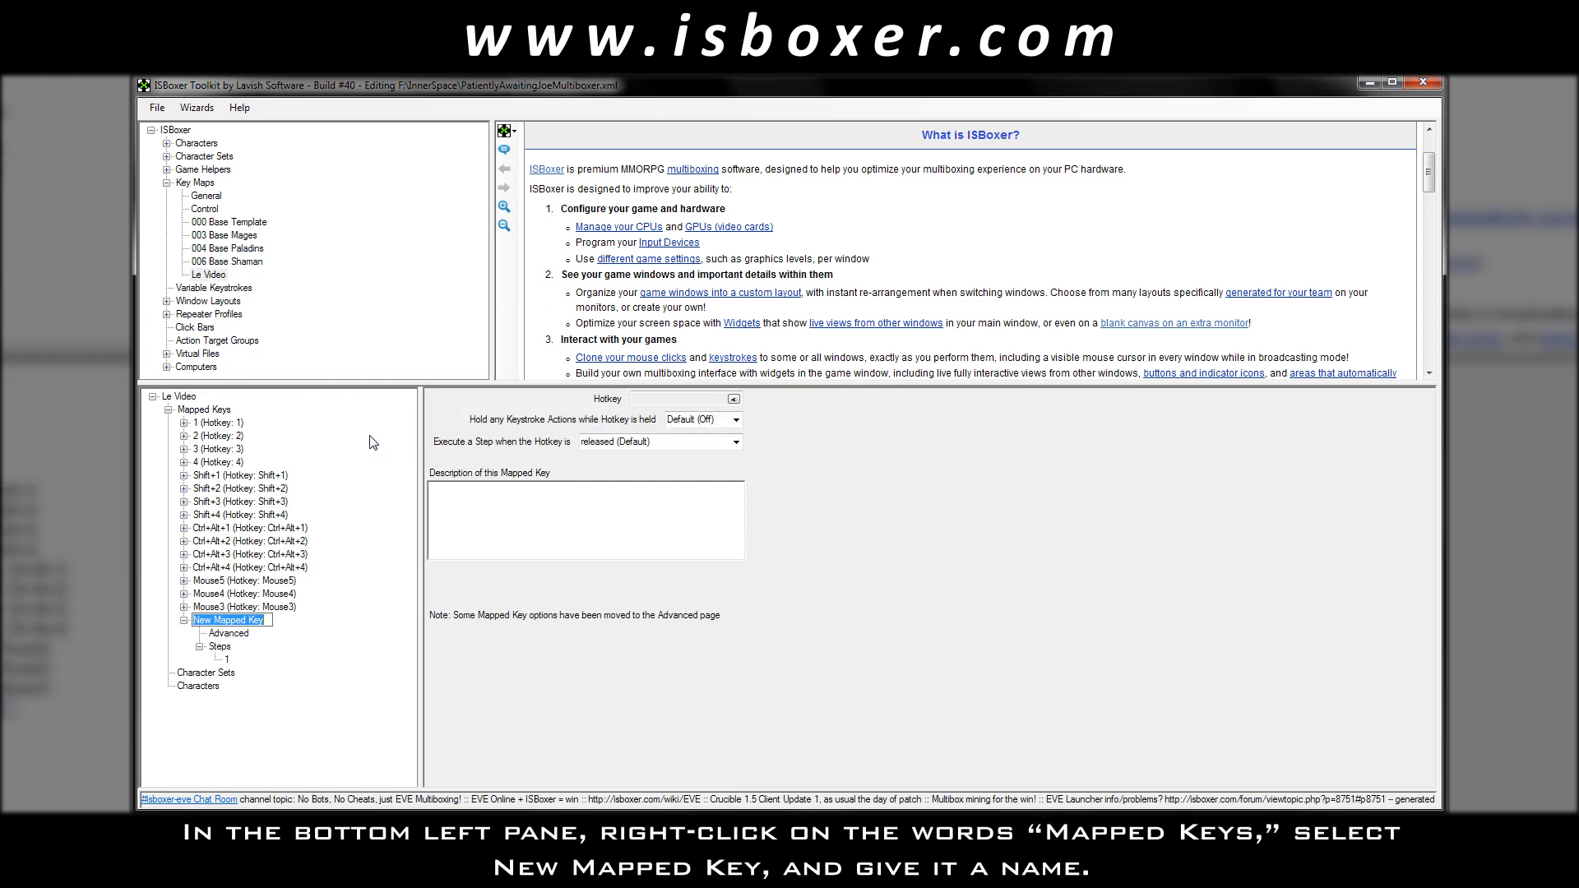
# Name the key Super Thunder Lightning Bolt Missile, set hotkey 5, and run its step on press.
pyautogui.write('Super Thunder Lightning Bolt Missile')
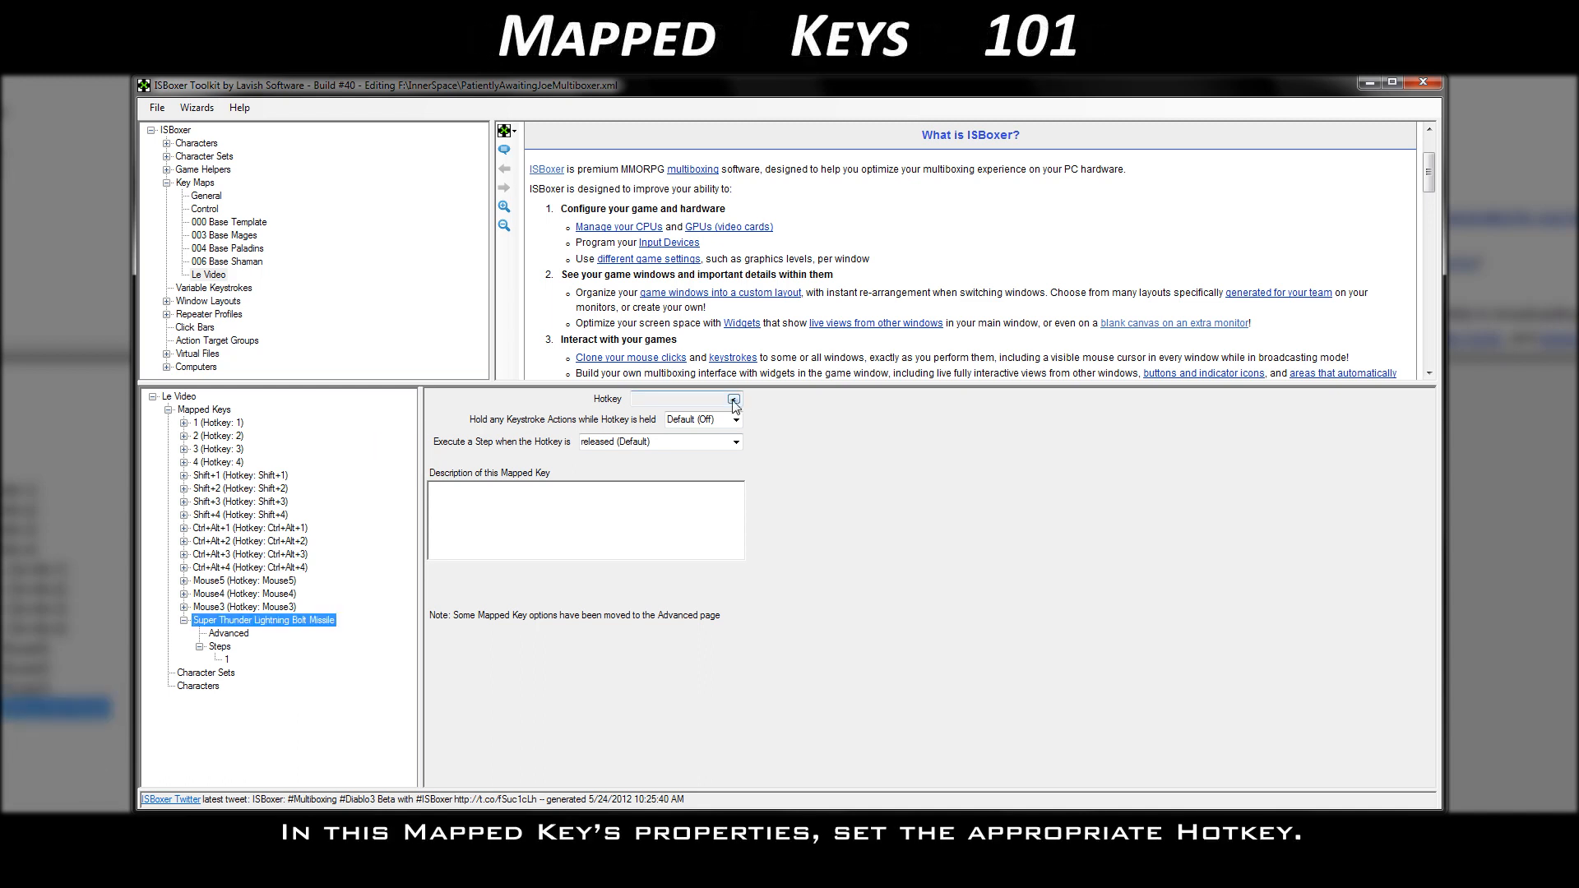
pyautogui.click(732, 399)
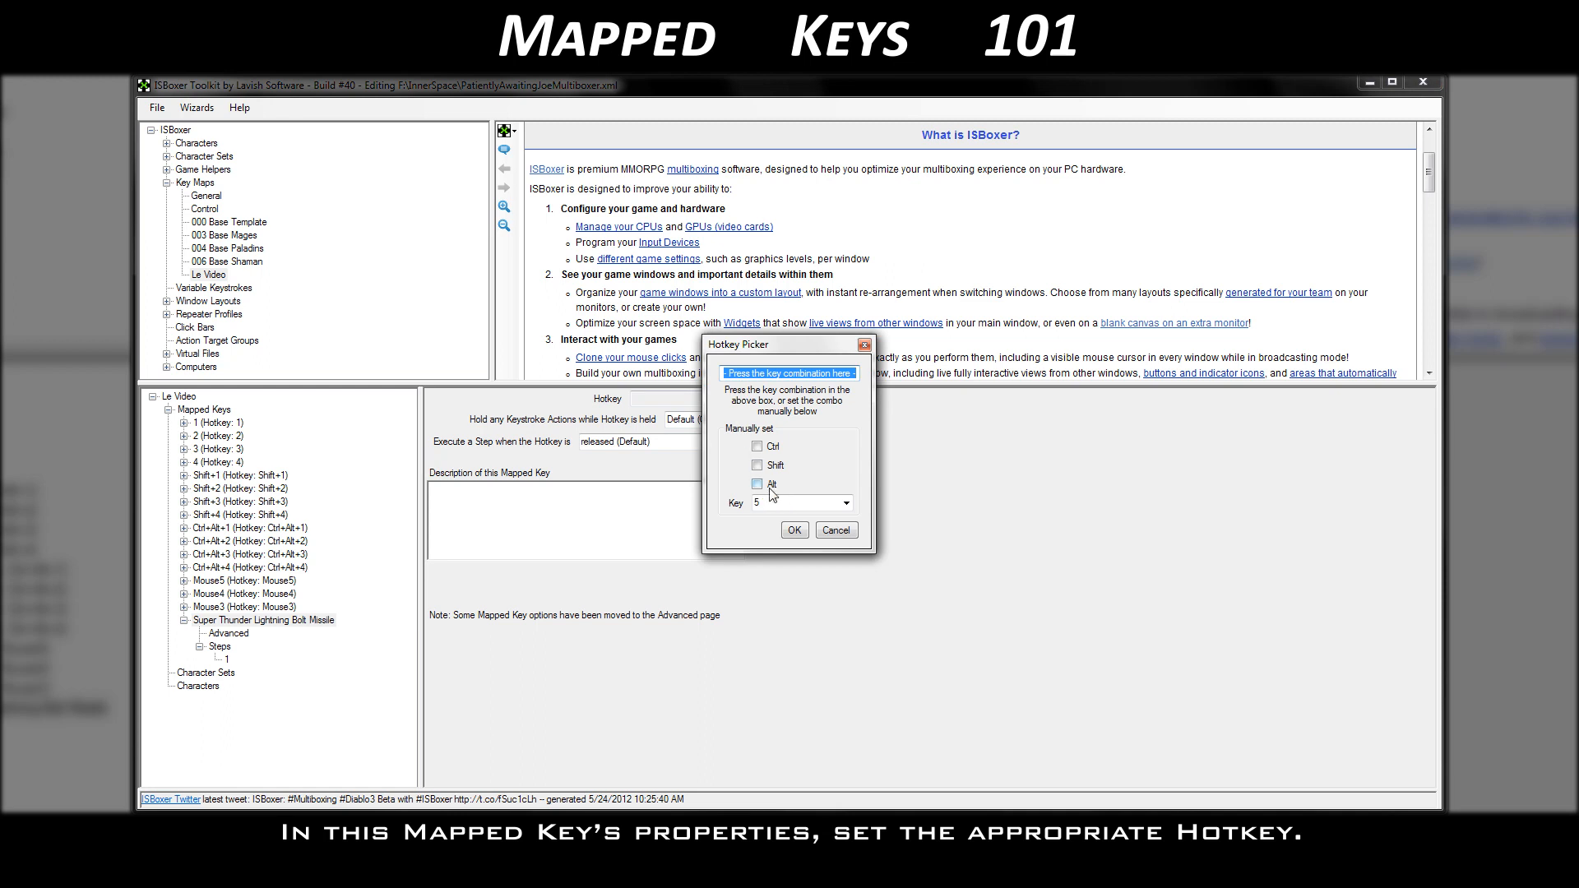
pyautogui.click(794, 529)
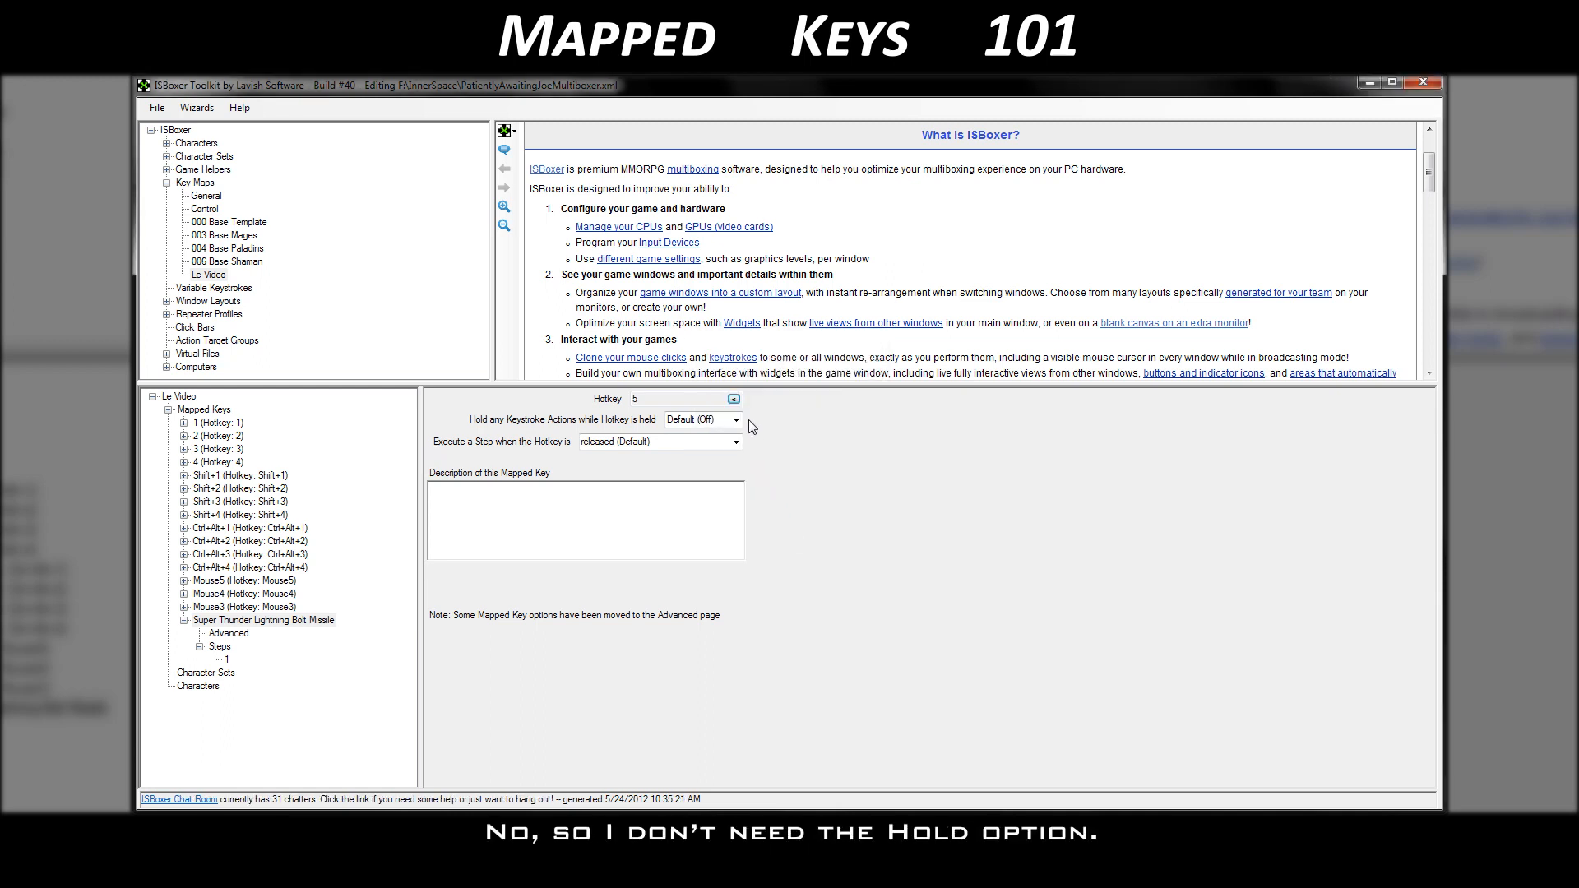
pyautogui.click(737, 441)
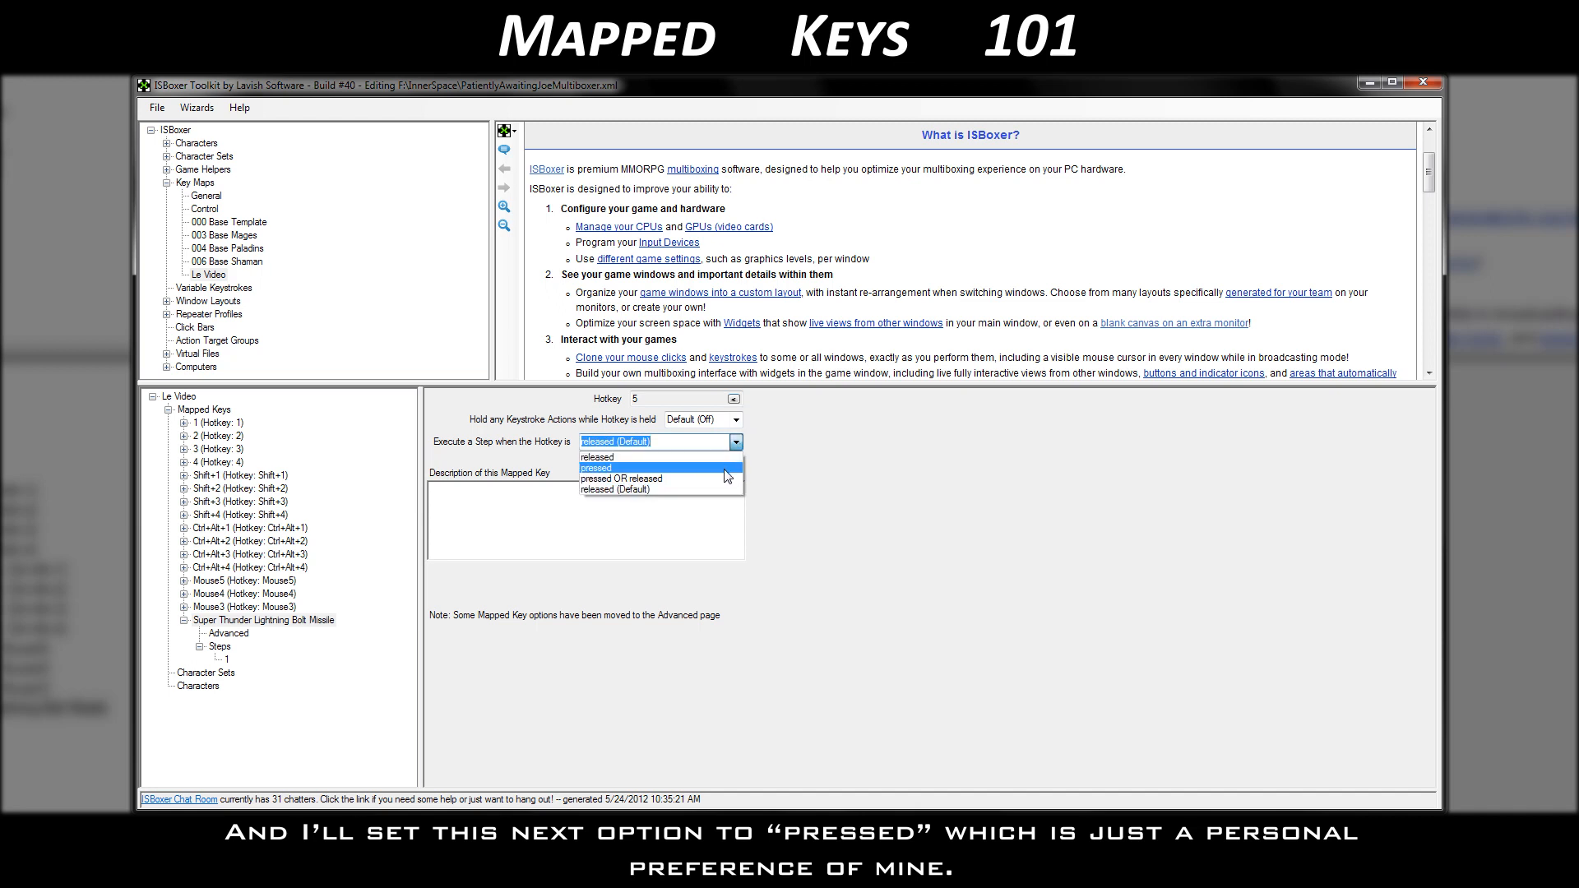
pyautogui.click(595, 467)
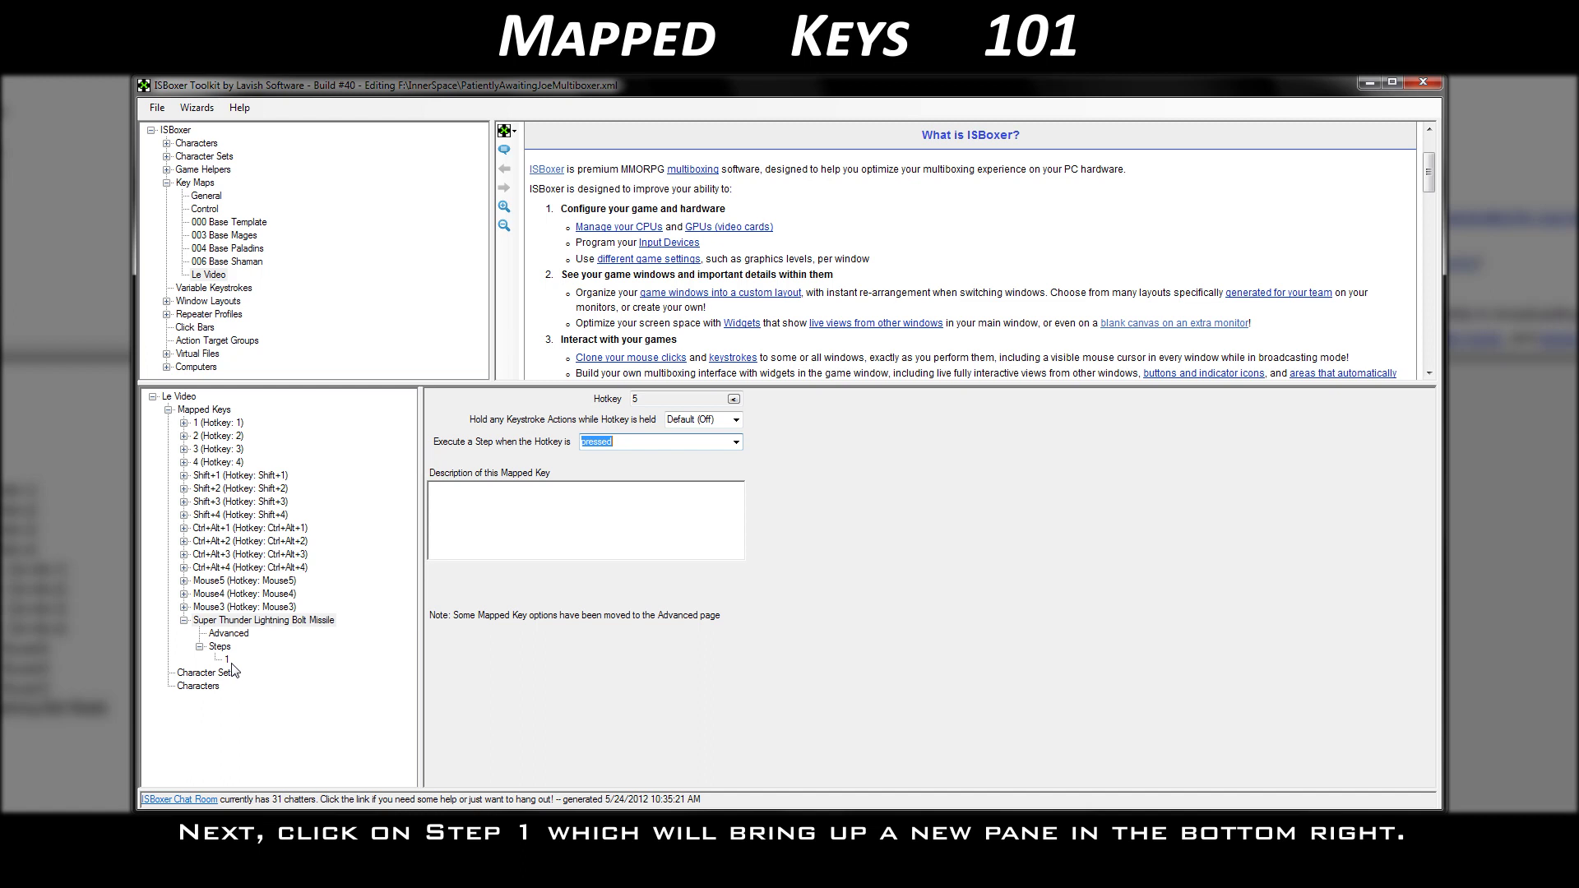
# Add a new keystroke action to Step 1 via Keystroke Actions > New Keystroke Action.
pyautogui.click(229, 658)
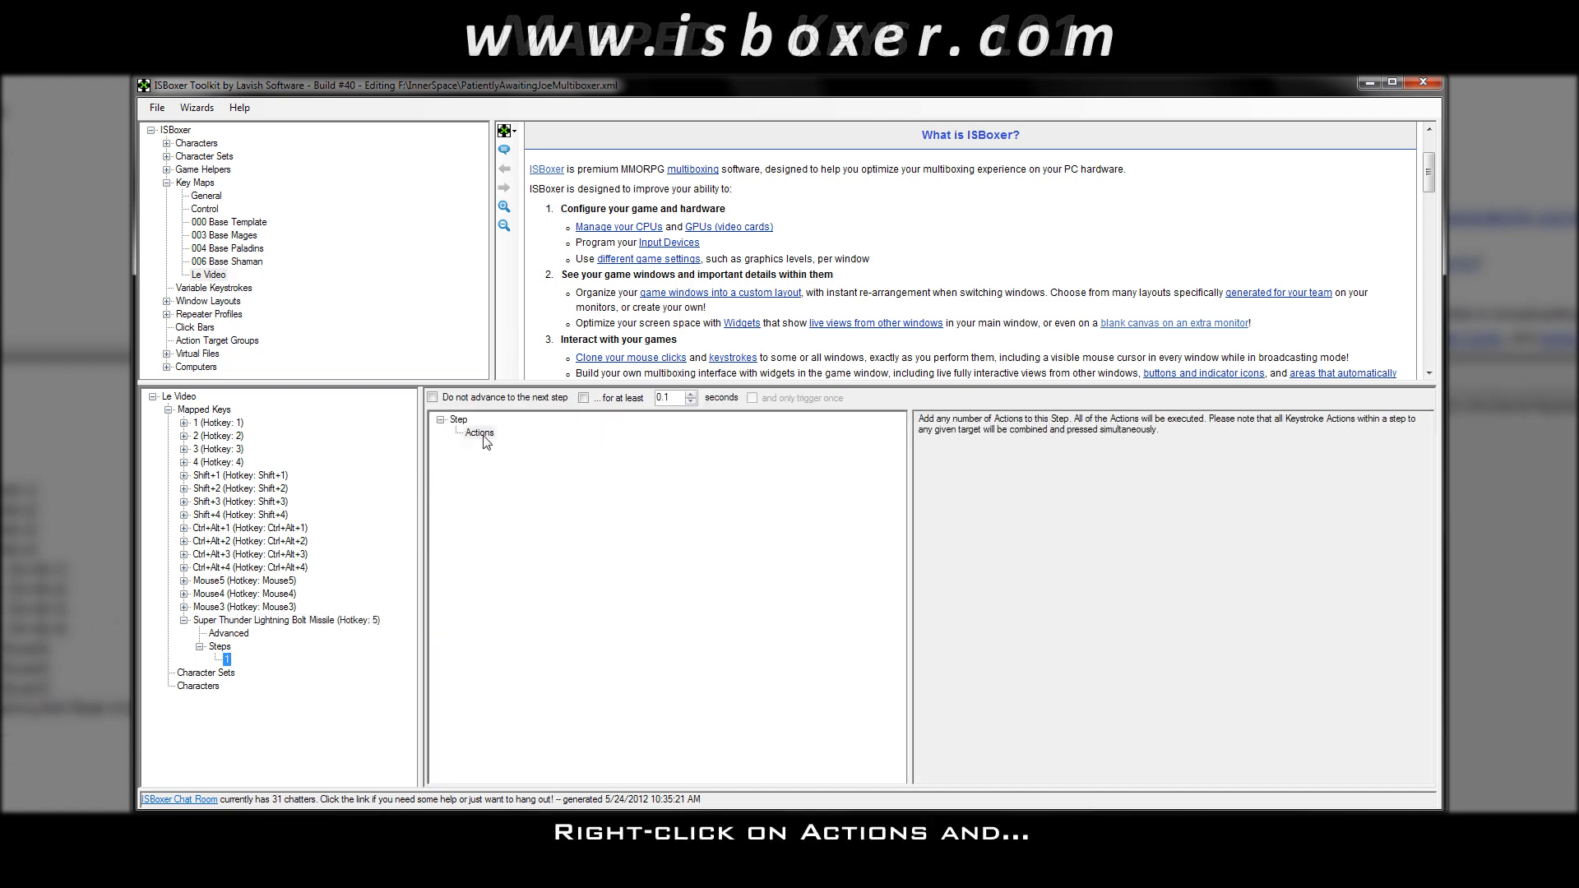
pyautogui.rightClick(477, 433)
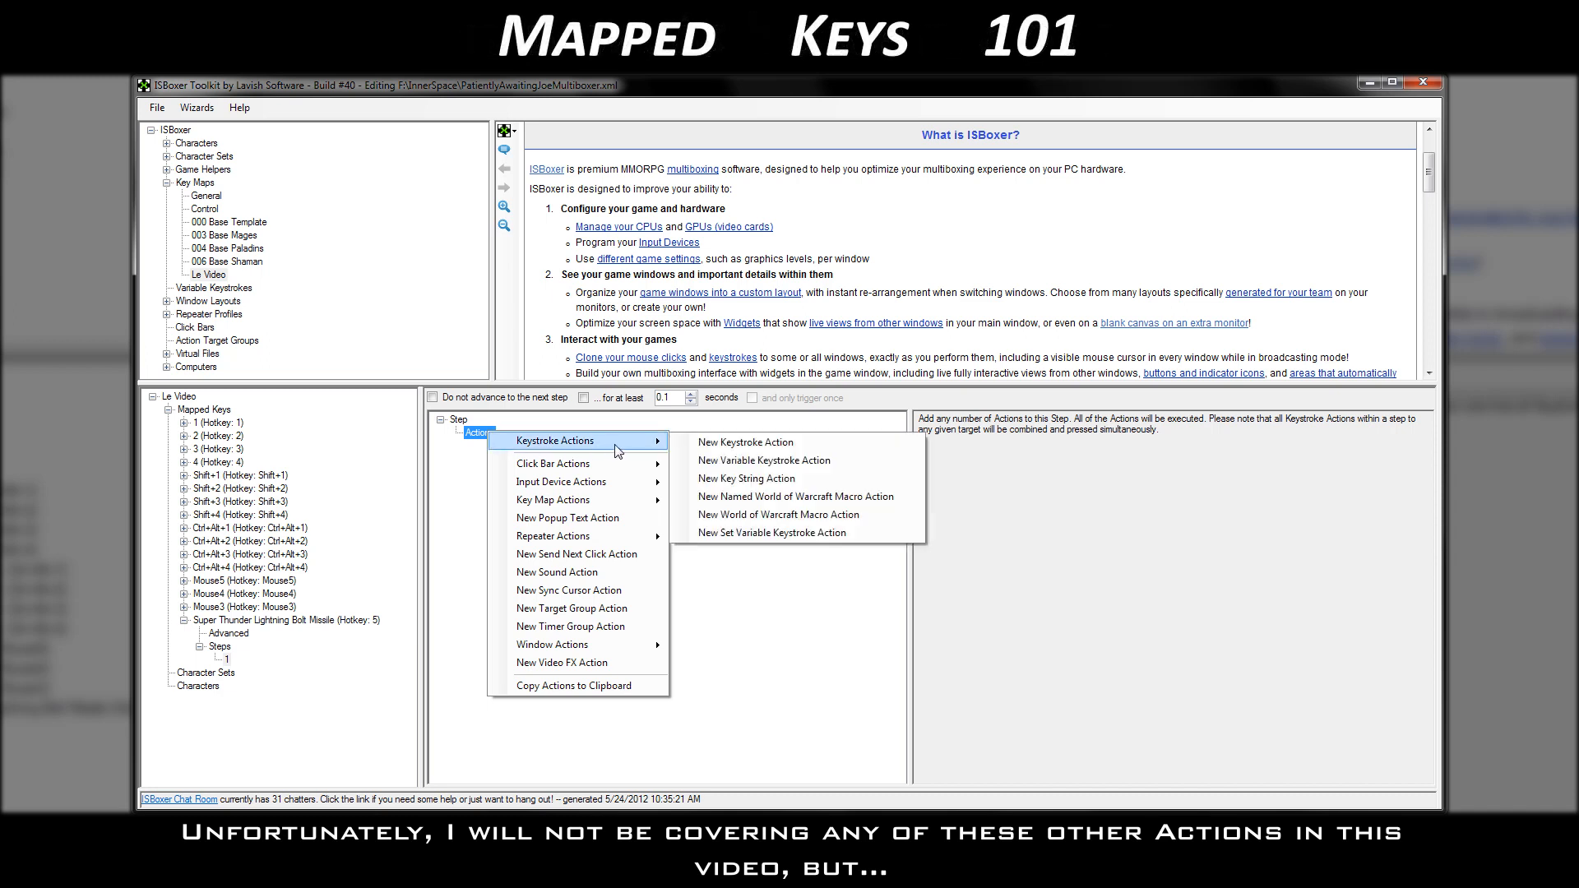
pyautogui.moveTo(616, 485)
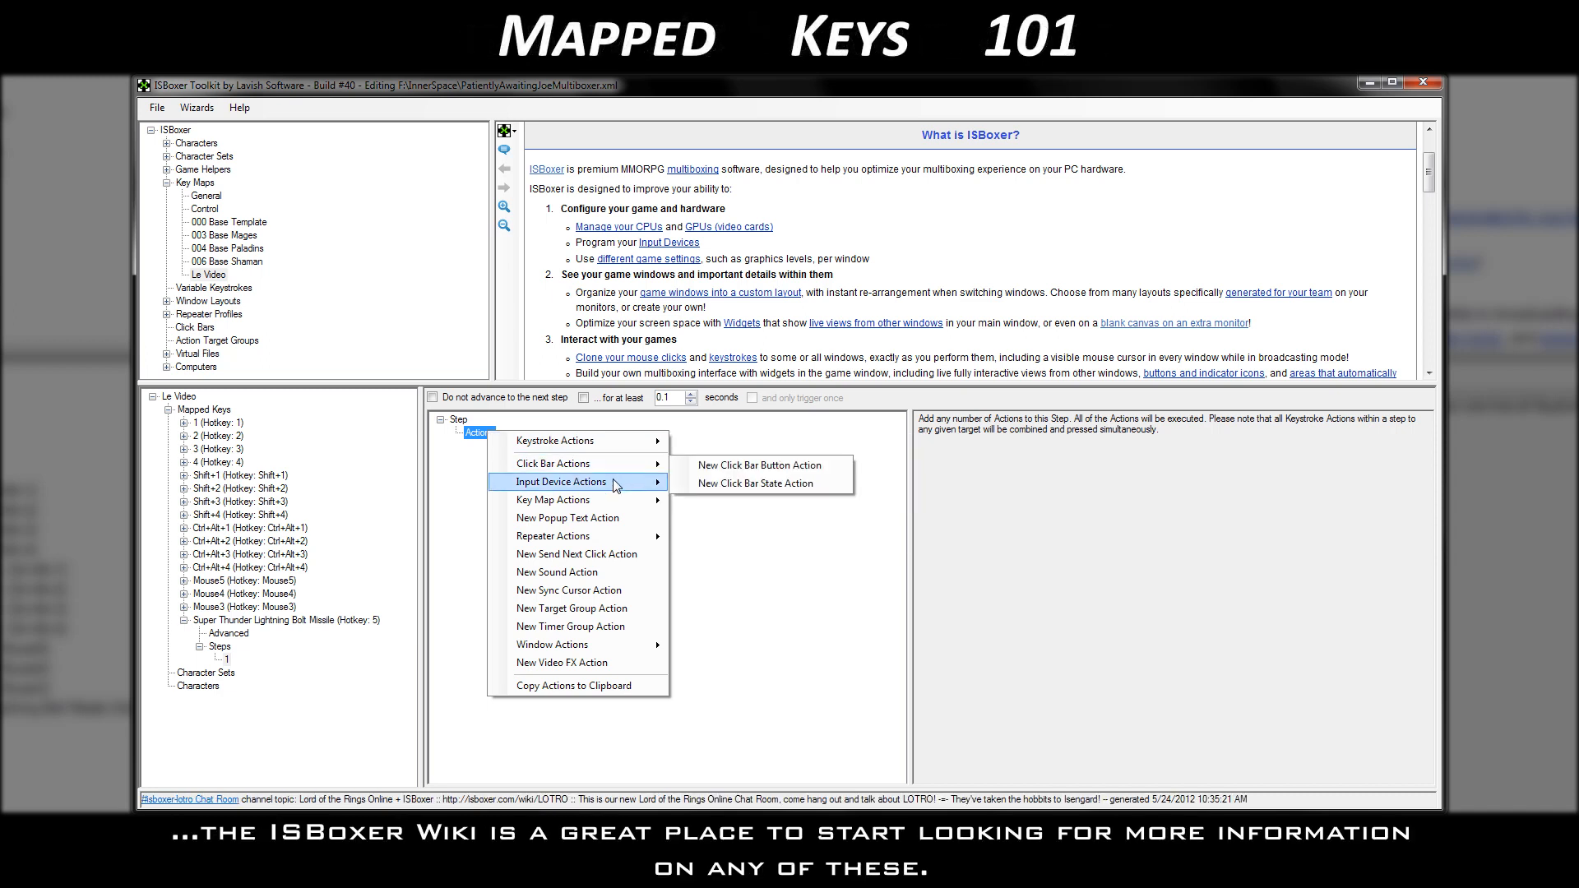
pyautogui.moveTo(597, 523)
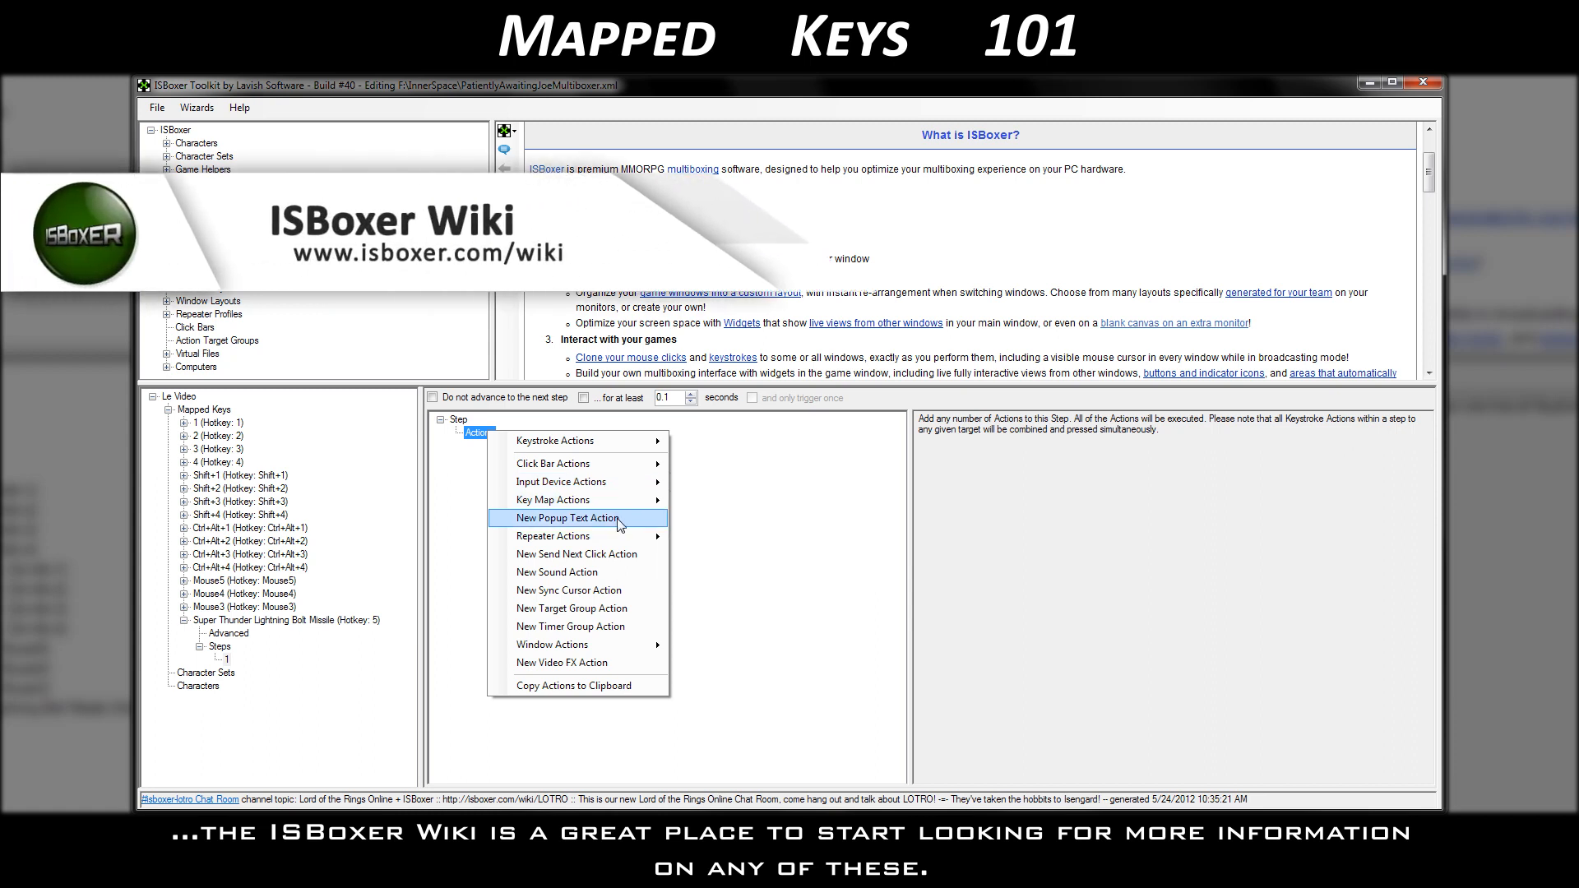
pyautogui.moveTo(615, 597)
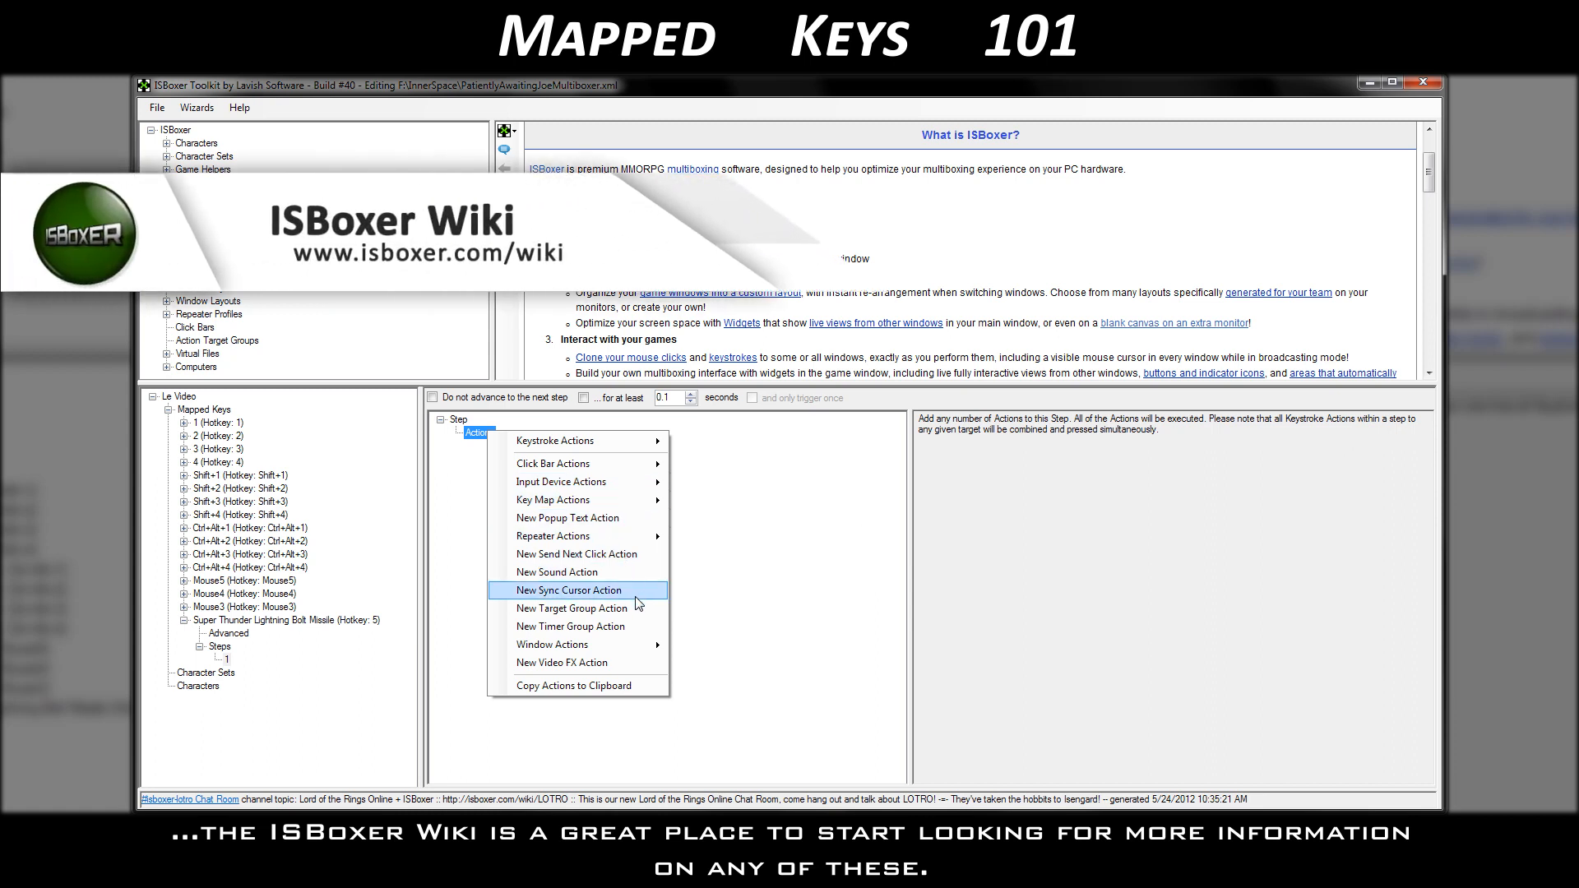
pyautogui.moveTo(569, 645)
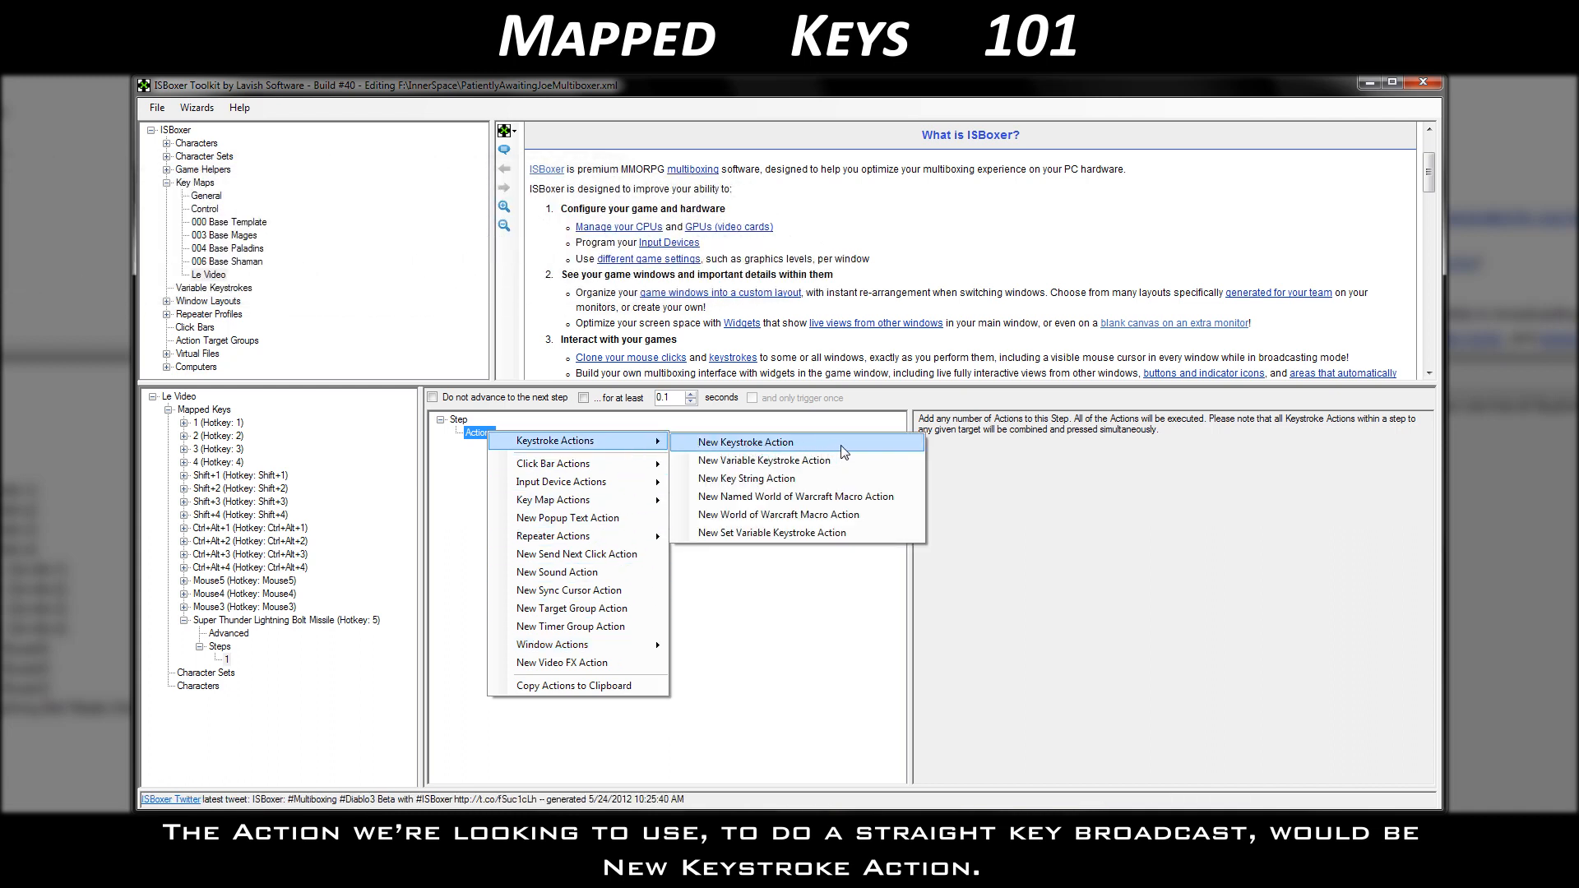
pyautogui.click(746, 441)
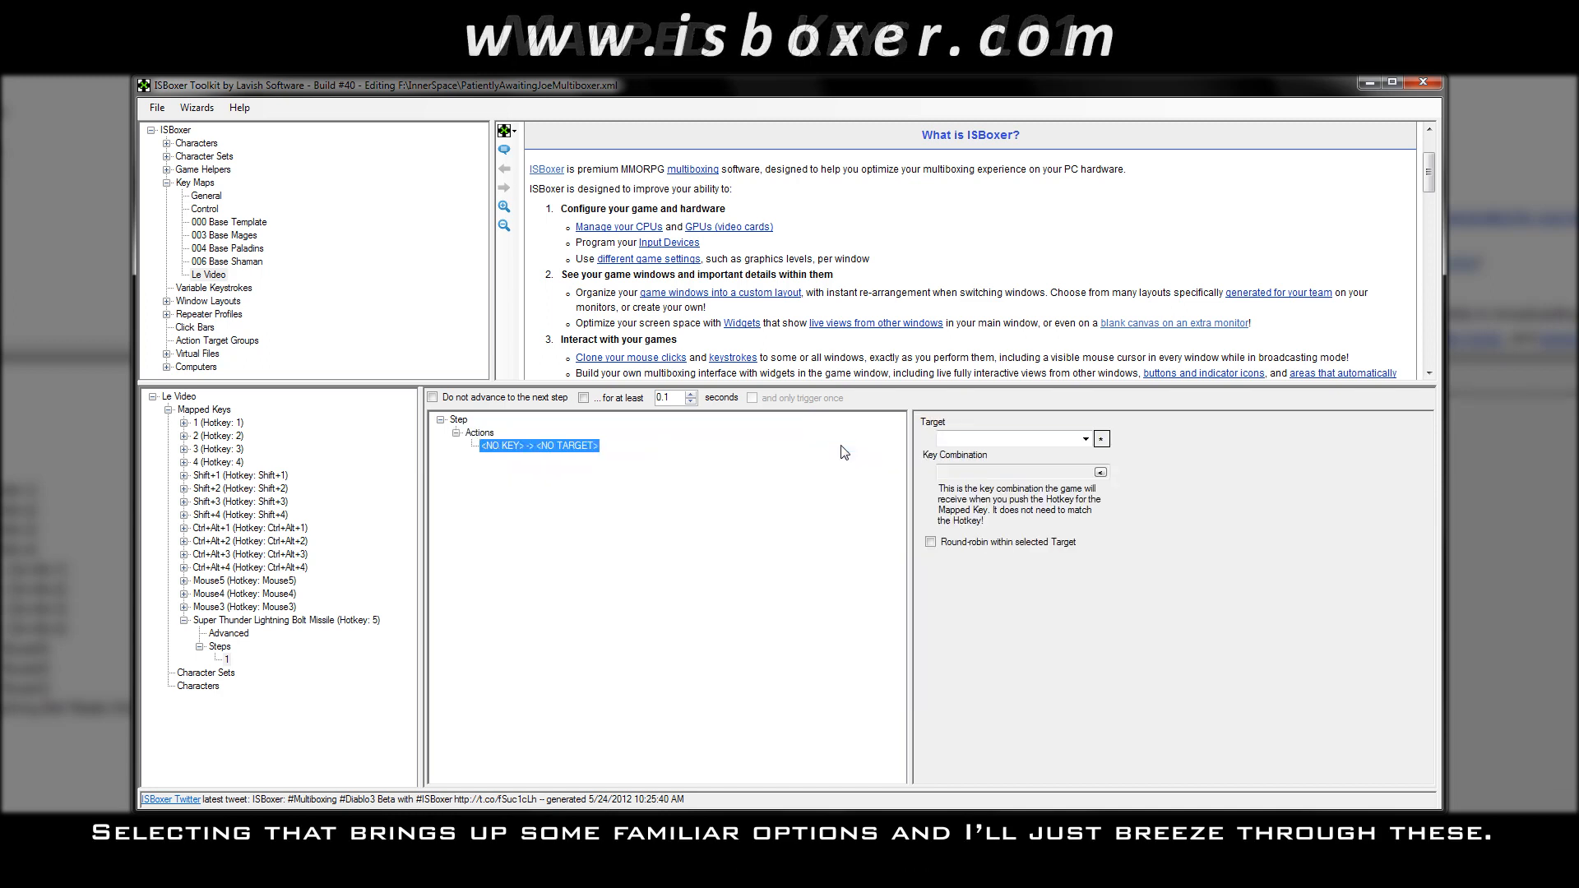
# Target the keystroke at Window:All w/ Current and send the combination Ctrl+5, round-robin off.
pyautogui.click(1086, 438)
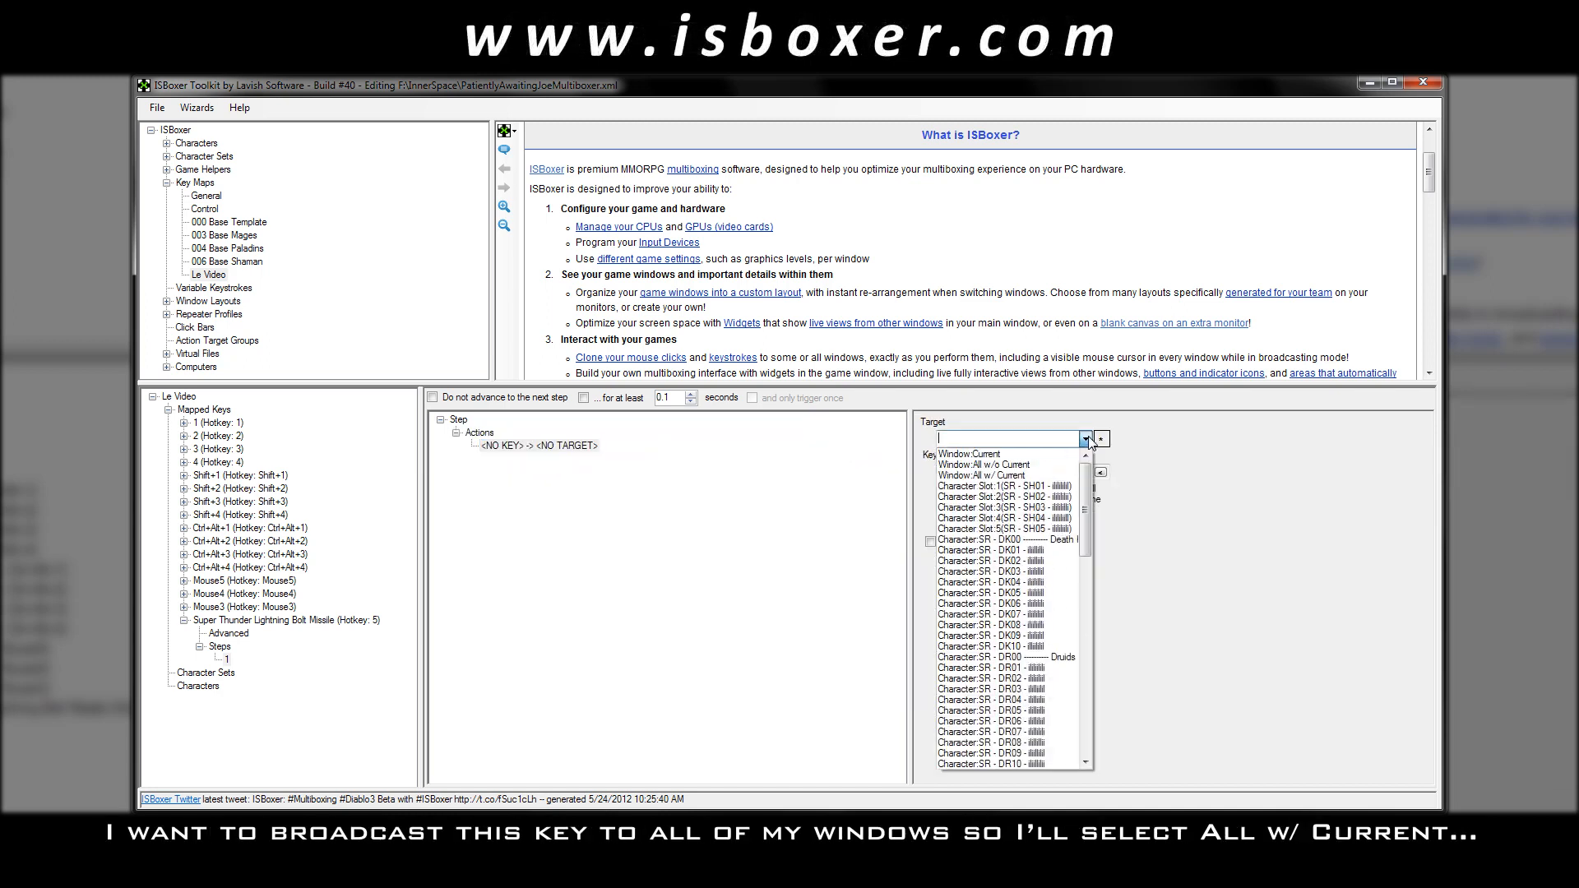
pyautogui.click(984, 473)
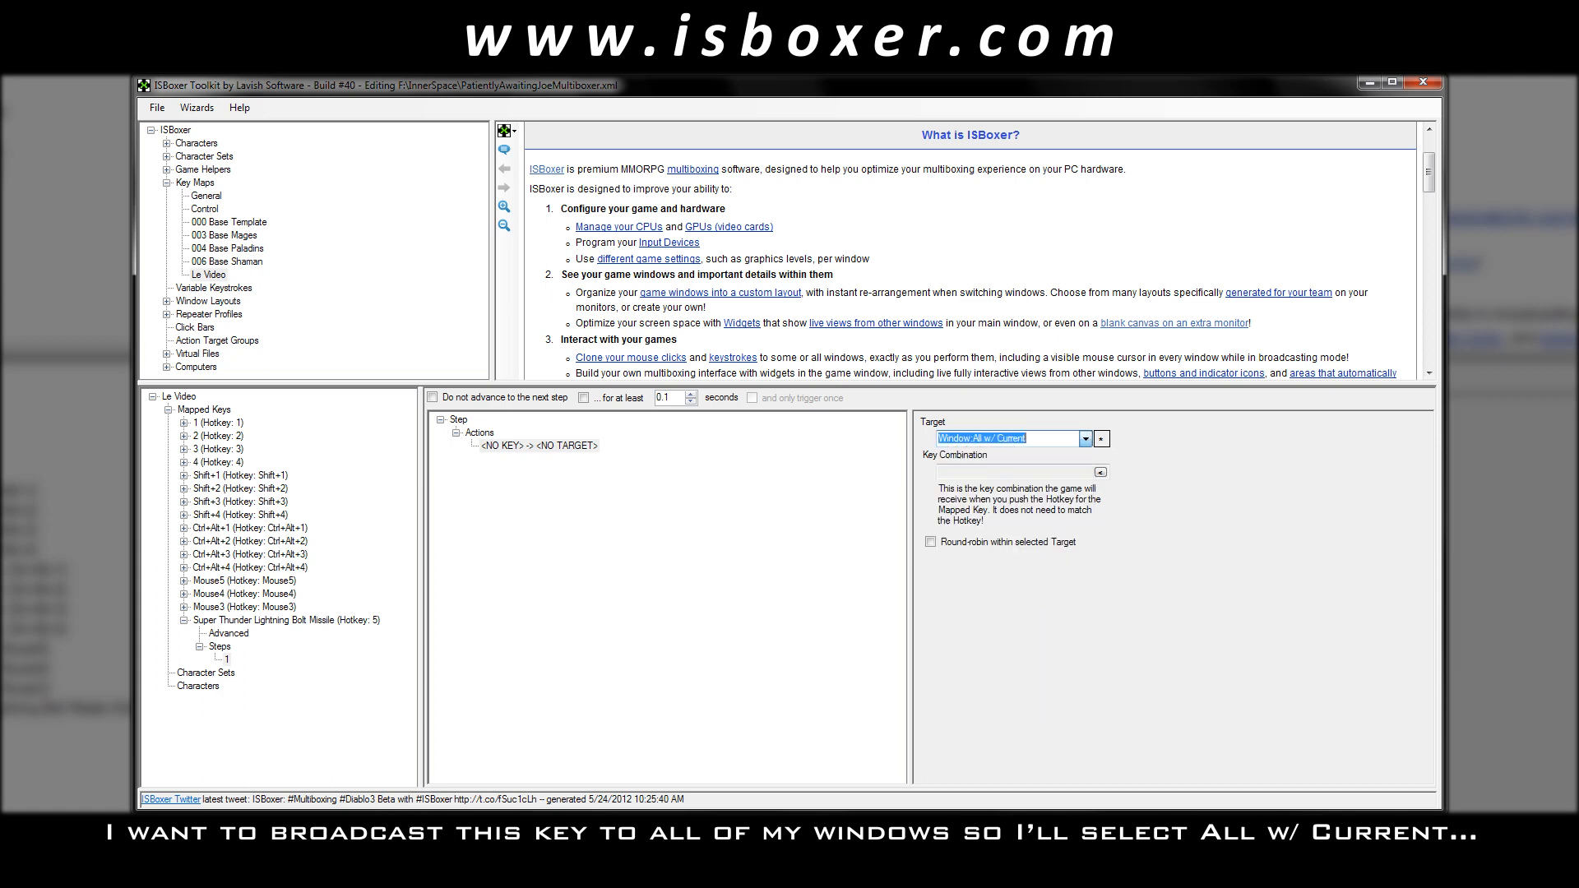
pyautogui.click(1100, 473)
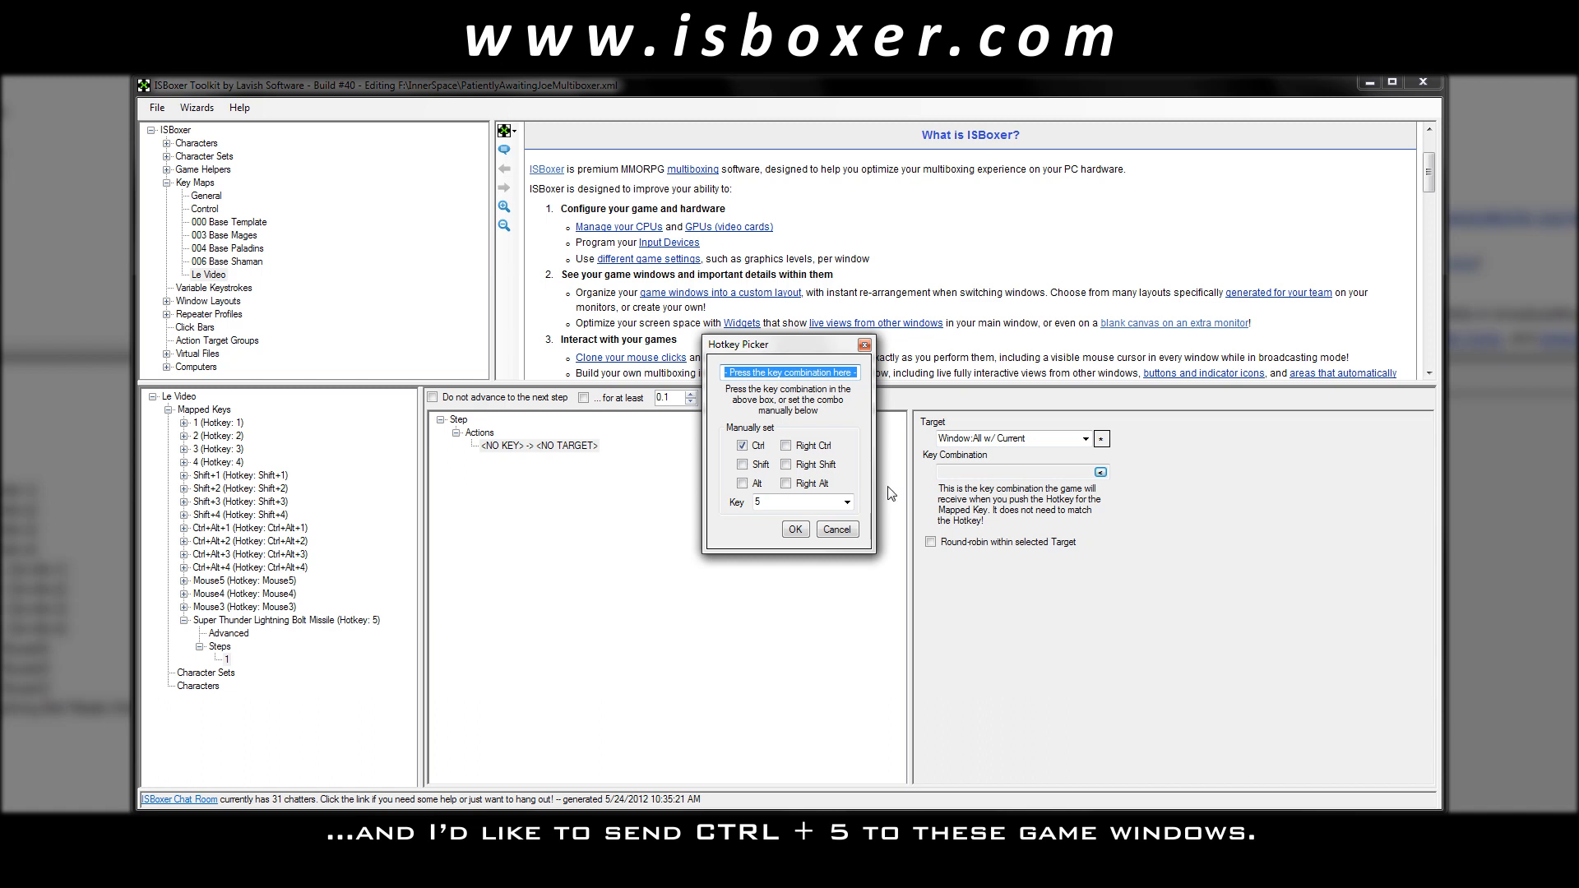
pyautogui.click(794, 529)
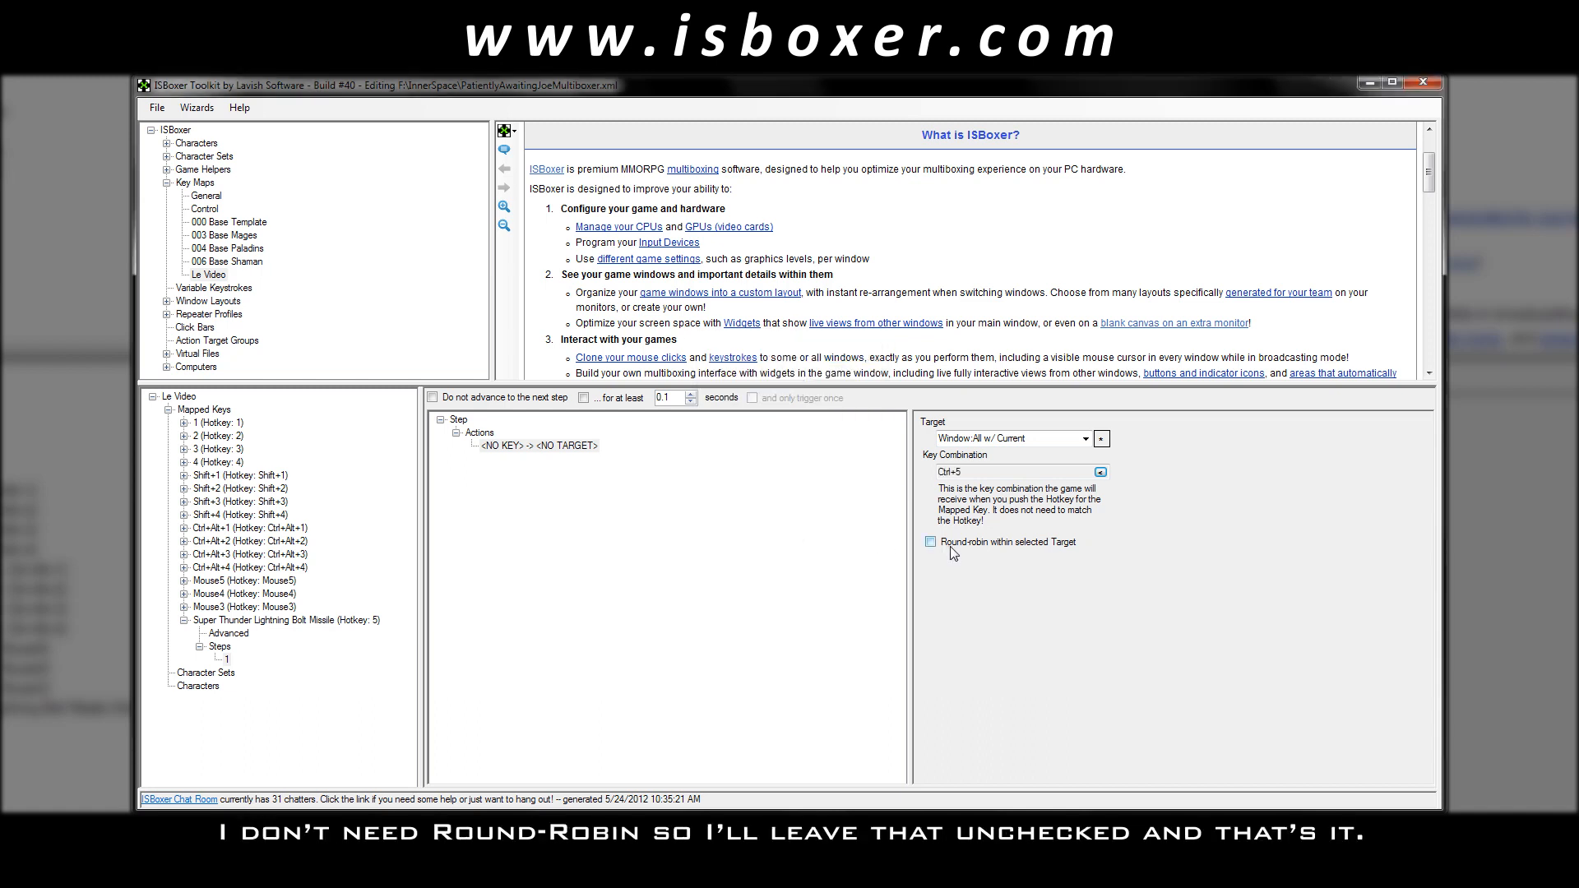
pyautogui.click(272, 621)
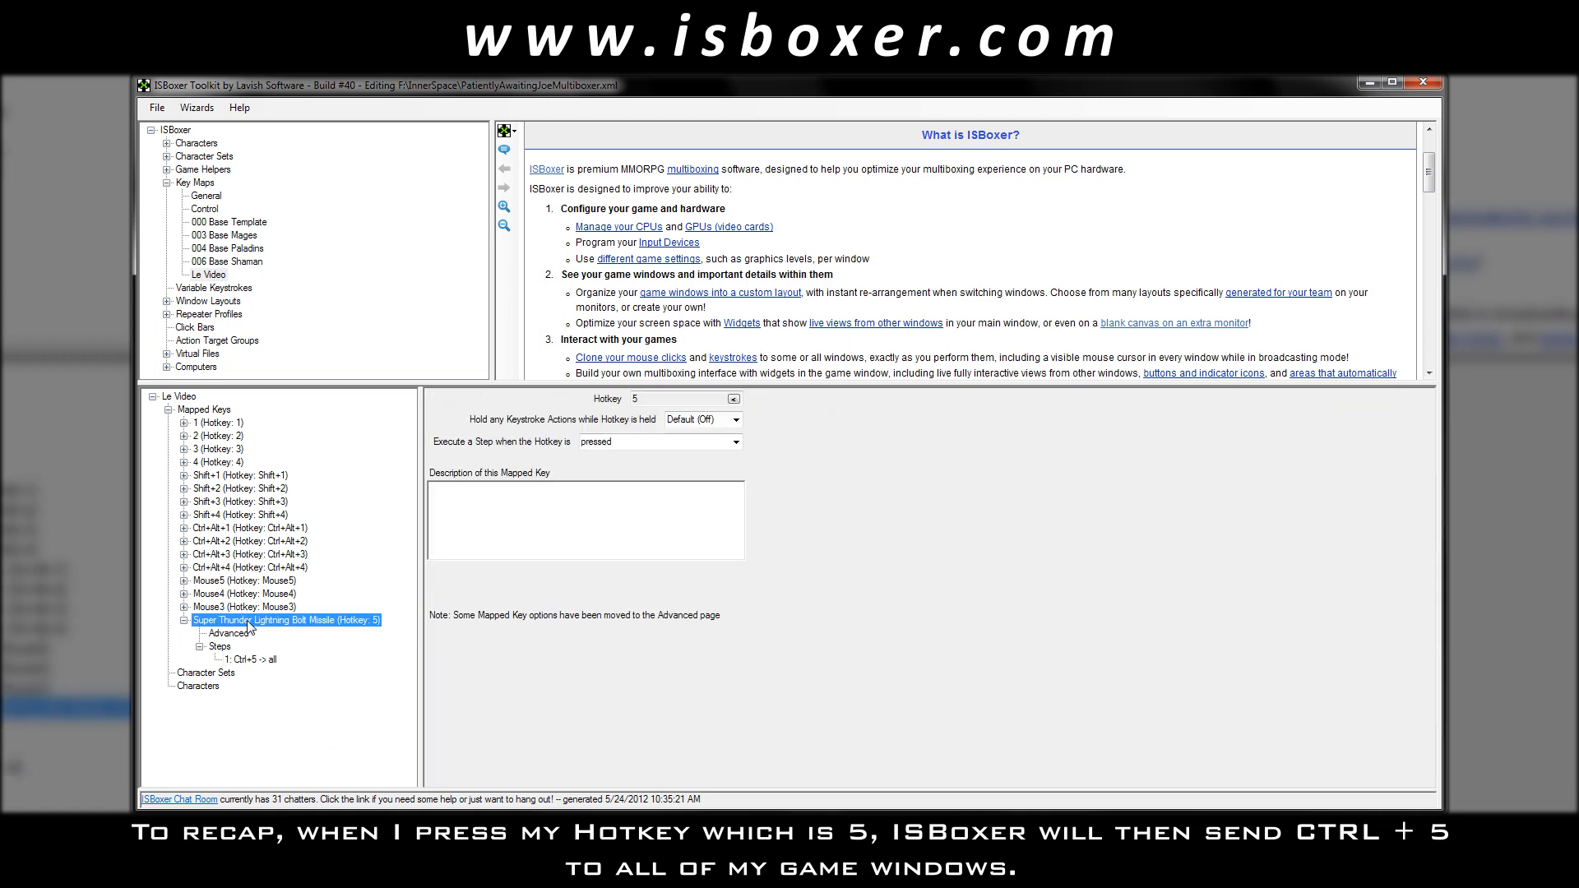
pyautogui.moveTo(260, 661)
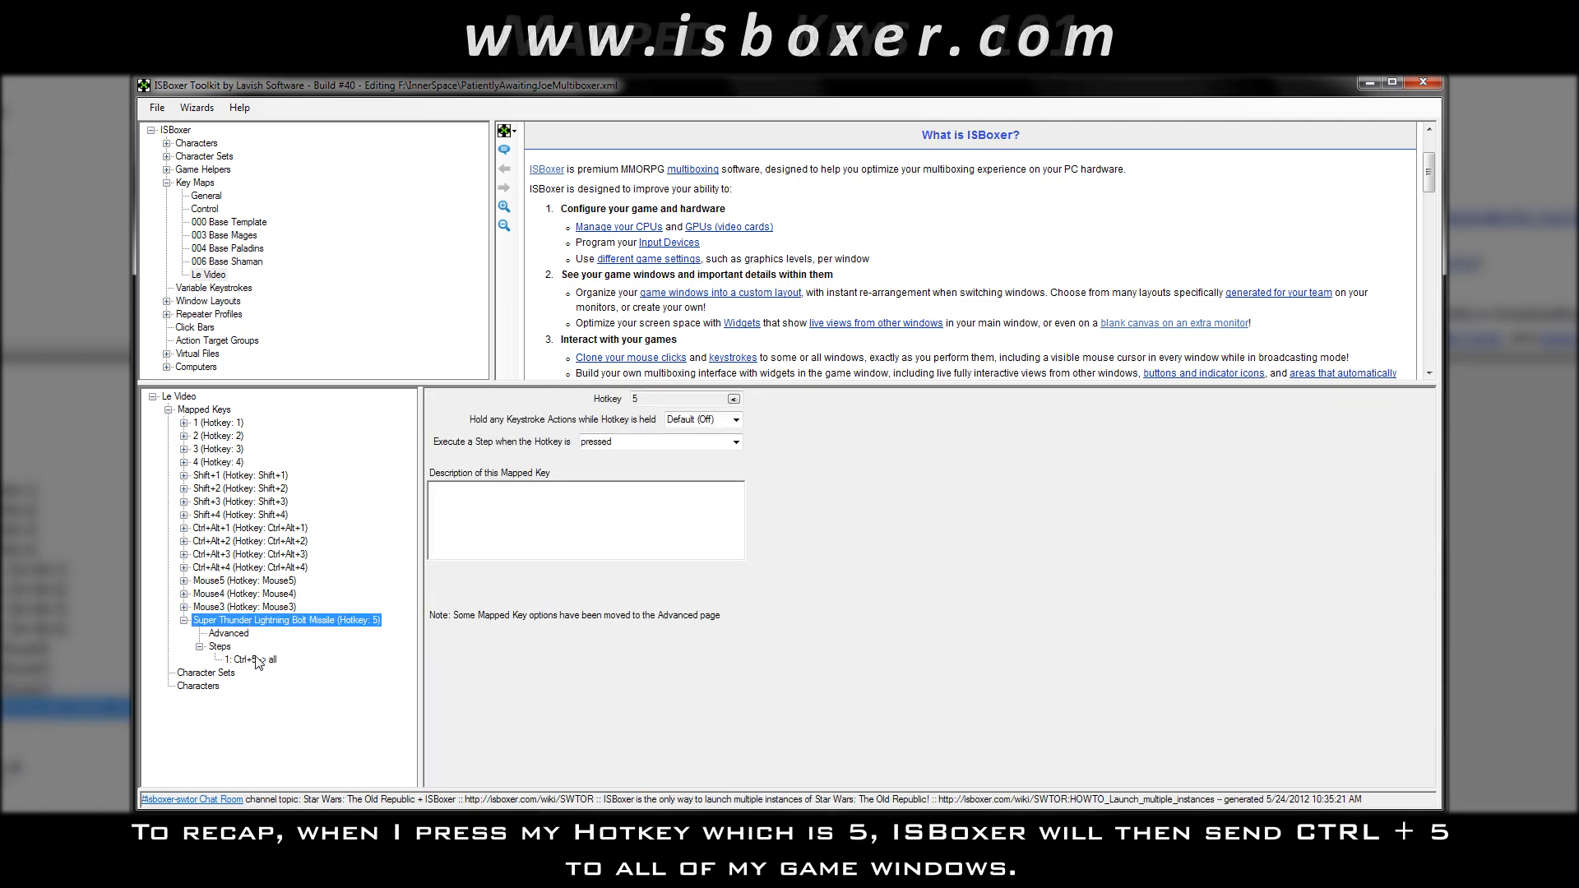
pyautogui.click(250, 658)
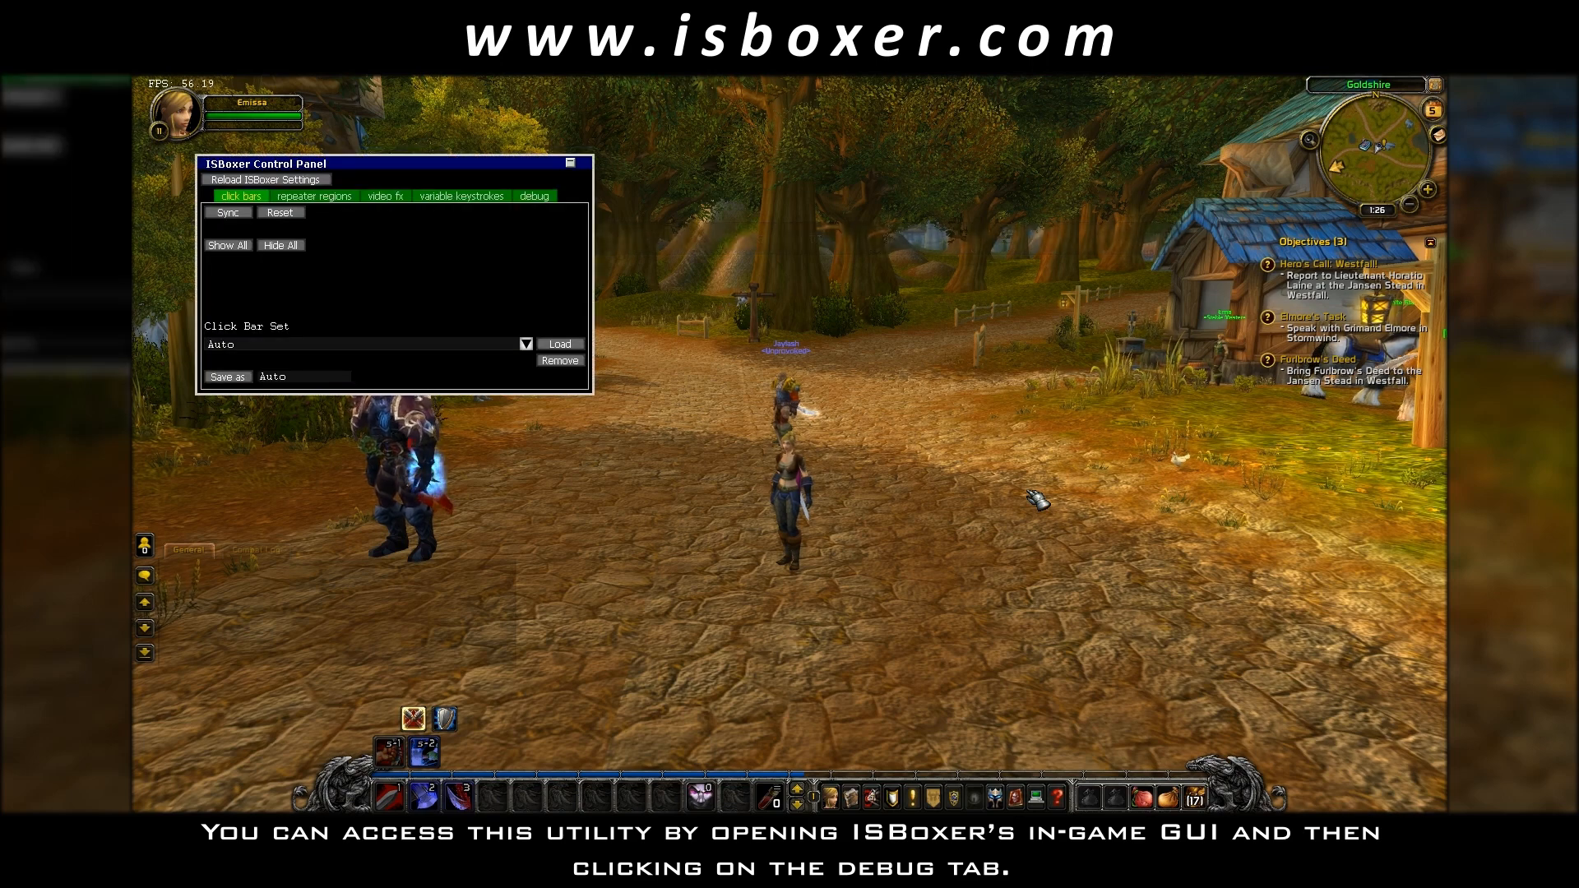
# Enable Button logging on ISBoxer's in-game debug tab and show the debugging console.
pyautogui.click(535, 196)
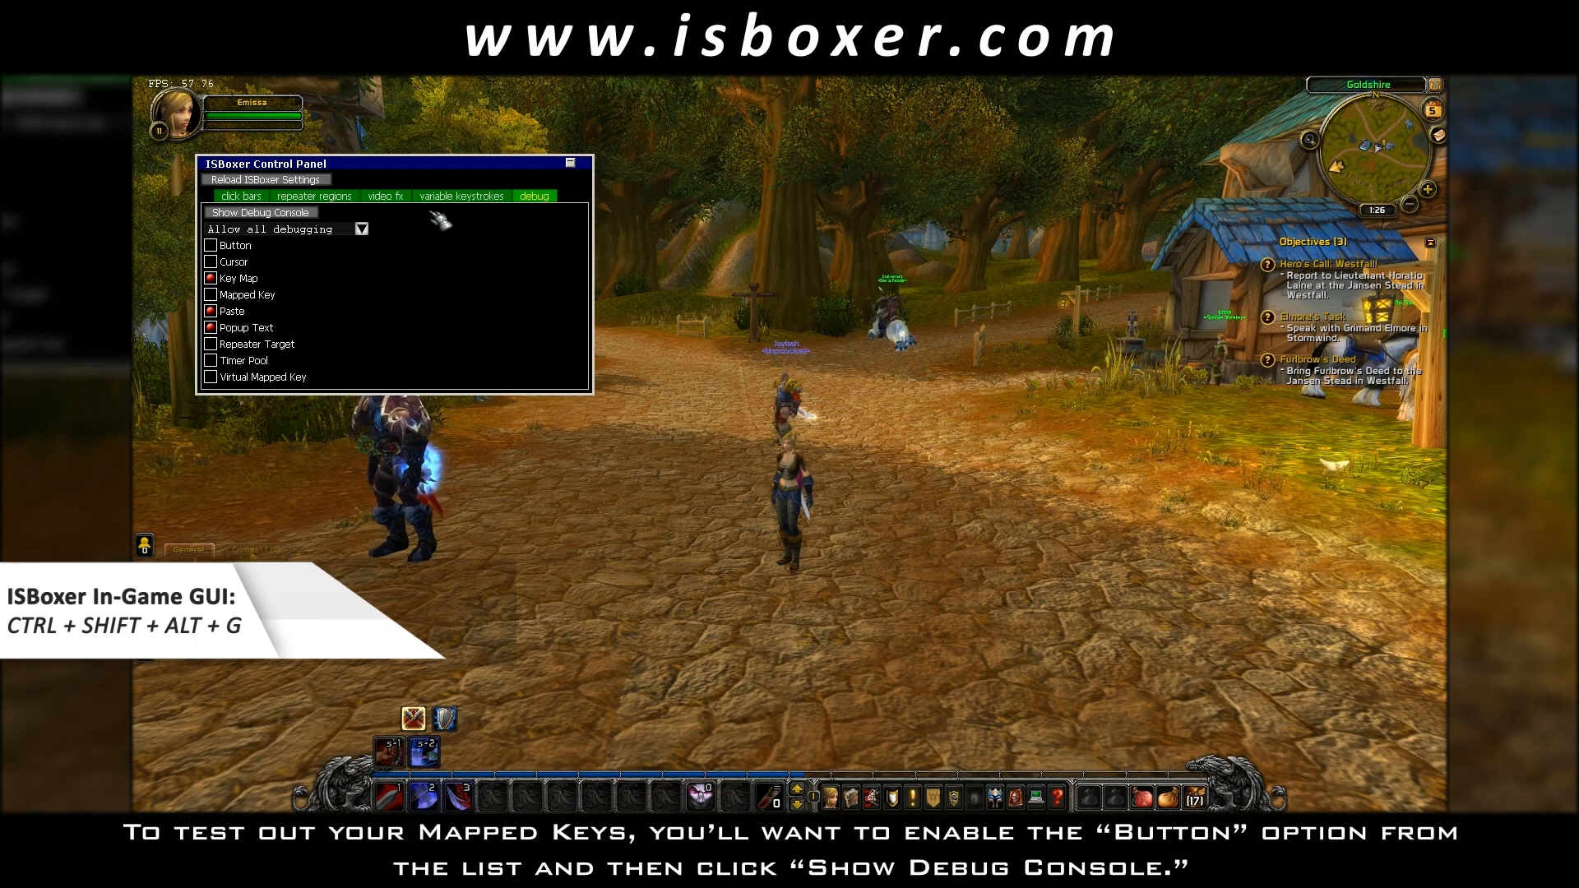
pyautogui.click(211, 245)
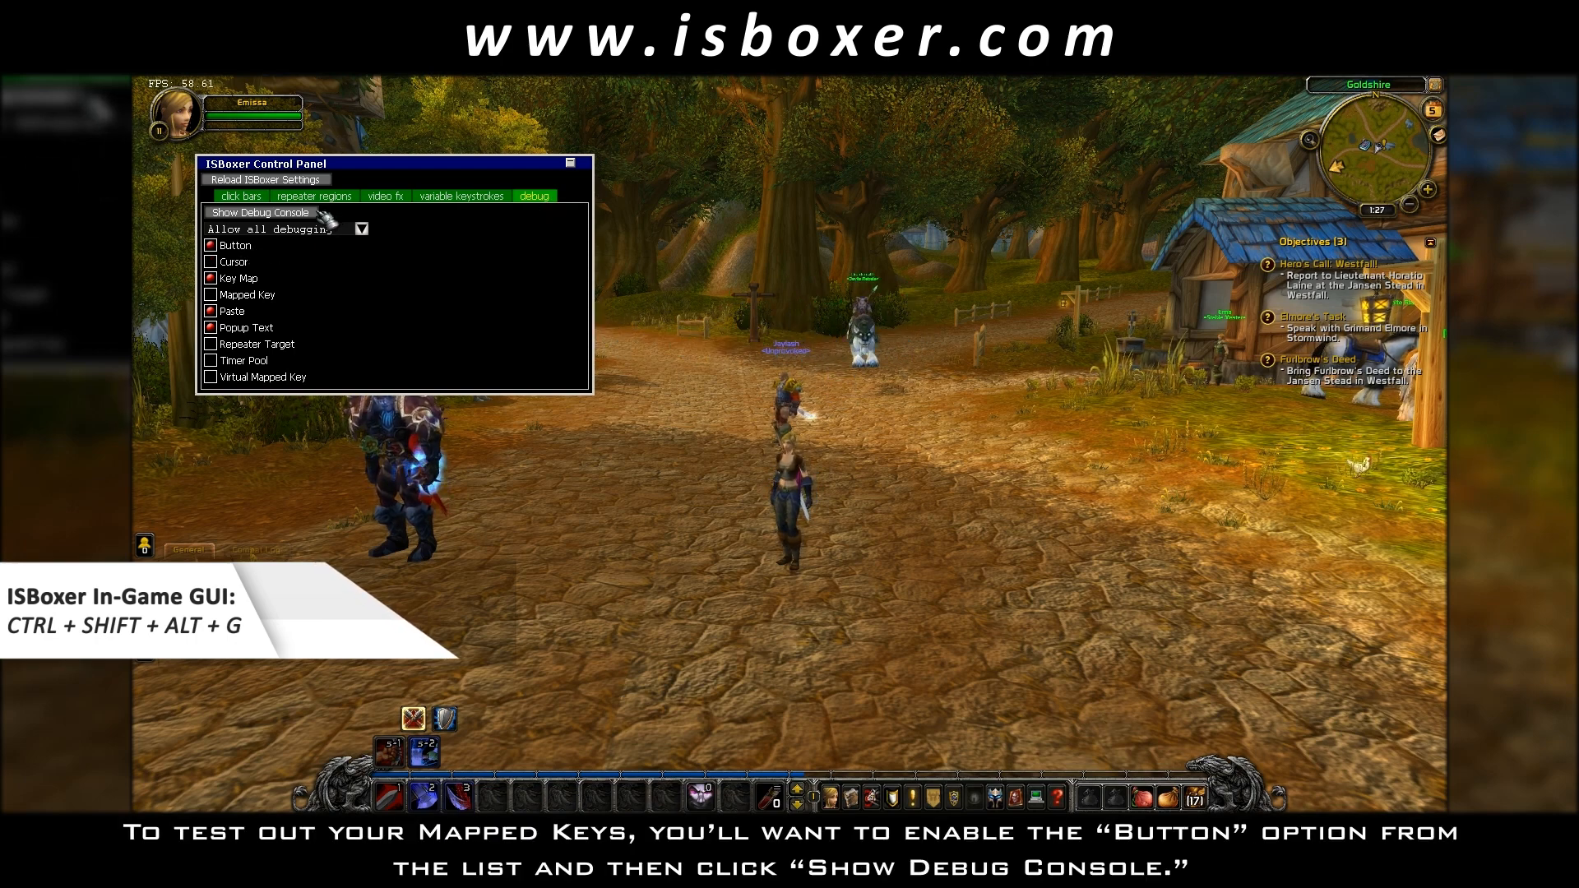
pyautogui.click(260, 212)
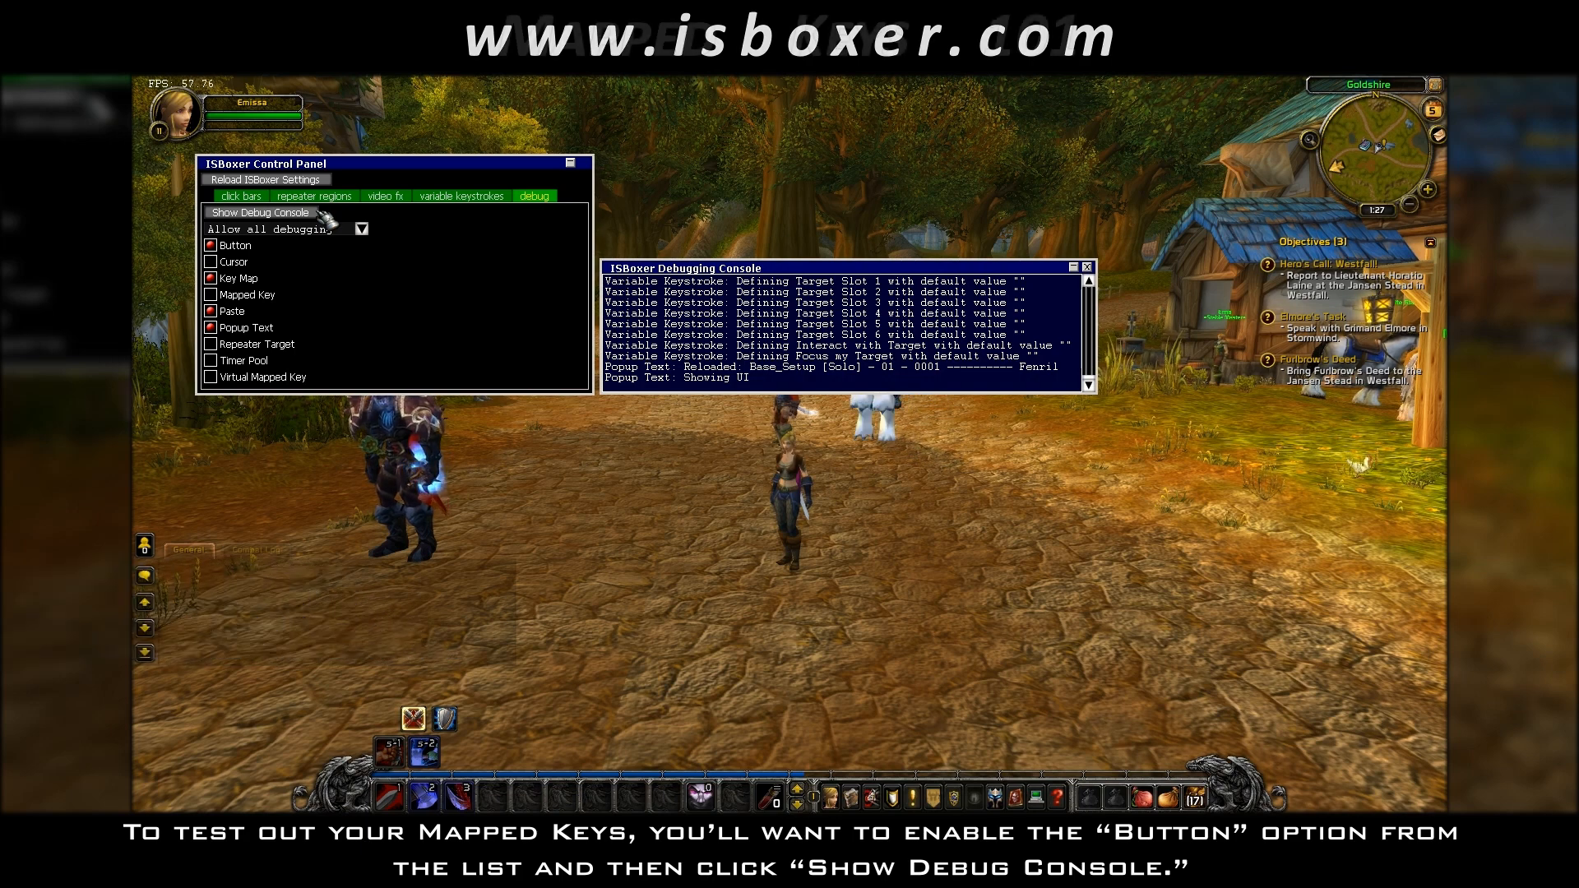